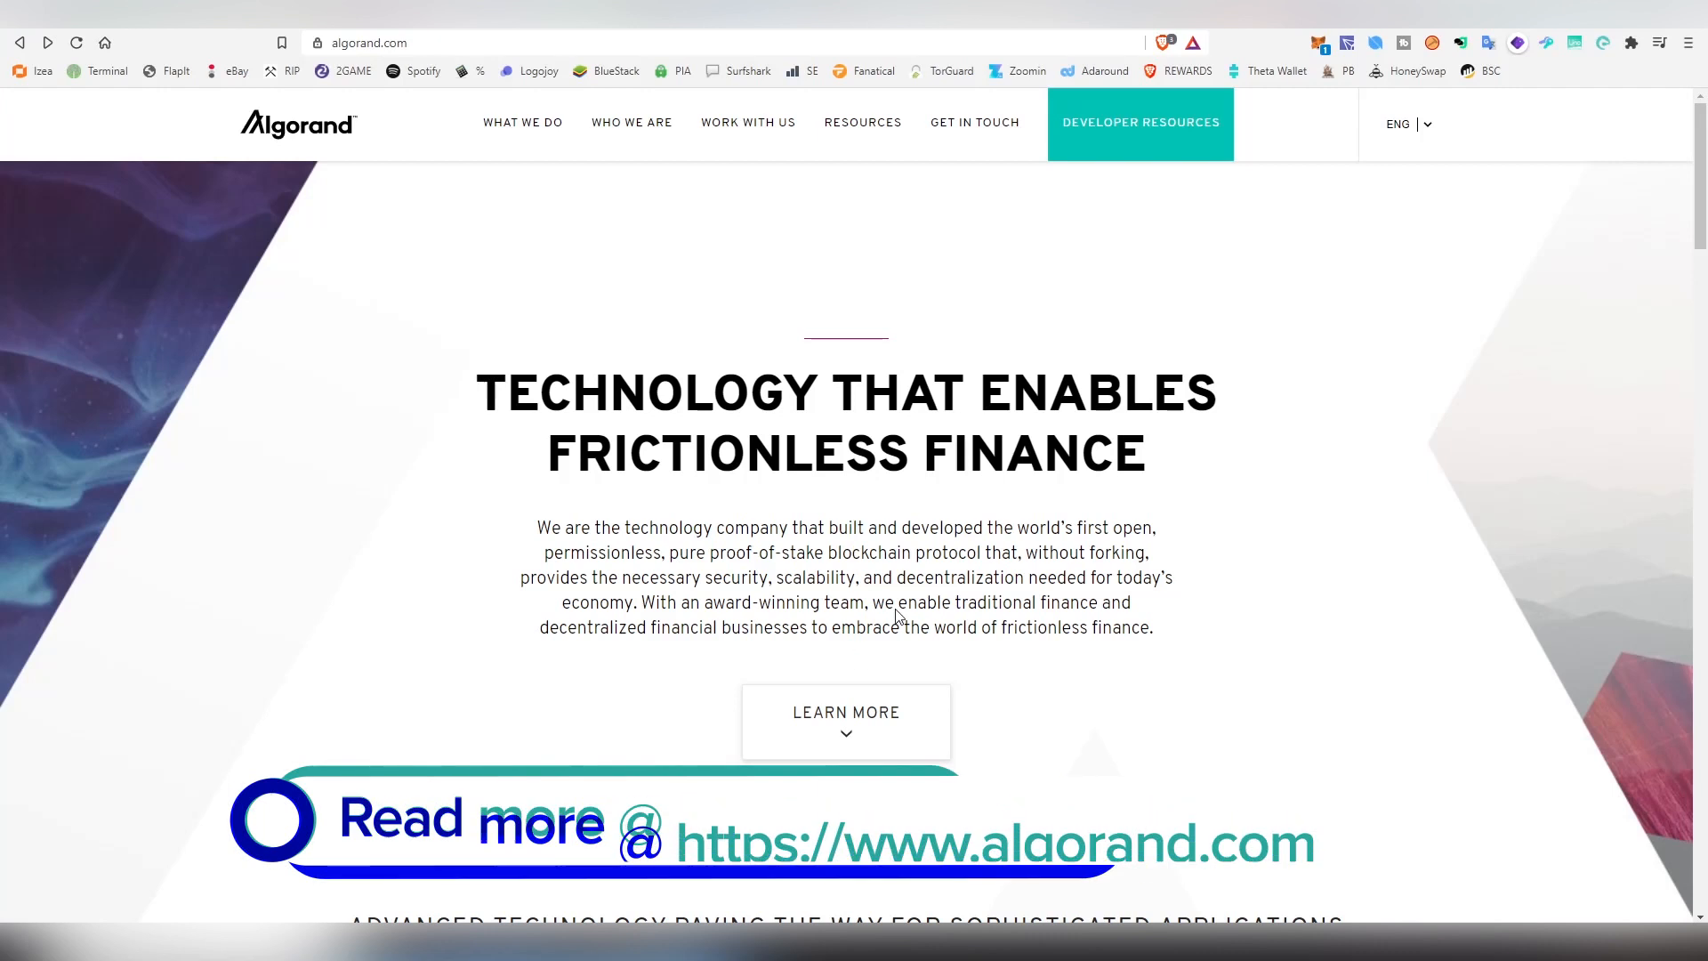
Navigate from the Algorand intro text to the Algorand Wallet page.
{"action": "double_click", "coordinate": [957, 577]}
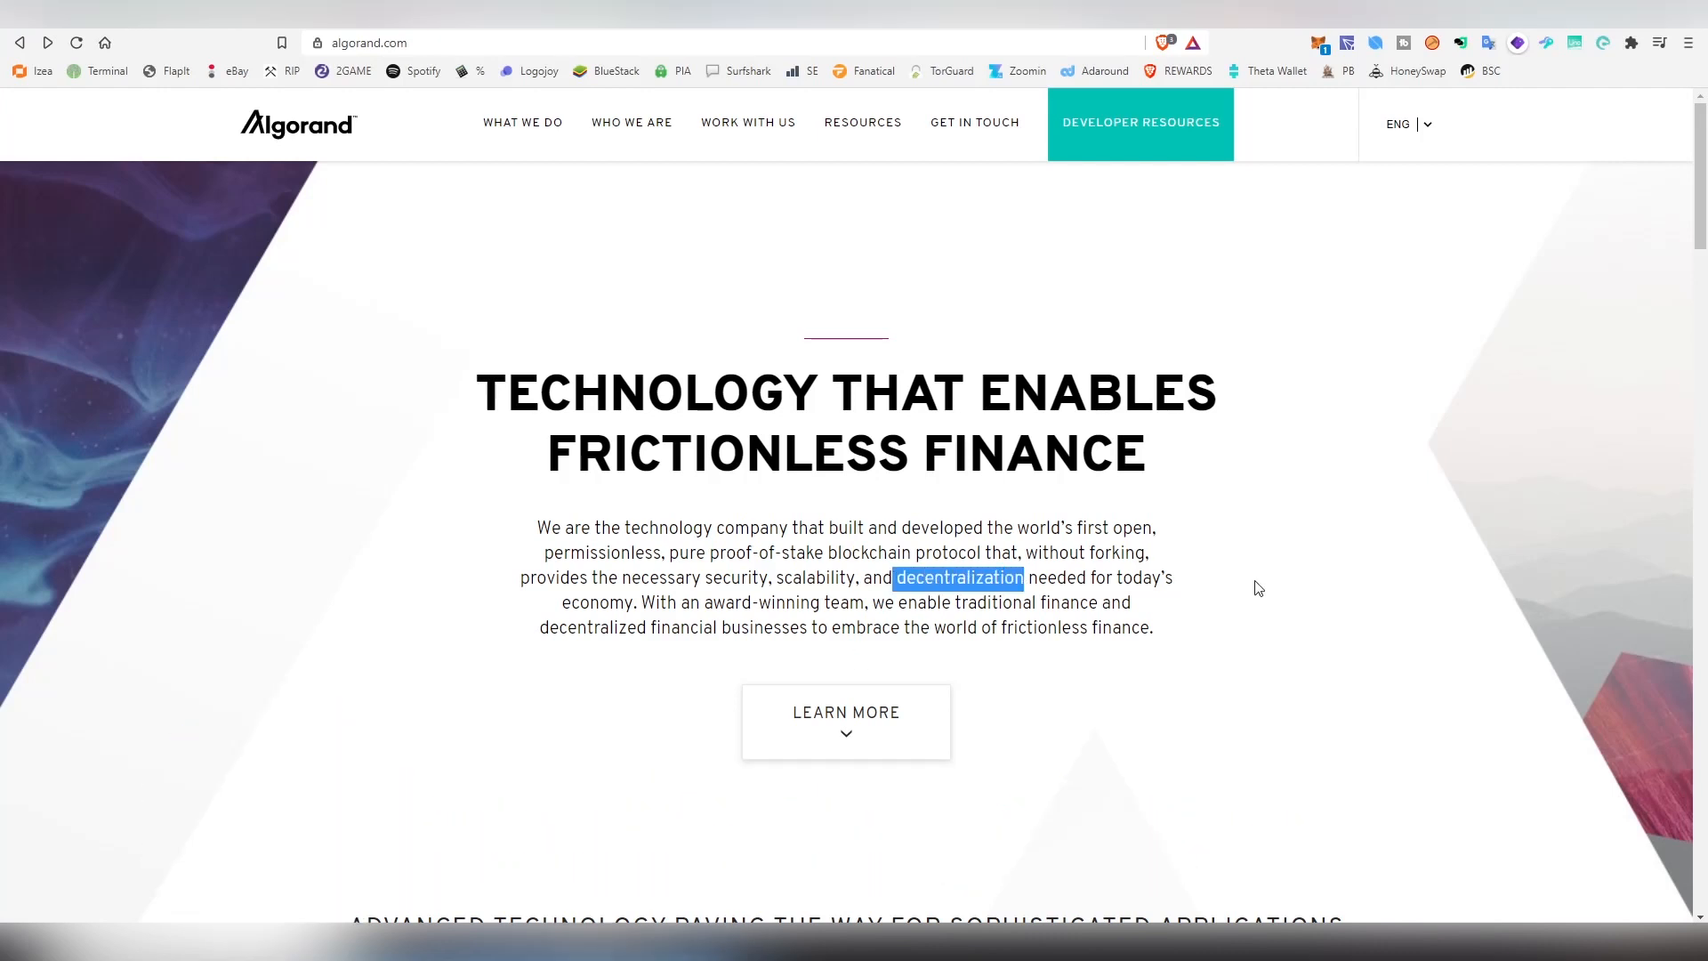
{"action": "mouse_move", "coordinate": [1240, 571]}
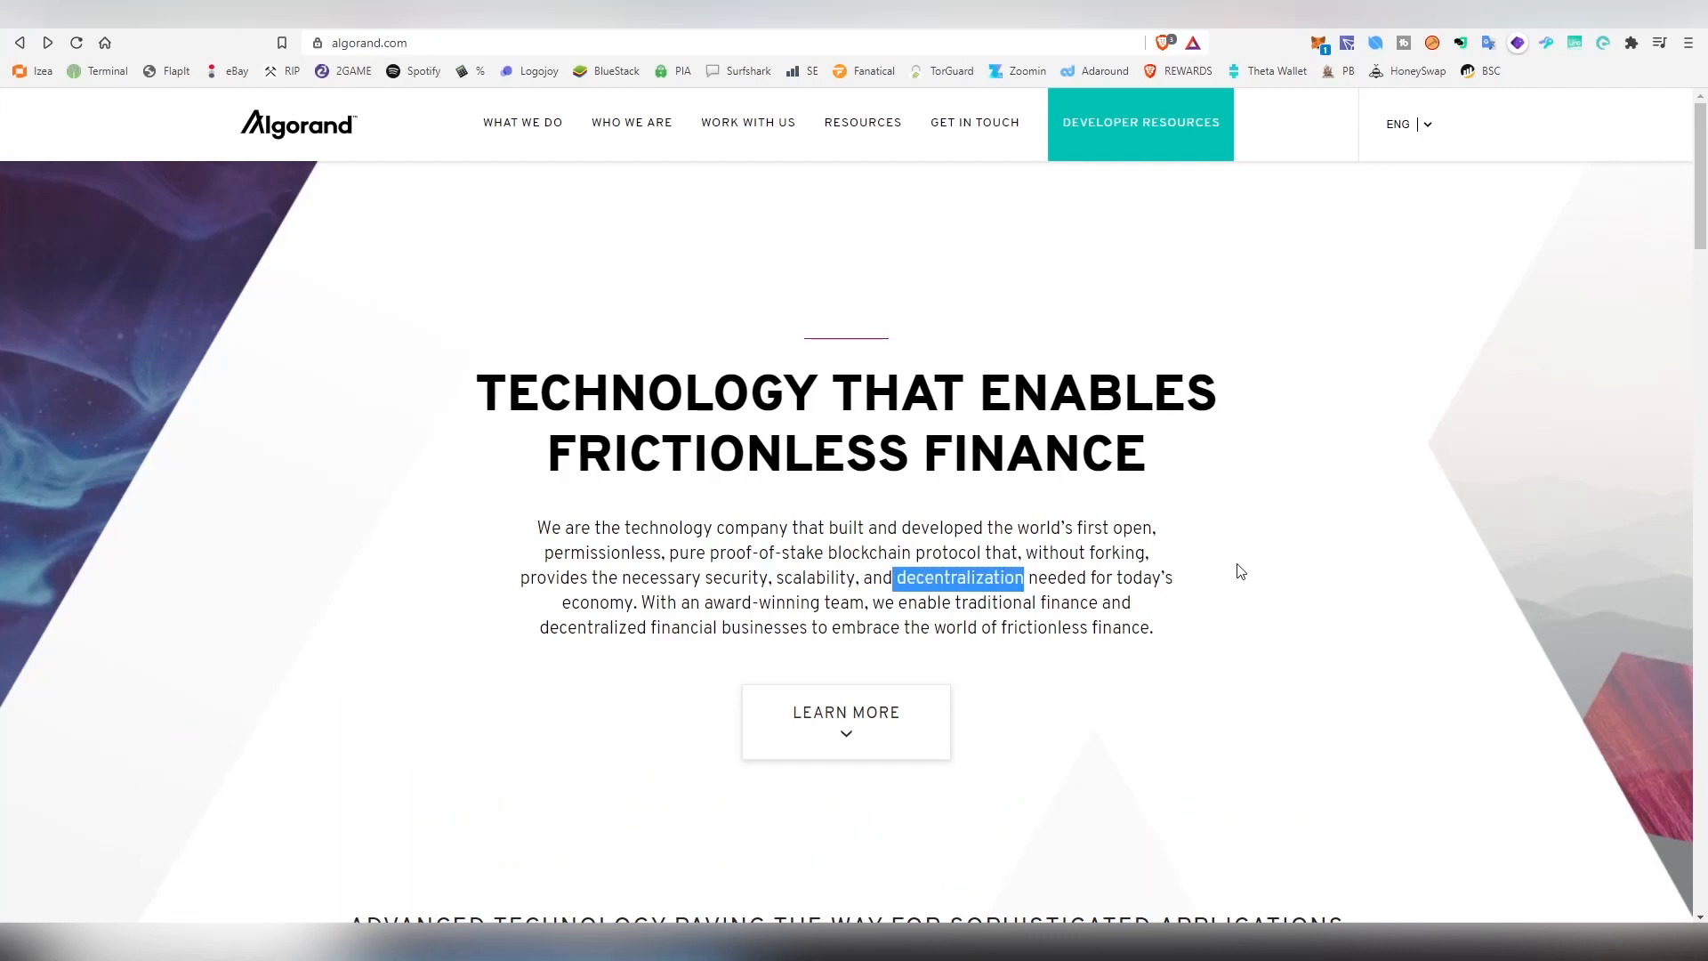
{"action": "left_click", "coordinate": [1240, 571]}
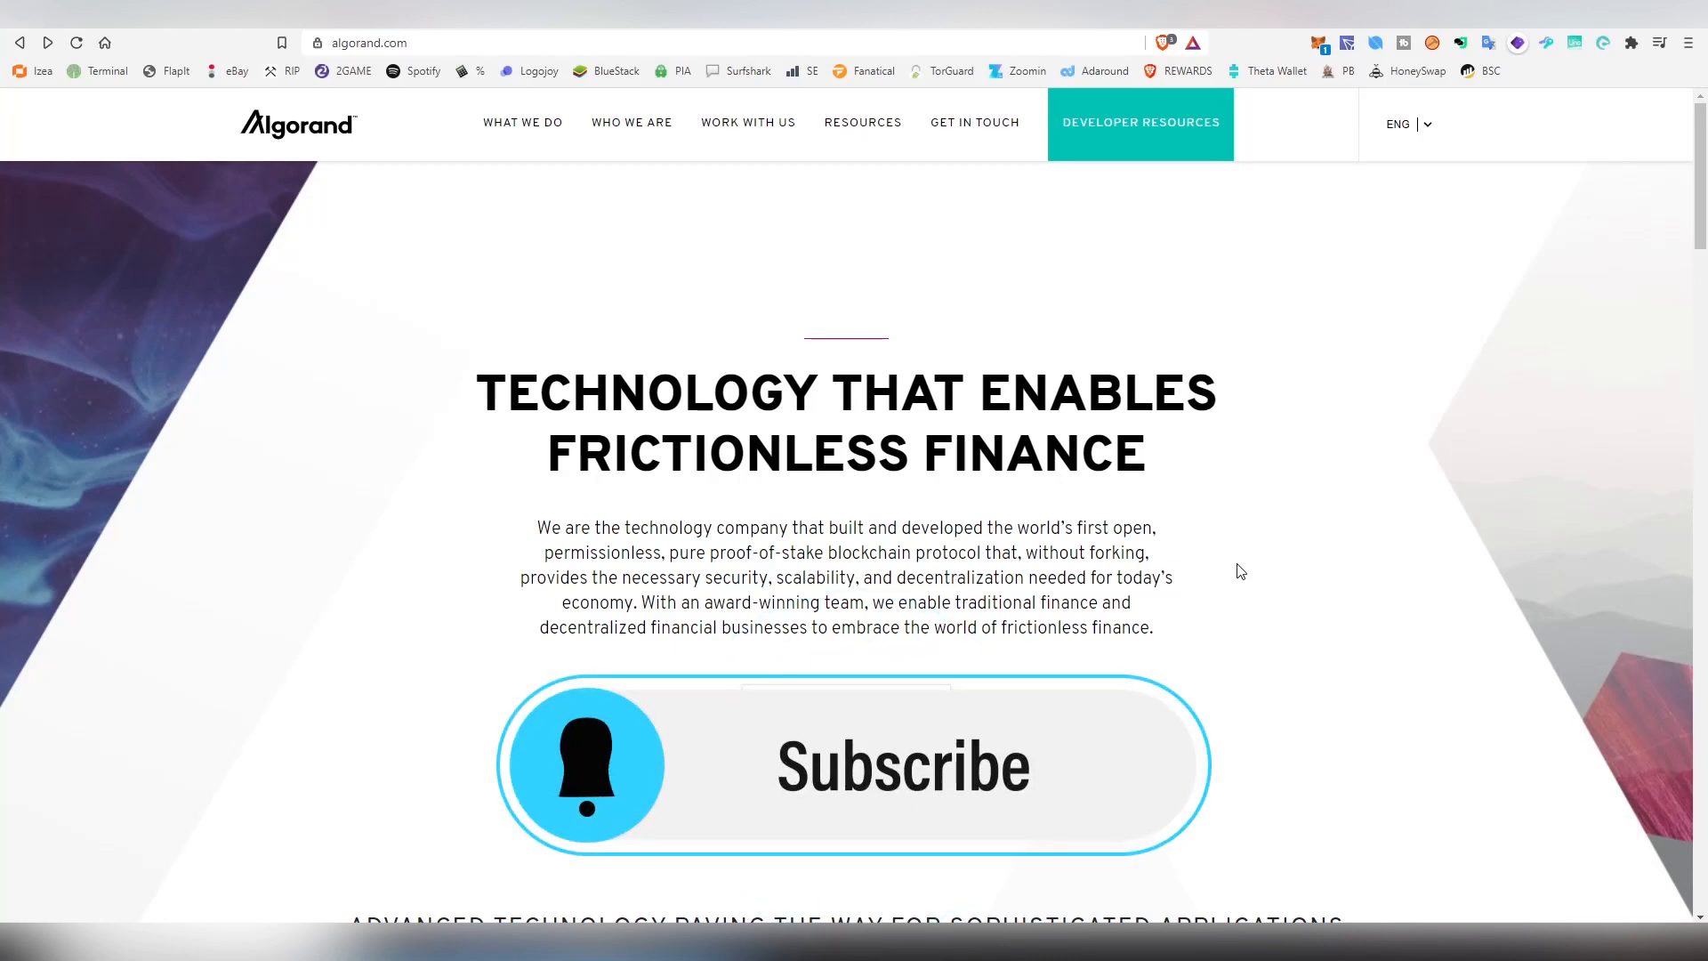
{"action": "left_click", "coordinate": [852, 764]}
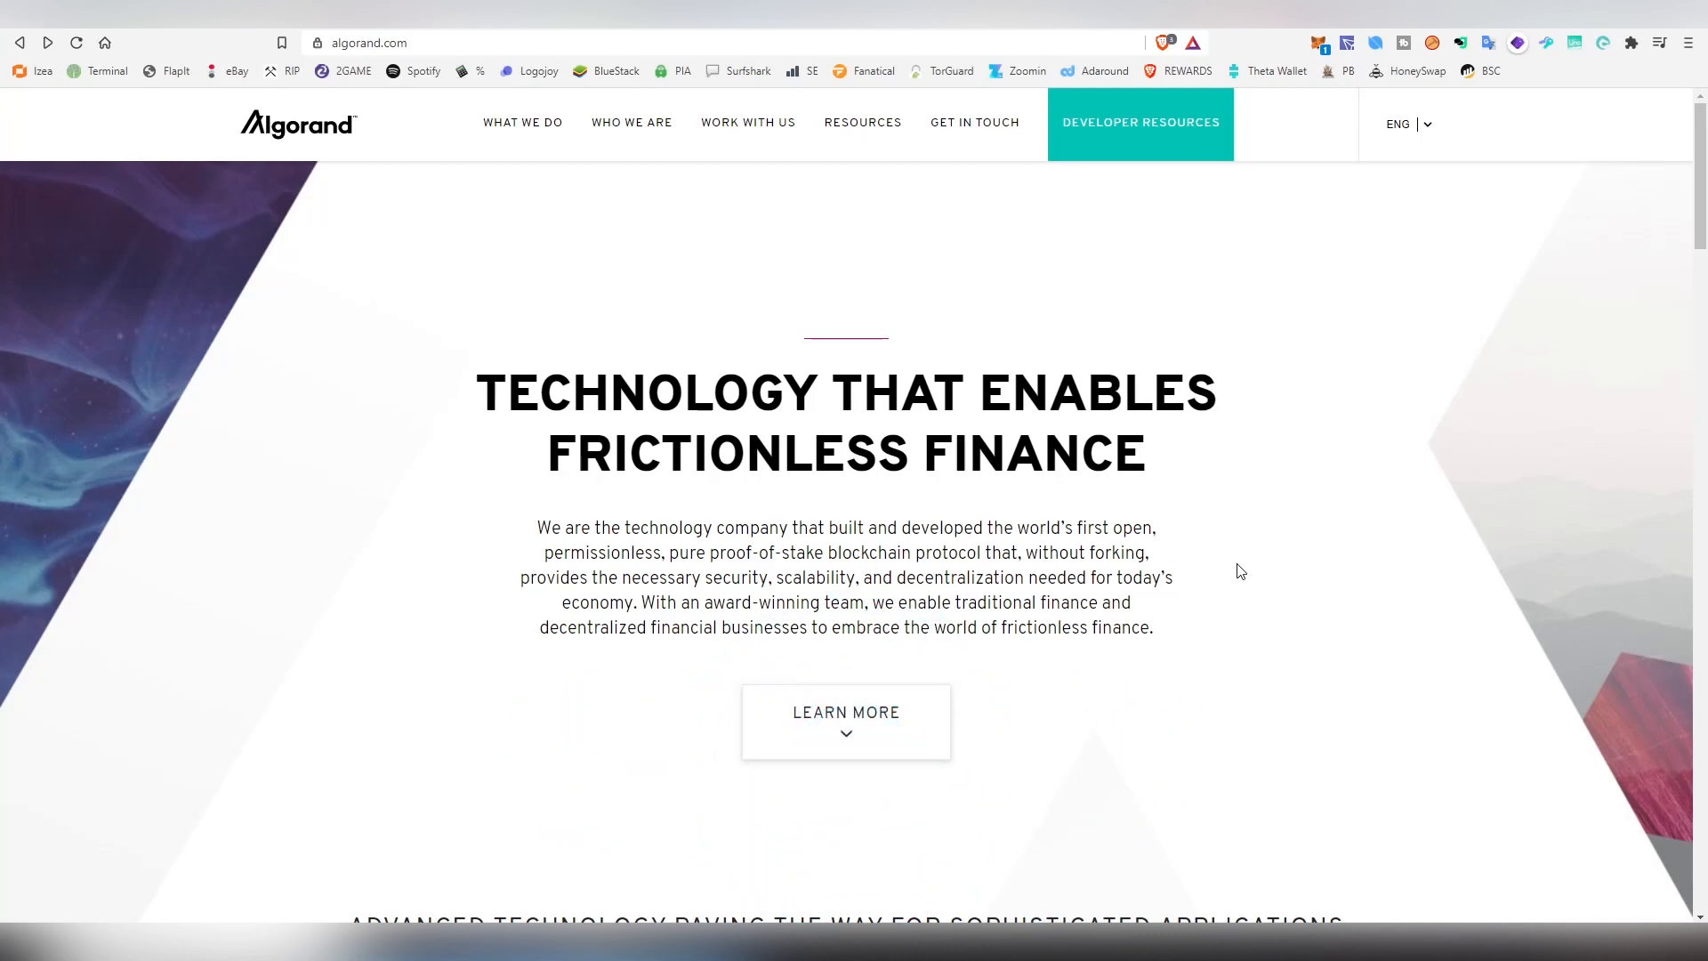
{"action": "mouse_move", "coordinate": [1258, 450]}
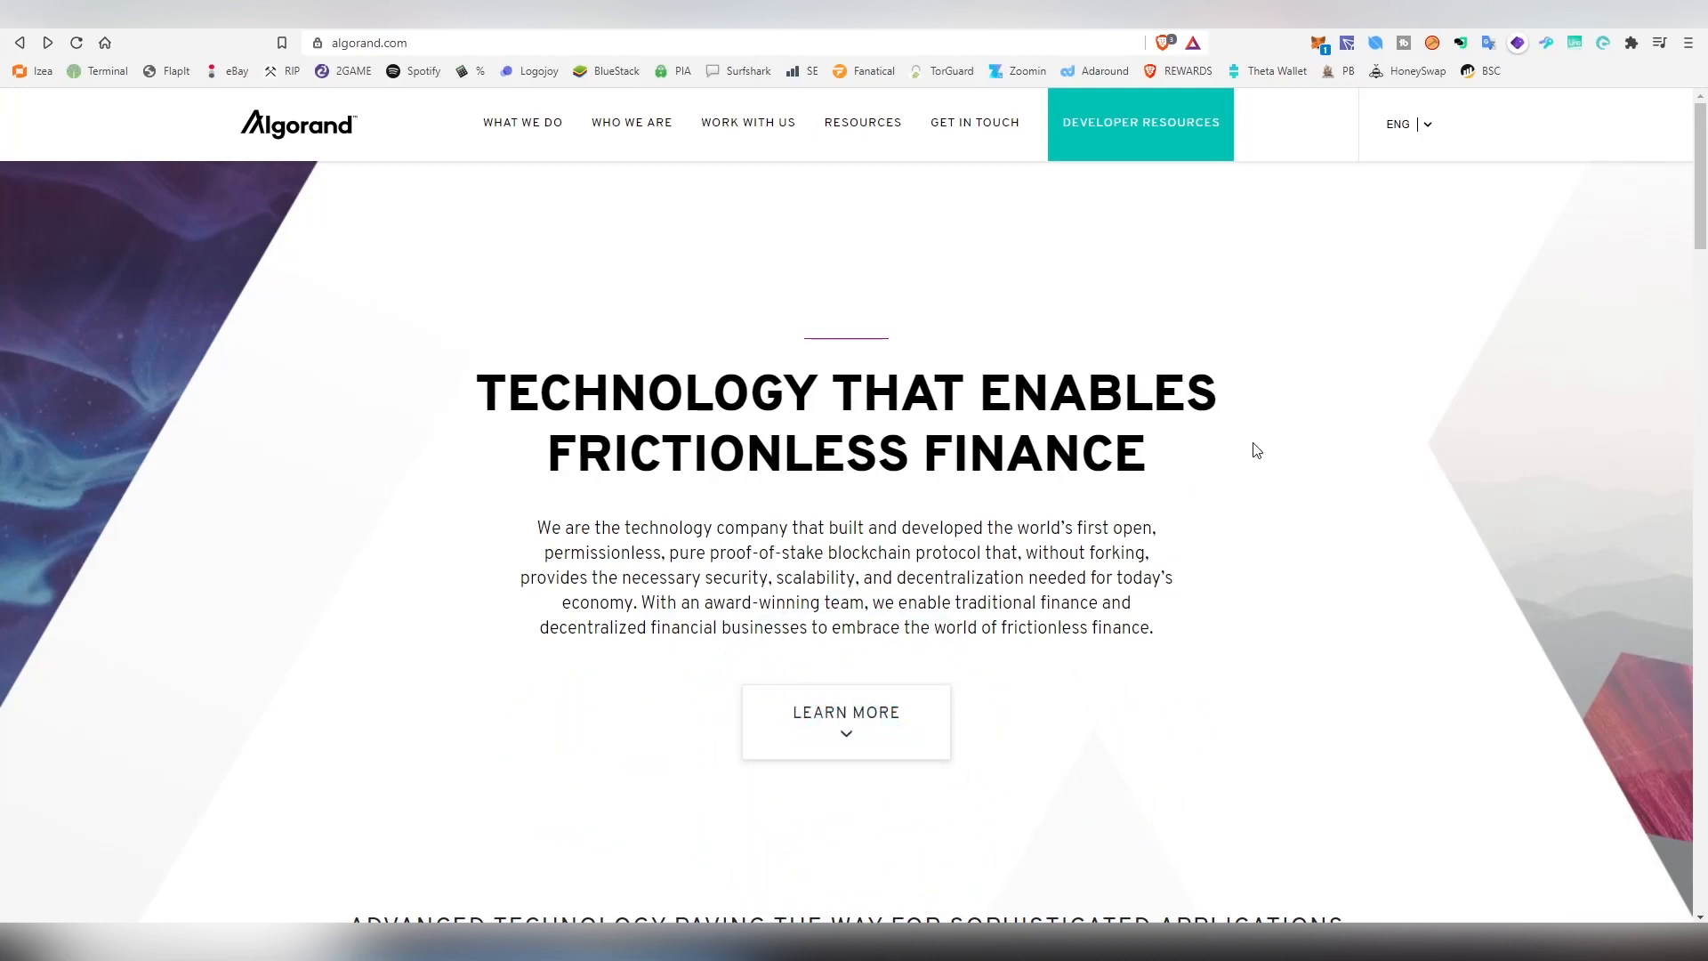
{"action": "mouse_move", "coordinate": [1253, 361]}
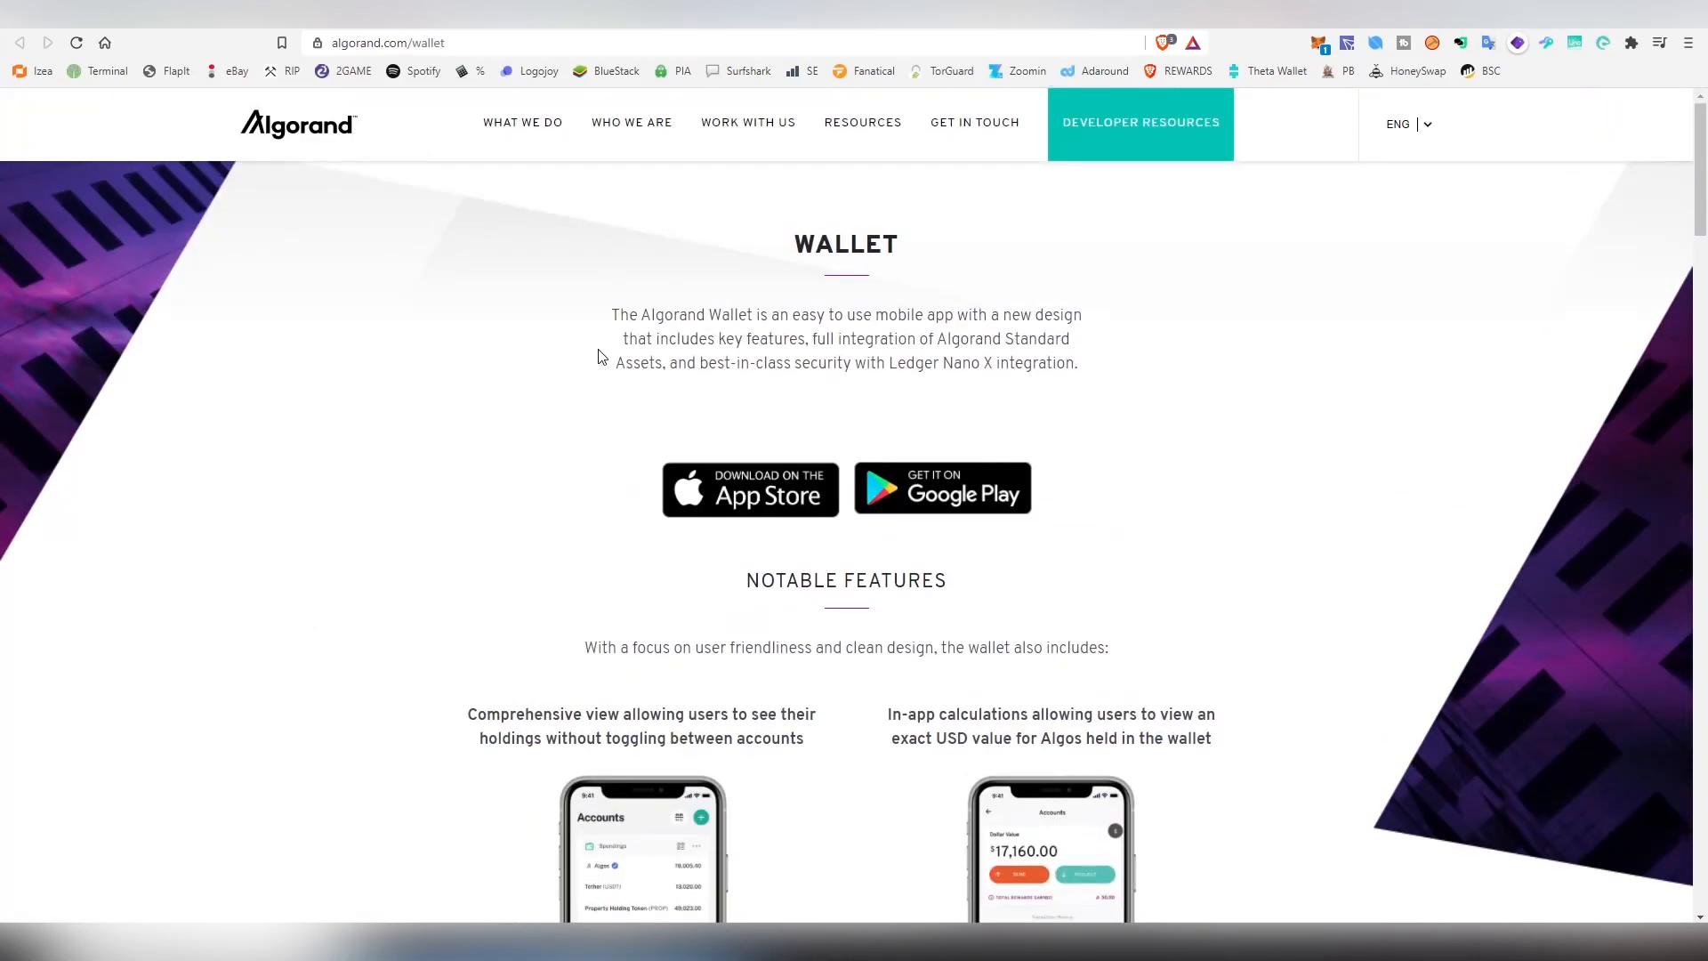
Scroll through the Notable Features section and back up.
{"action": "scroll", "scroll_direction": "down", "scroll_amount": 3}
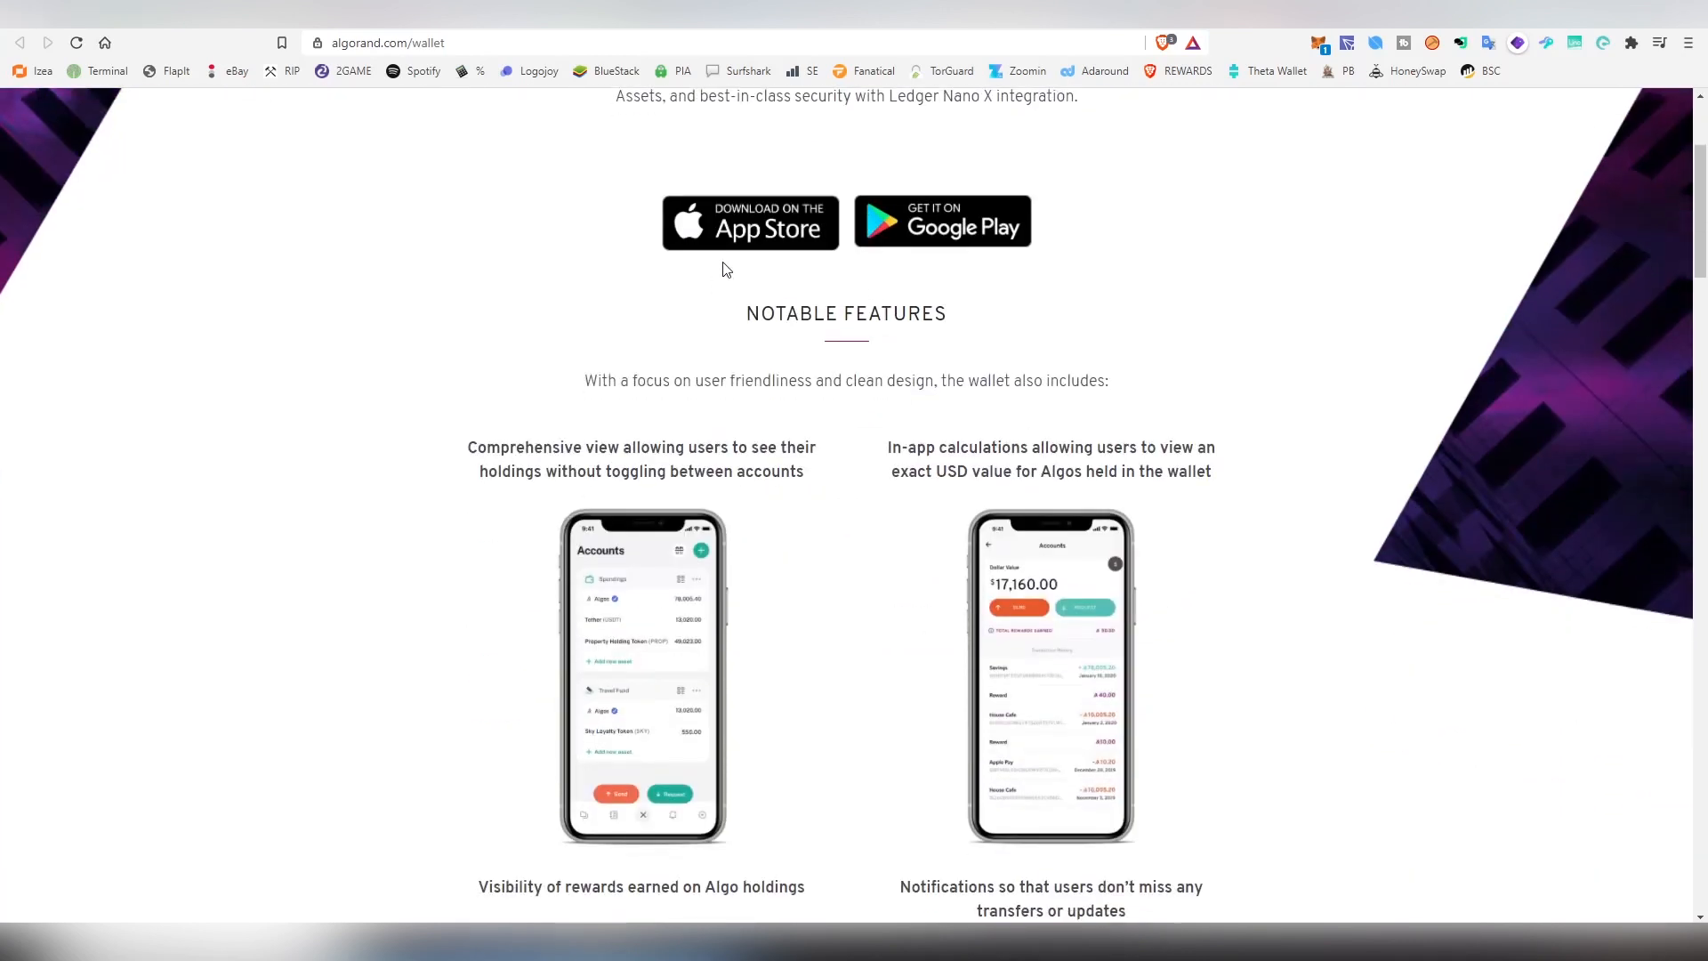
{"action": "mouse_move", "coordinate": [907, 221]}
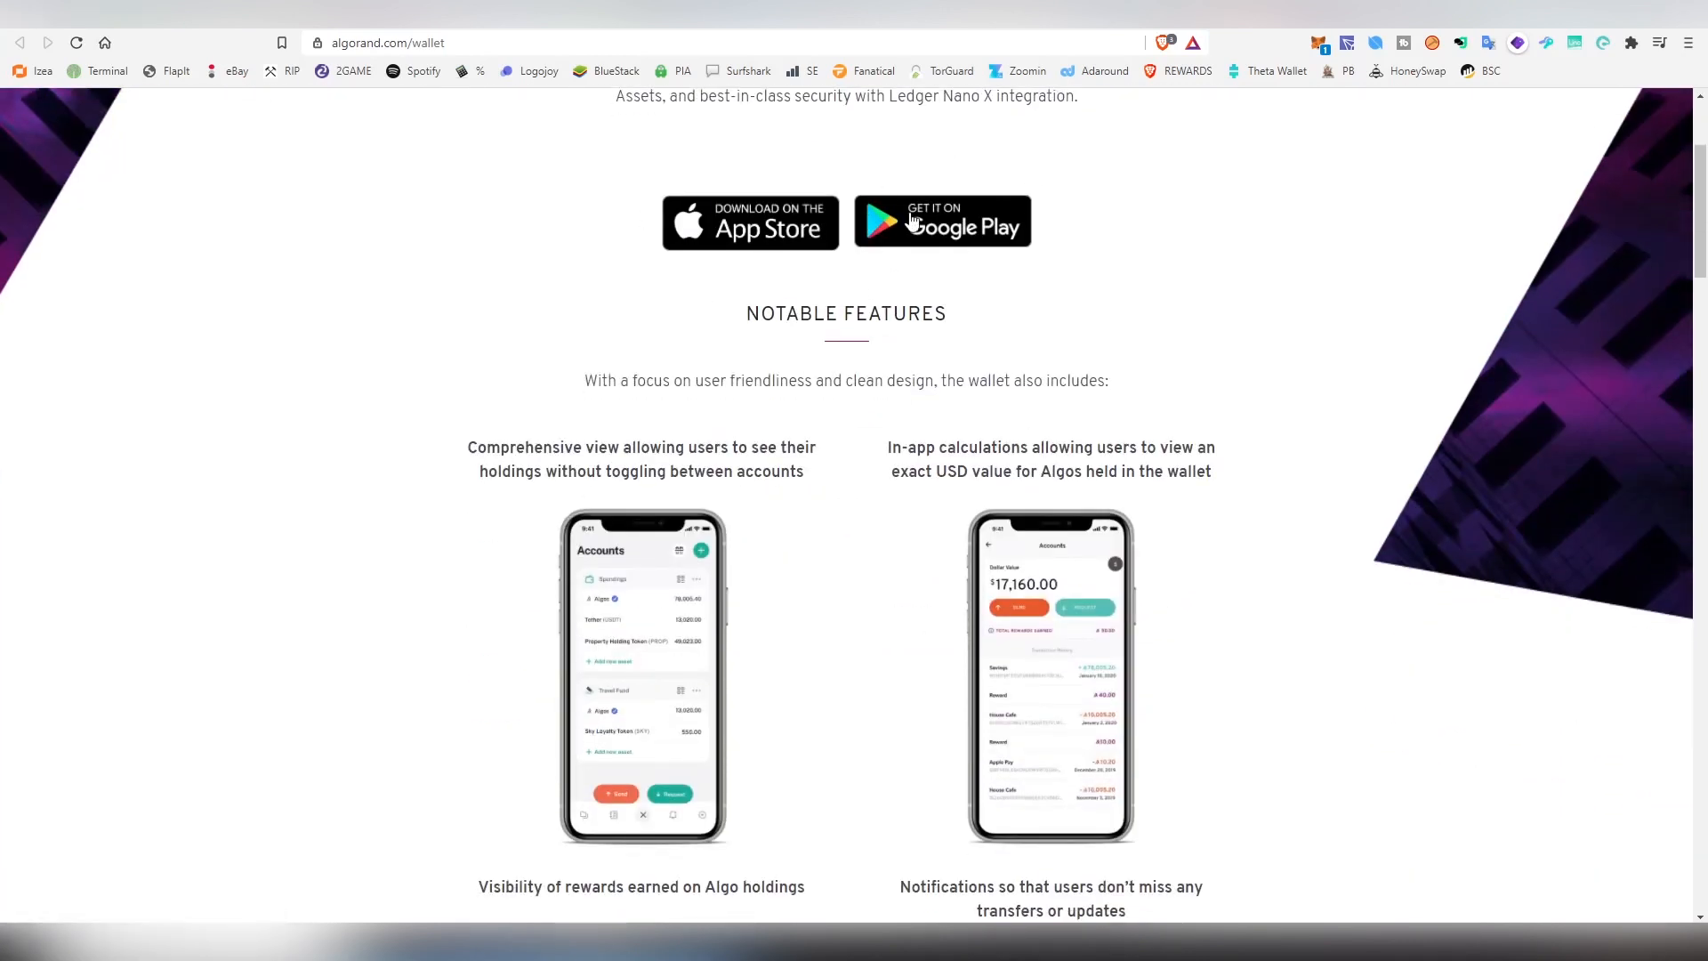
{"action": "mouse_move", "coordinate": [791, 470]}
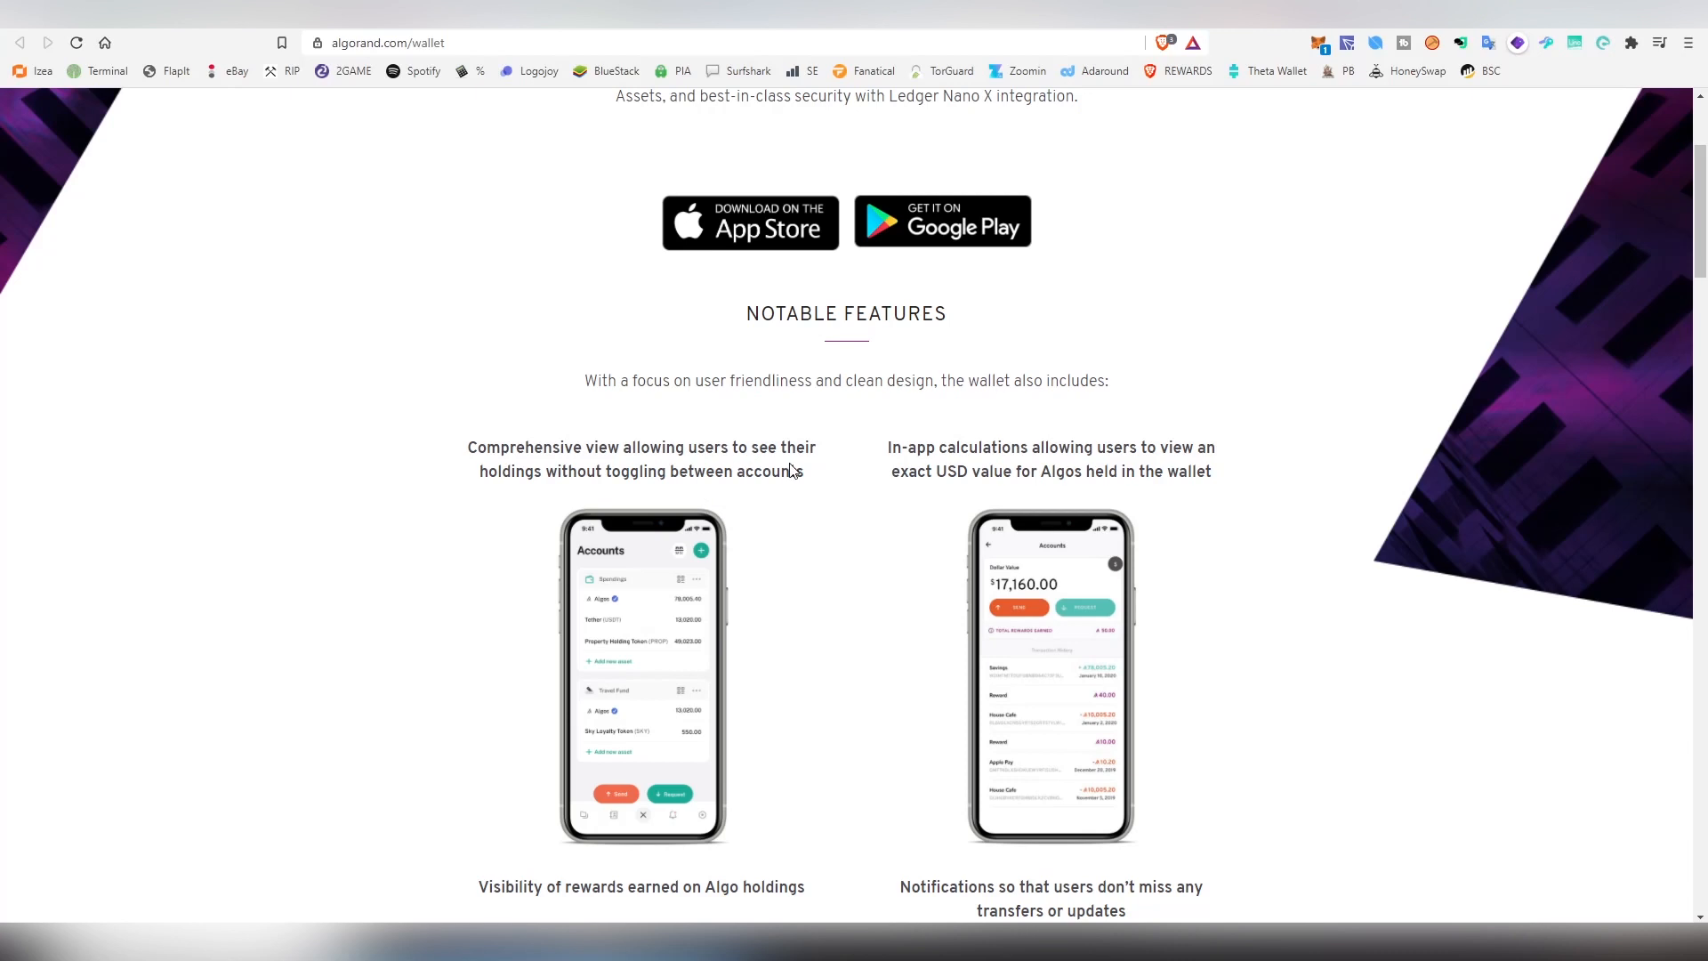
{"action": "mouse_move", "coordinate": [1082, 639]}
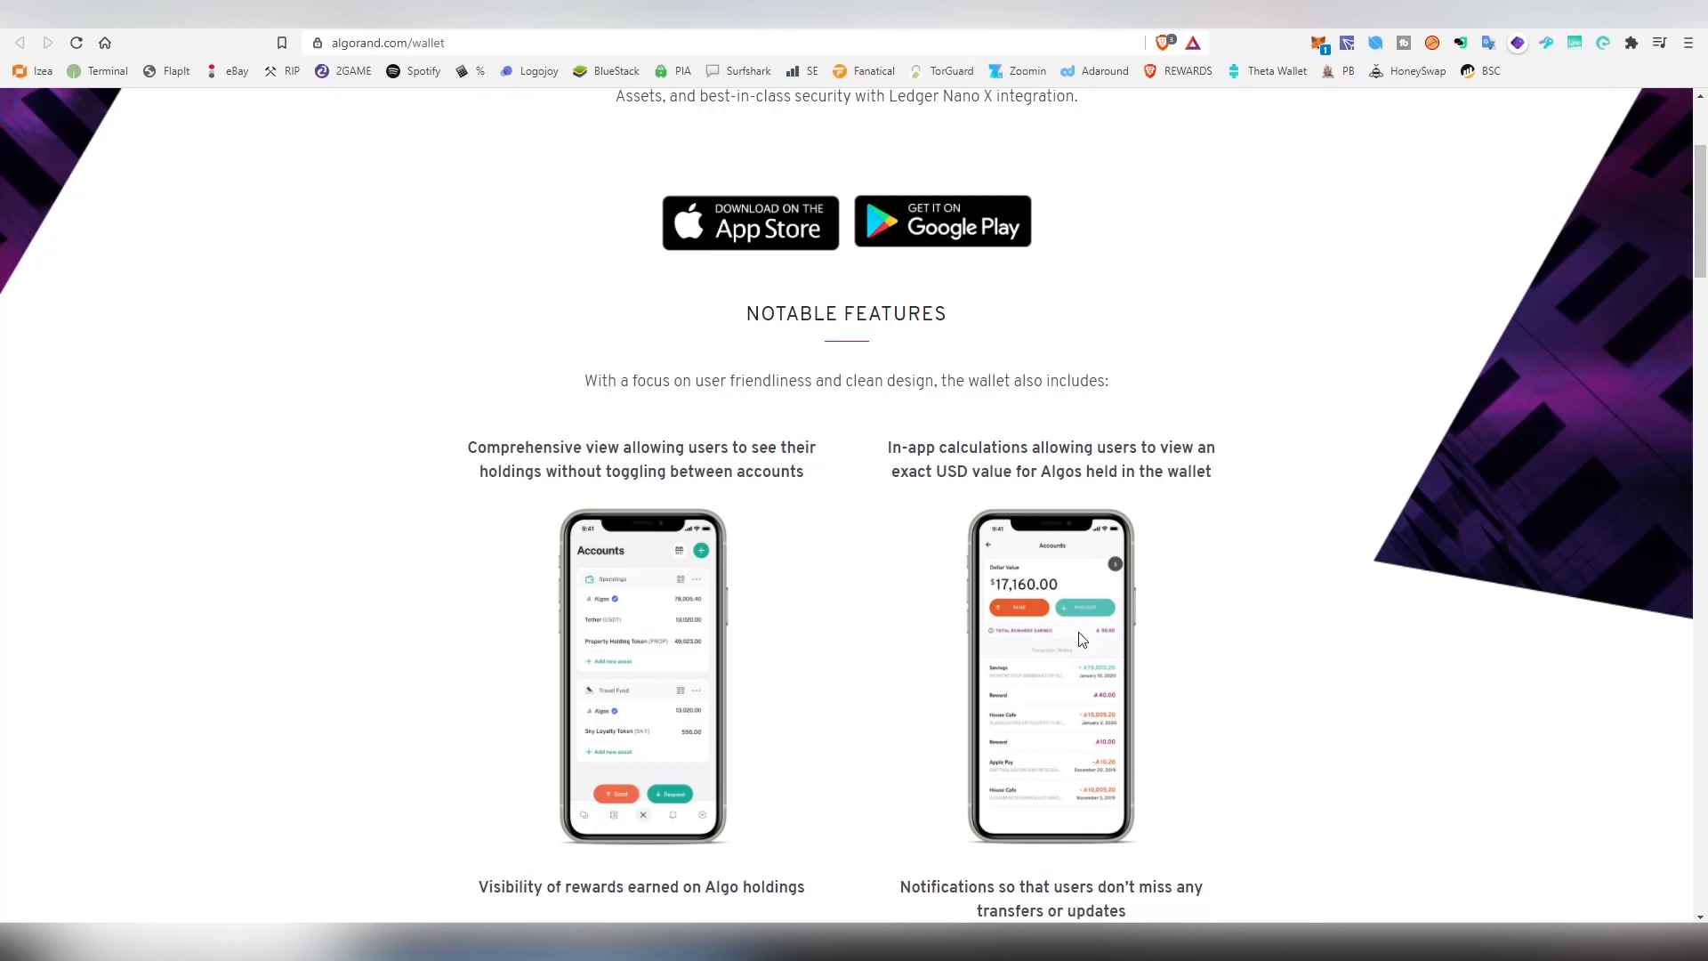
{"action": "mouse_move", "coordinate": [749, 477]}
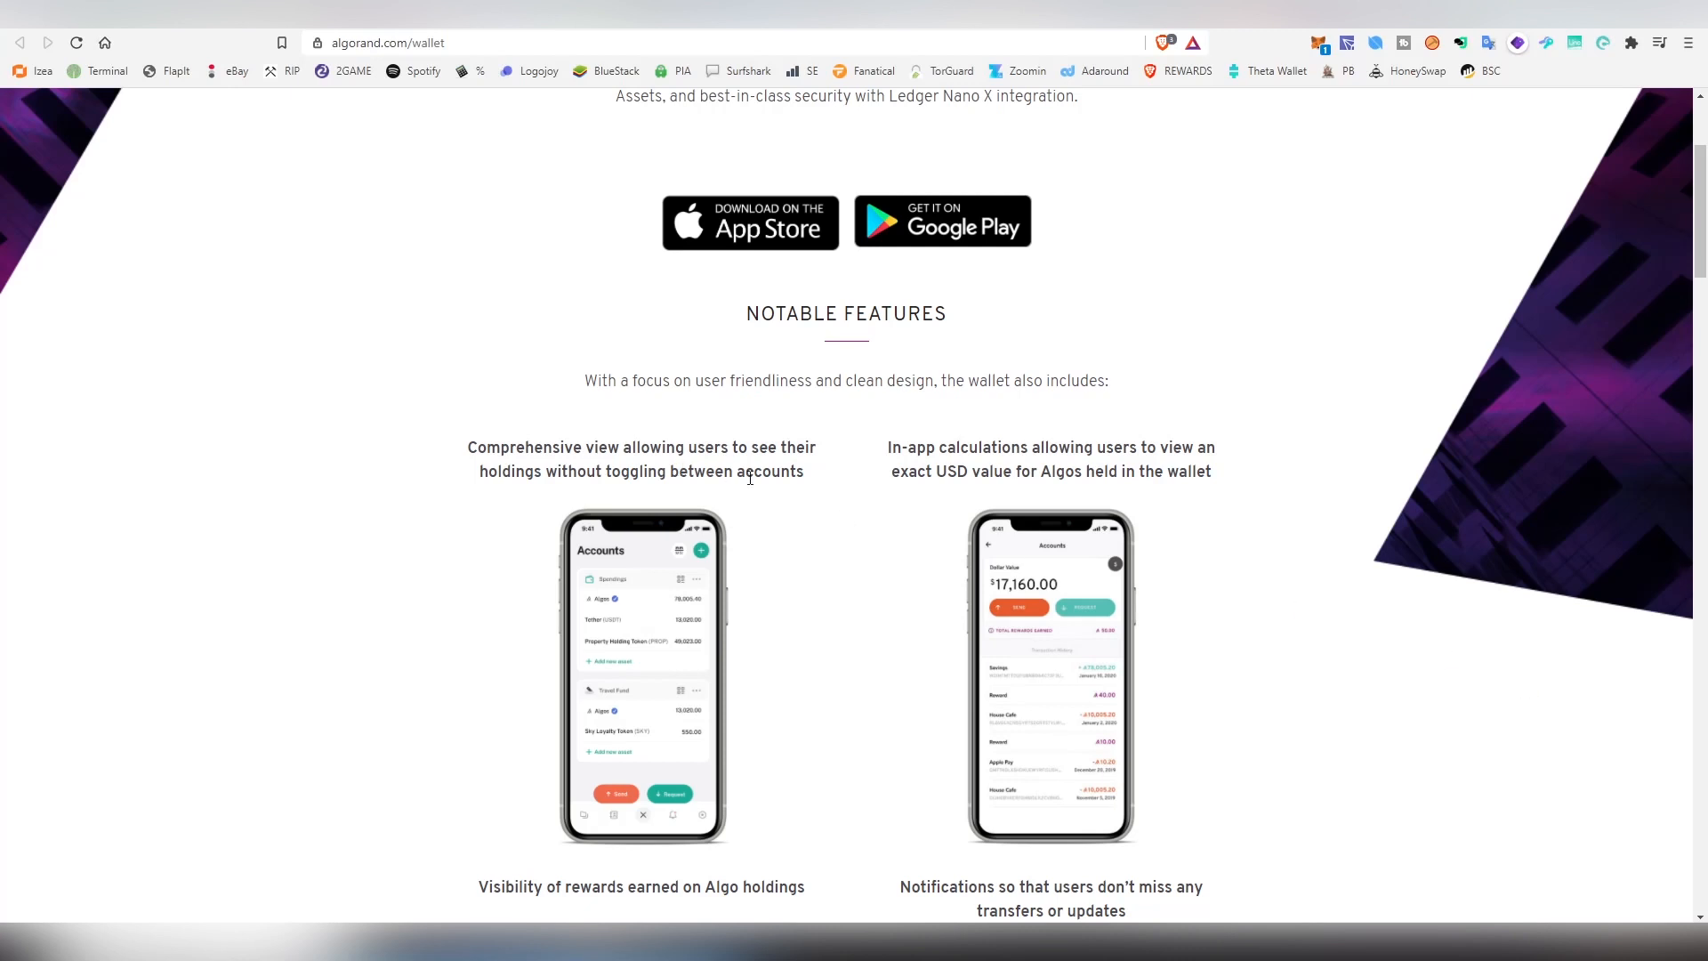
{"action": "scroll", "scroll_direction": "down", "scroll_amount": 3}
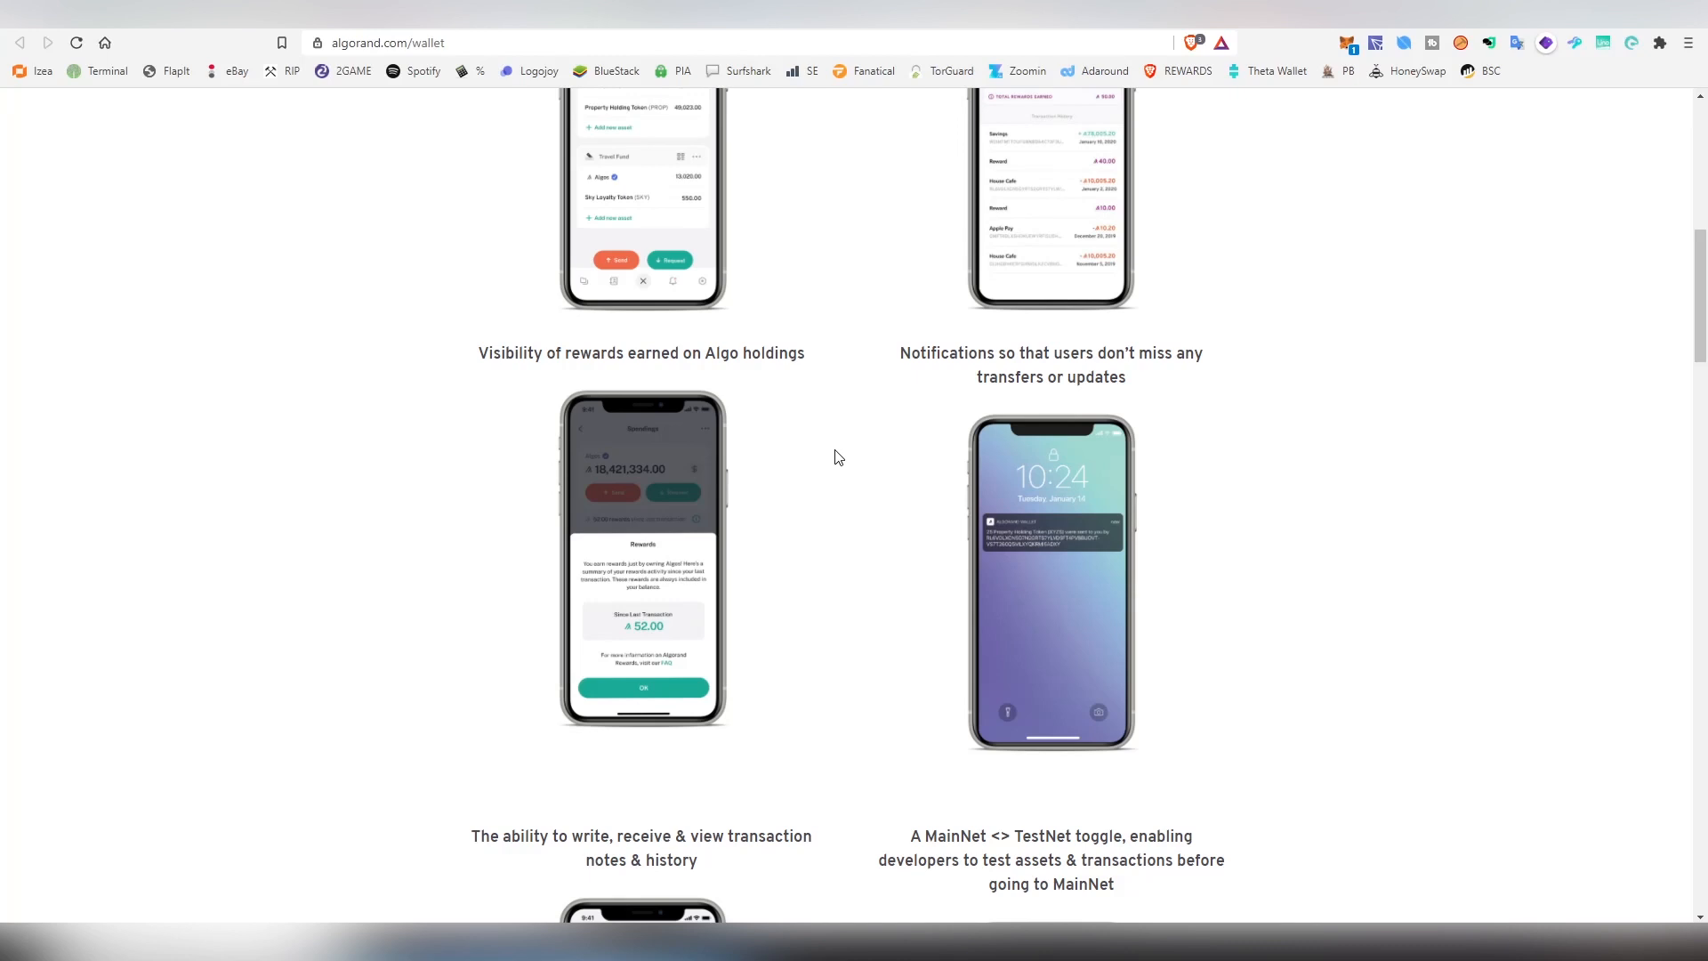
{"action": "scroll", "scroll_direction": "down", "scroll_amount": 3}
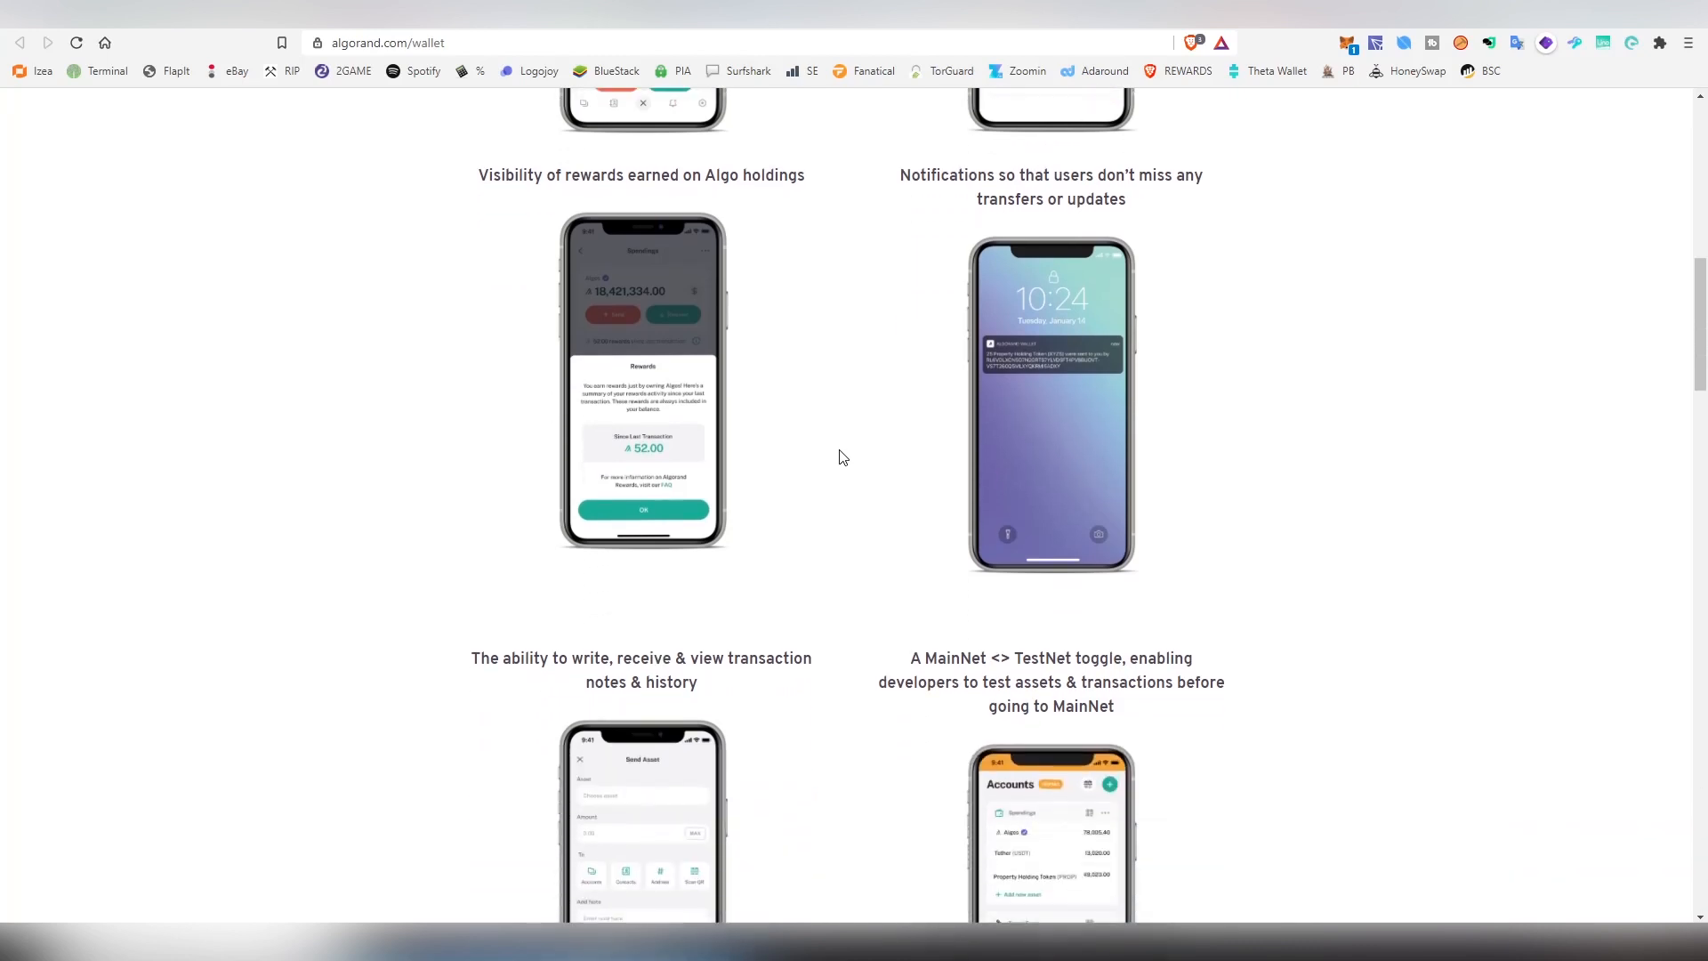
{"action": "scroll", "scroll_direction": "up", "scroll_amount": 3}
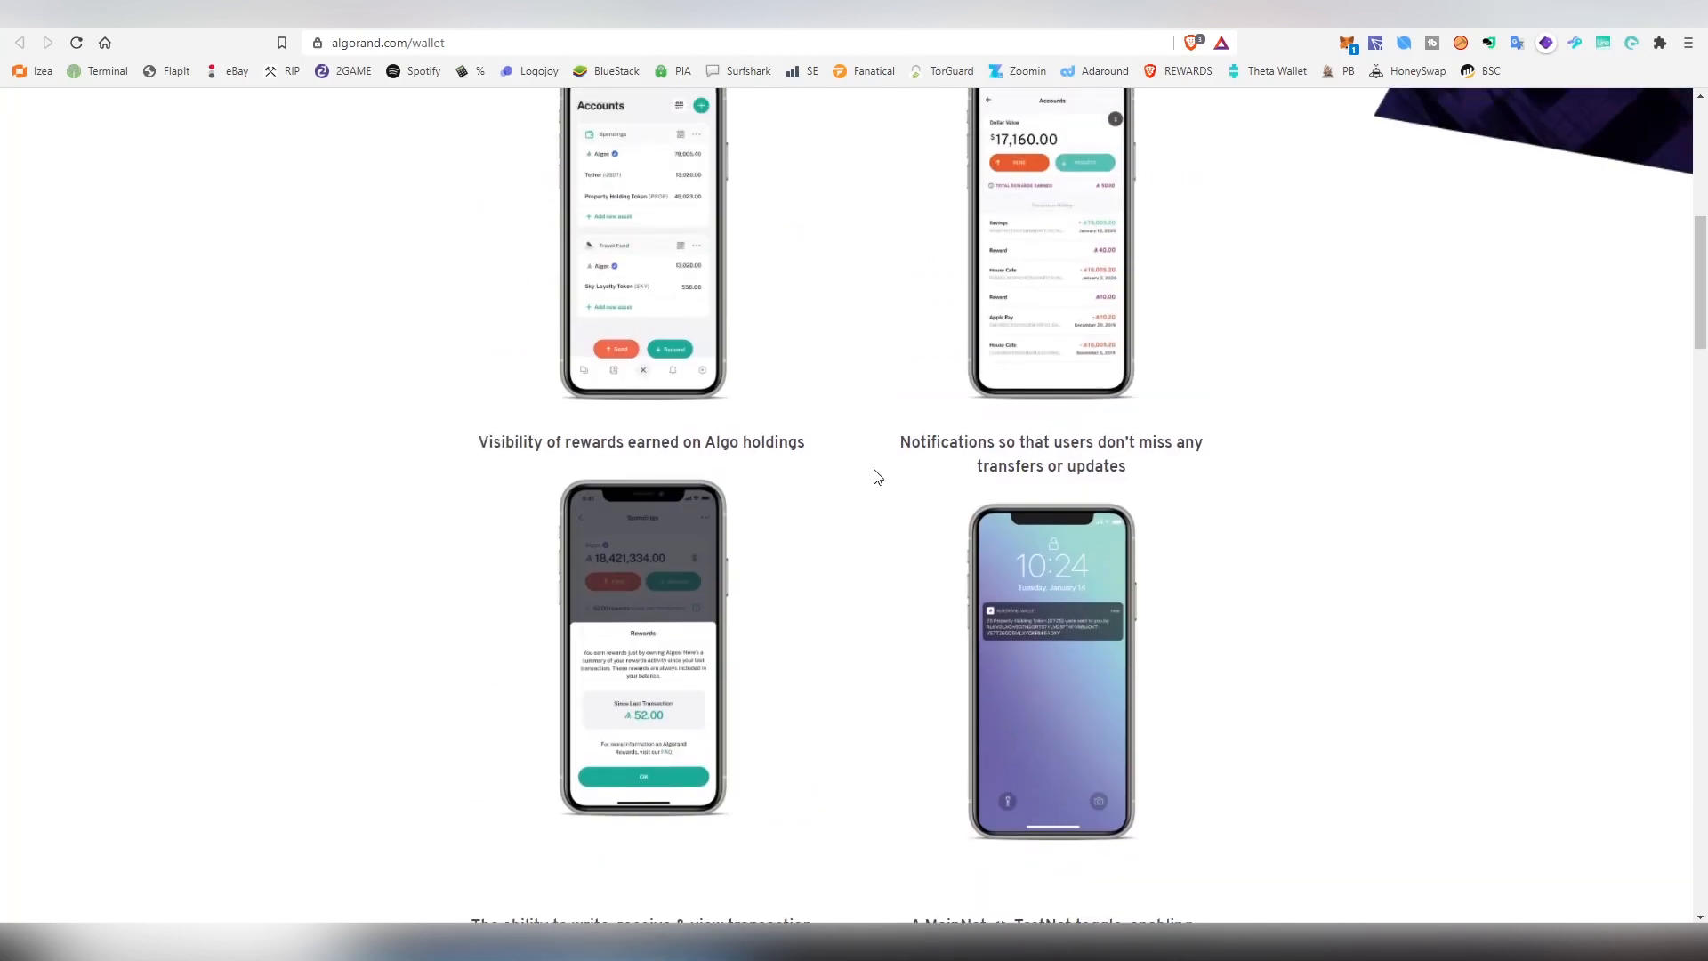
{"action": "scroll", "scroll_direction": "up", "scroll_amount": 3}
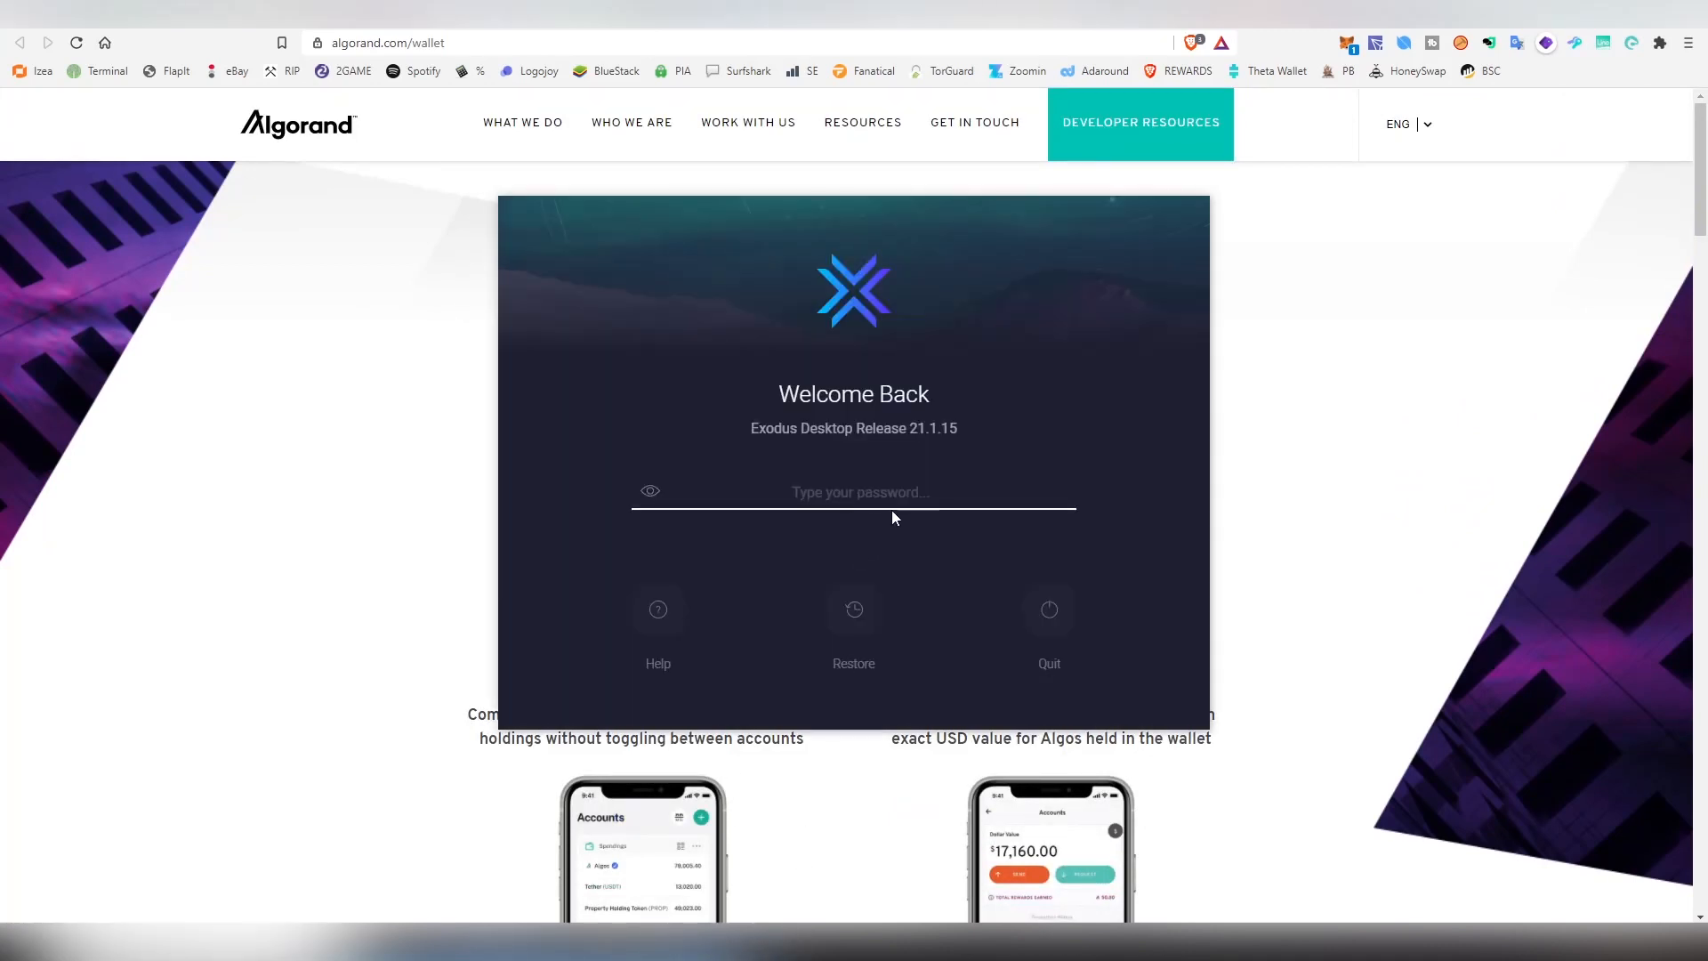
Enter the wallet password in the Exodus Welcome Back window to unlock it.
{"action": "left_click", "coordinate": [852, 491]}
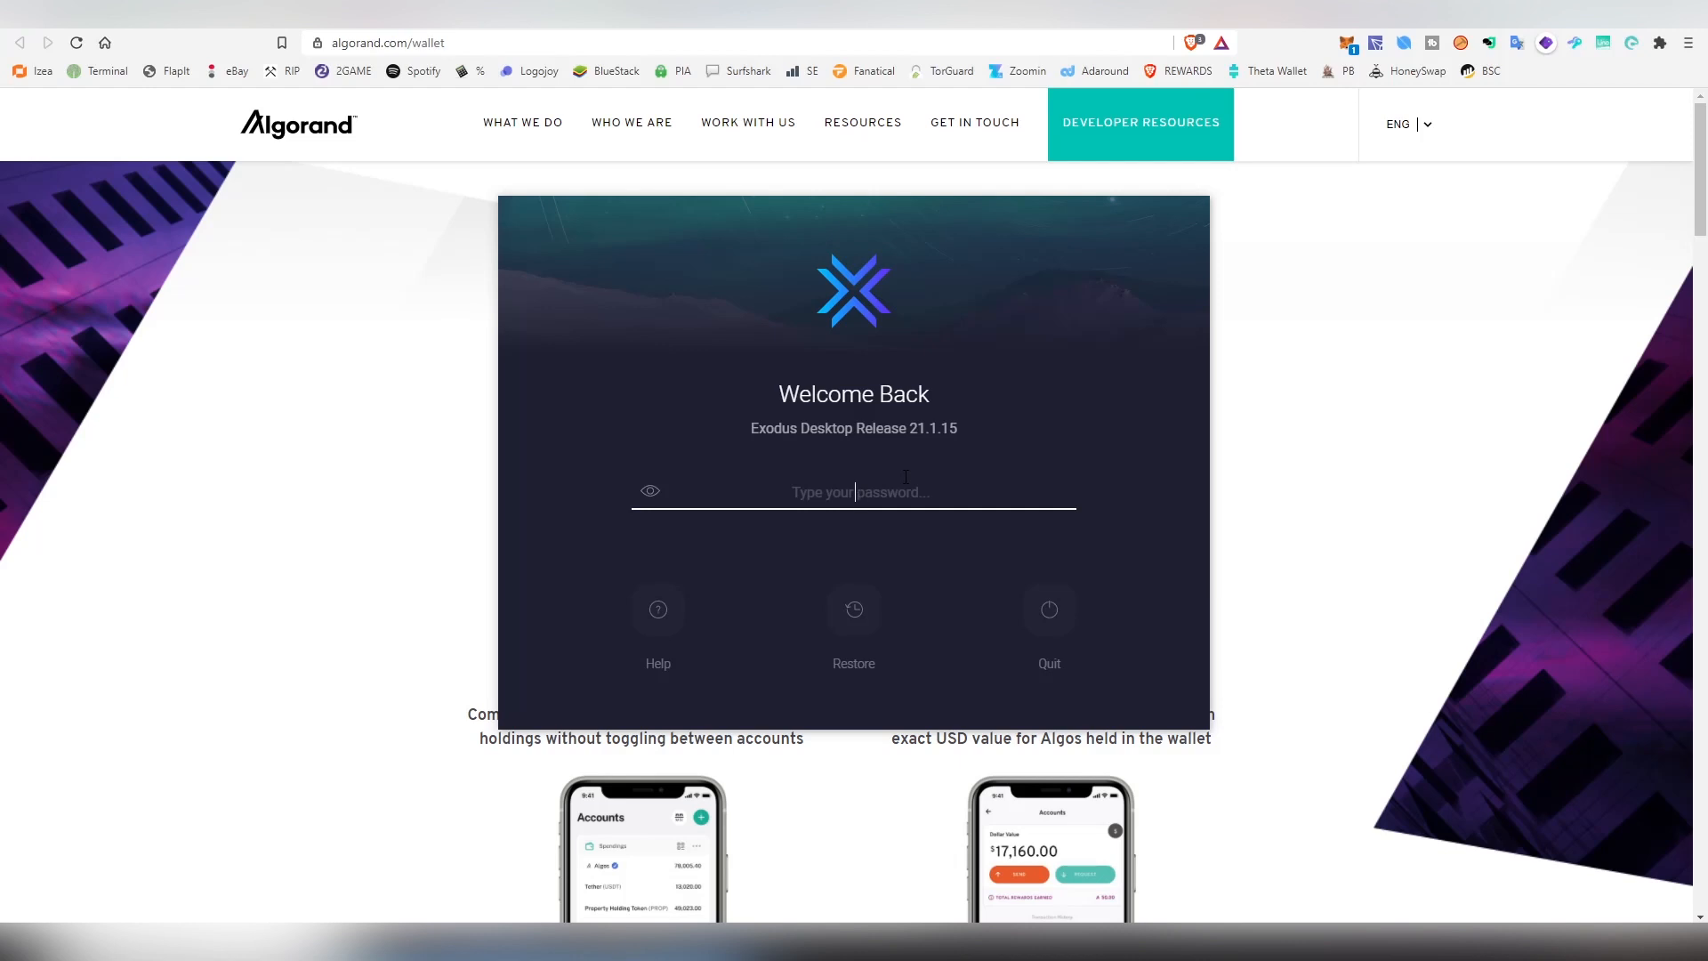
{"action": "mouse_move", "coordinate": [909, 479]}
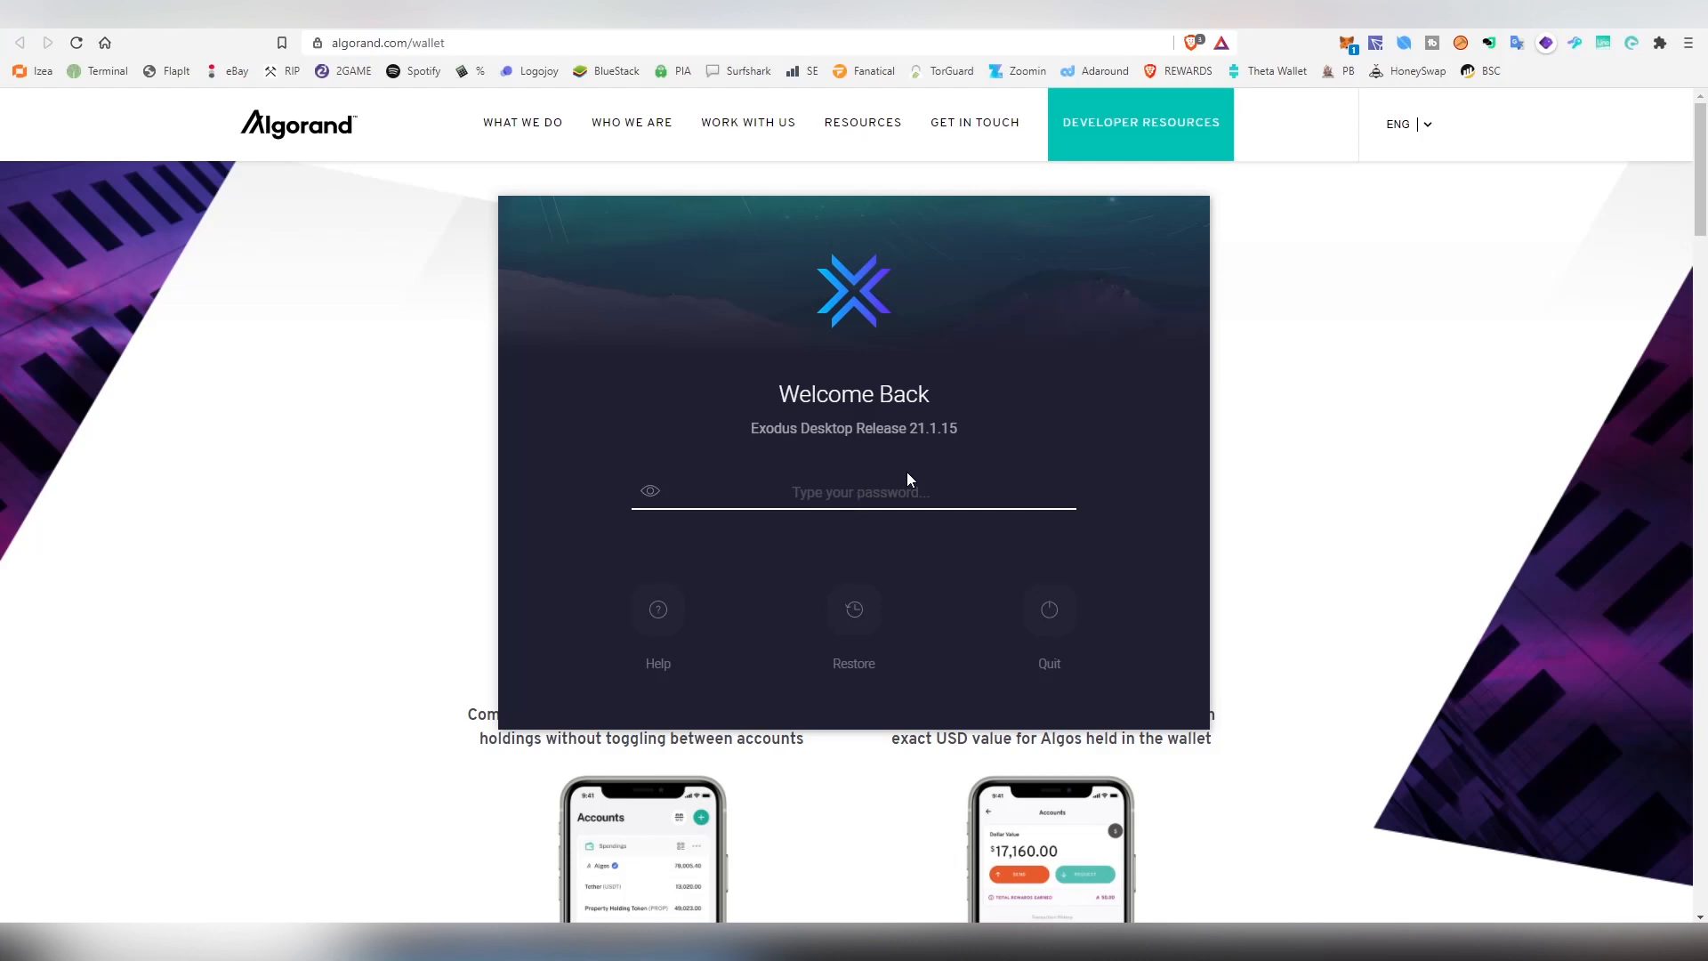
{"action": "type", "text": "•••••"}
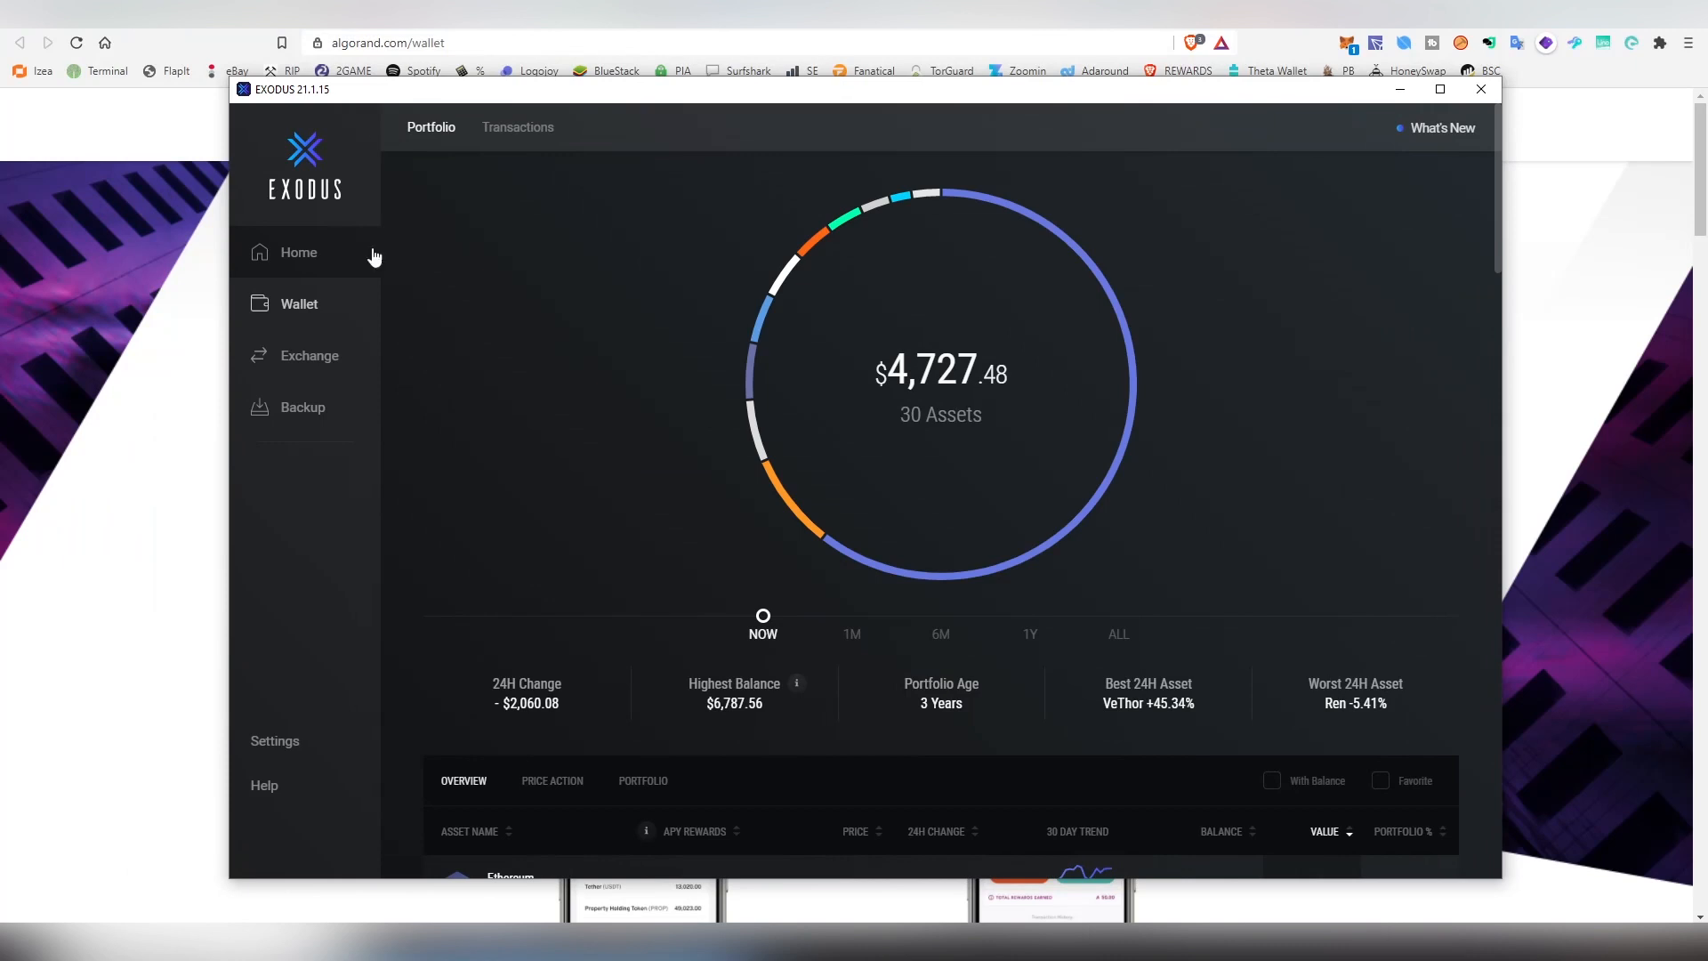
{"action": "mouse_move", "coordinate": [232, 82]}
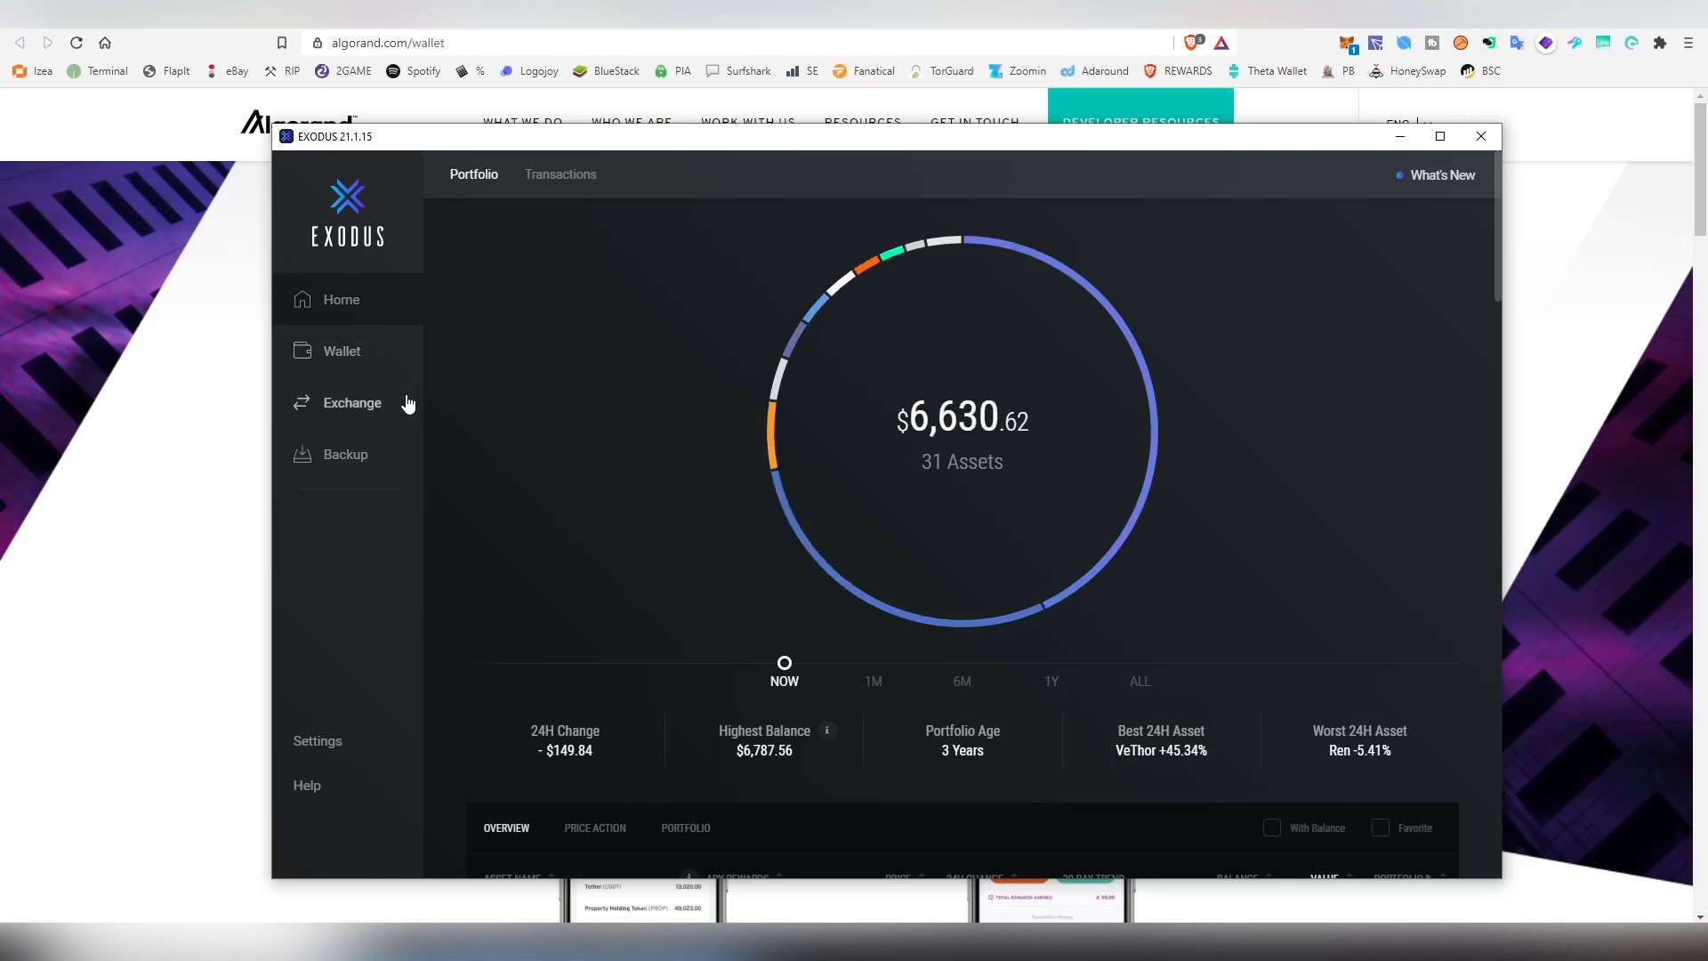
Show the Algorand wallet with its 215.485296 ALGO balance and recent transactions.
{"action": "left_click", "coordinate": [342, 351]}
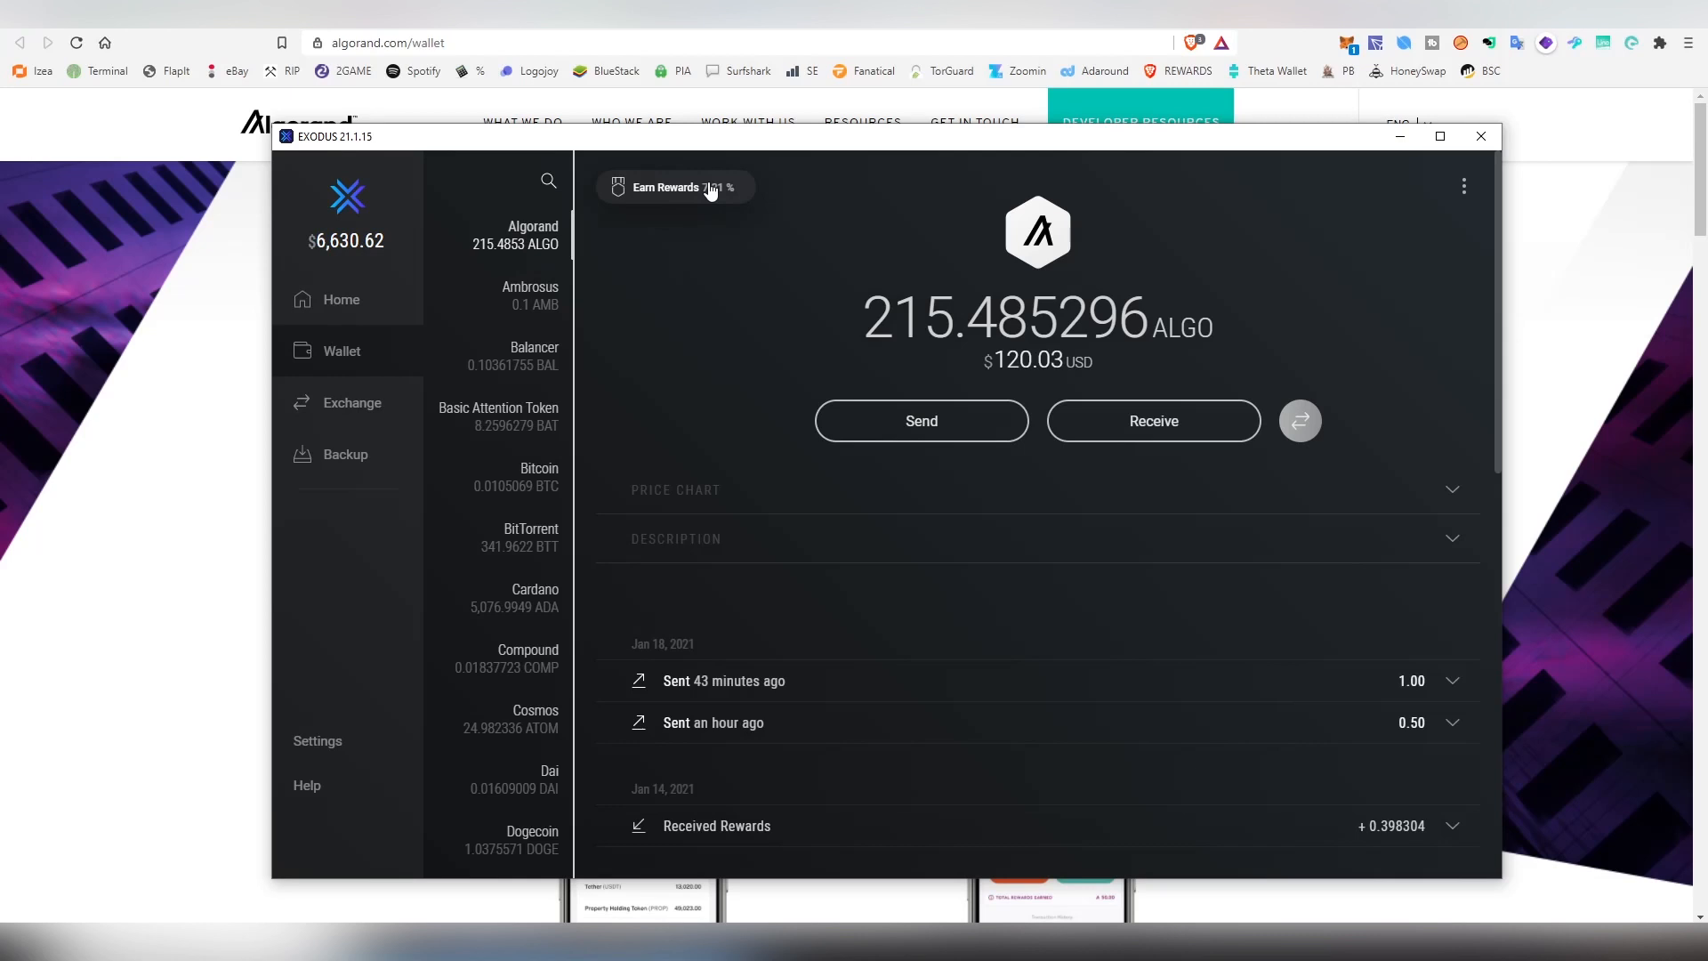
{"action": "mouse_move", "coordinate": [669, 211]}
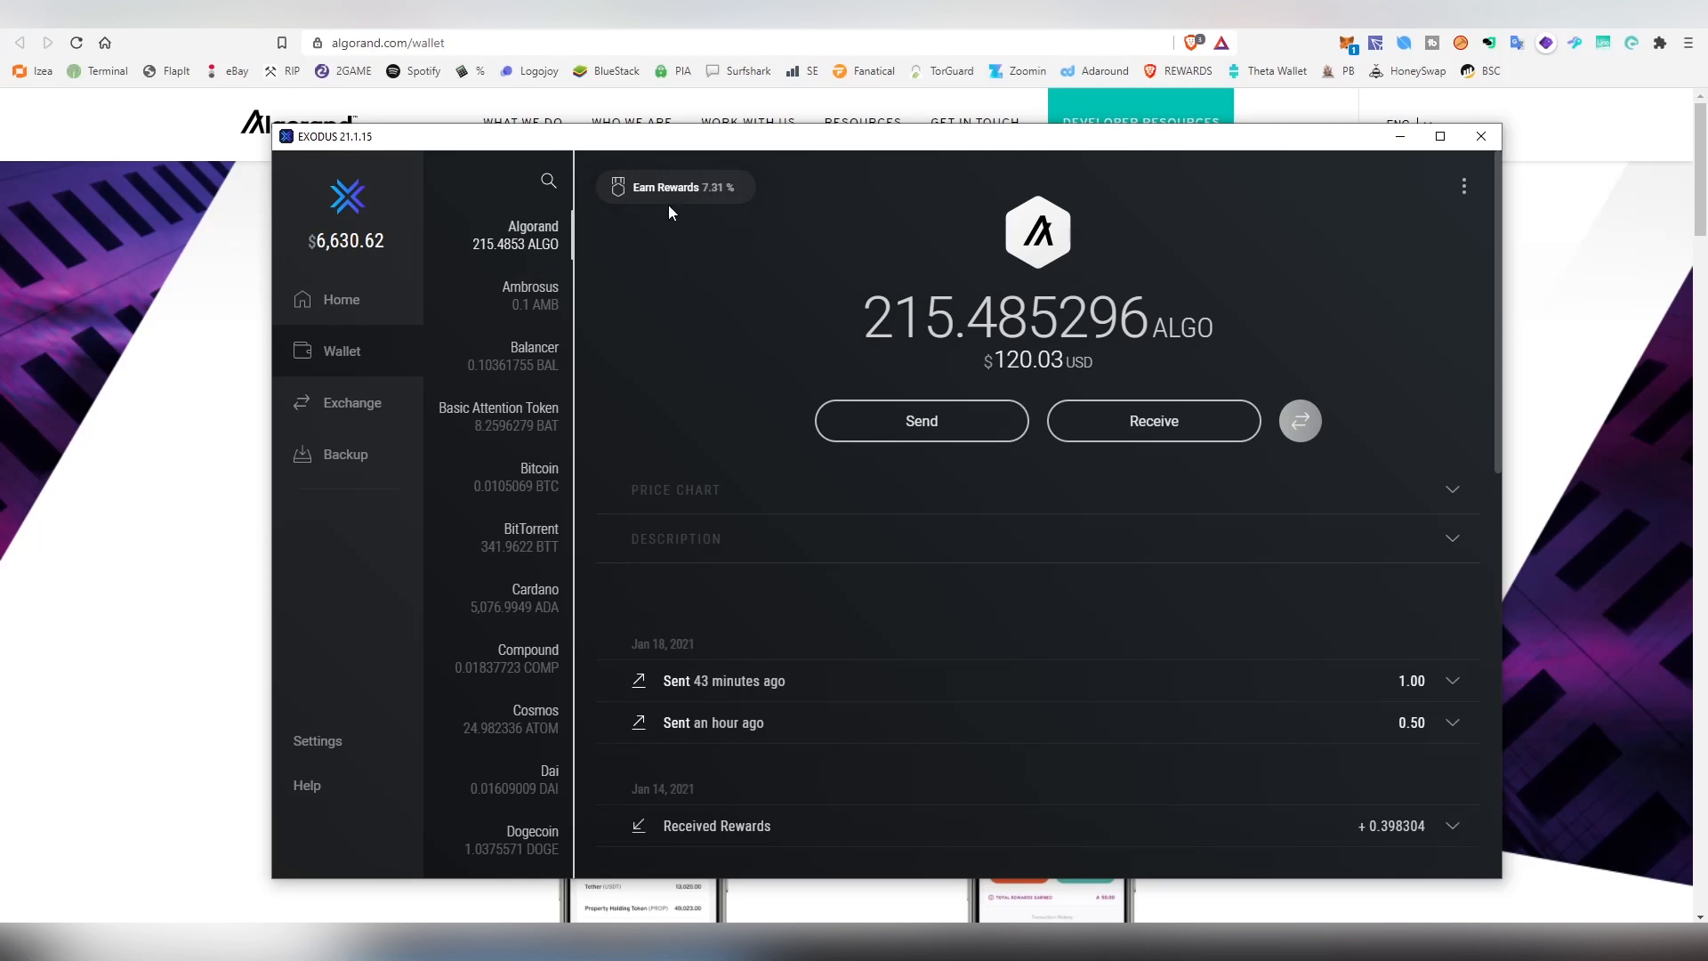
{"action": "mouse_move", "coordinate": [1284, 251]}
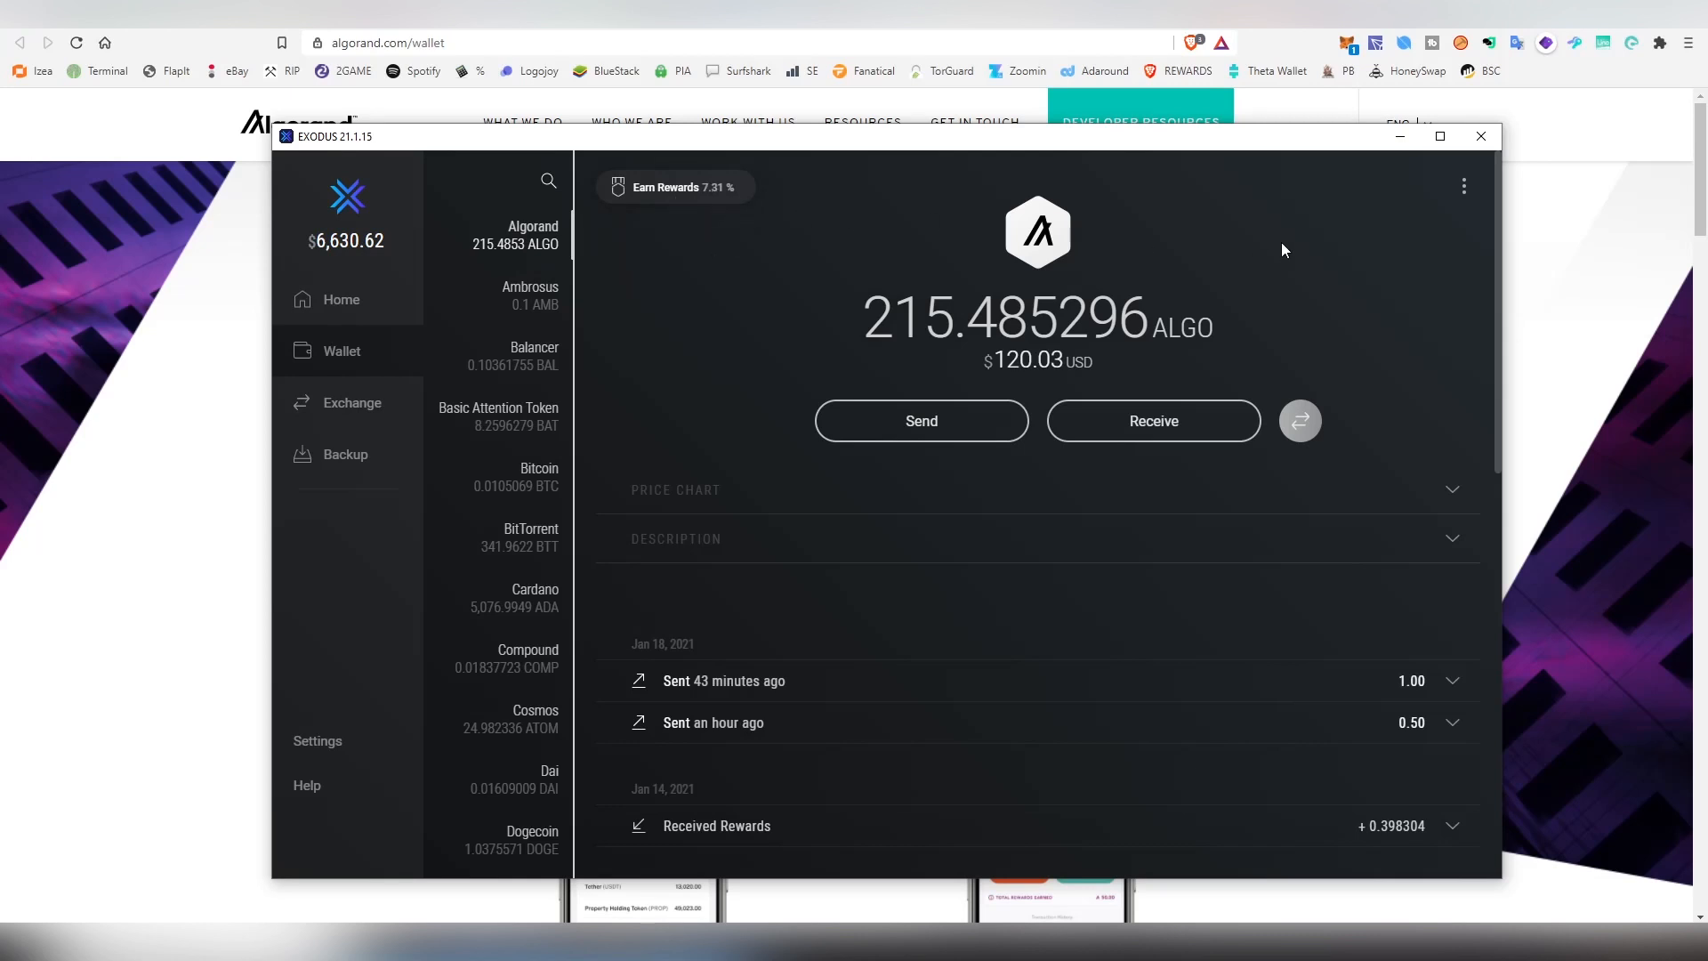
Claim the 0.00129 unclaimed ALGO from the Algorand Earnings panel.
{"action": "left_click", "coordinate": [1462, 185]}
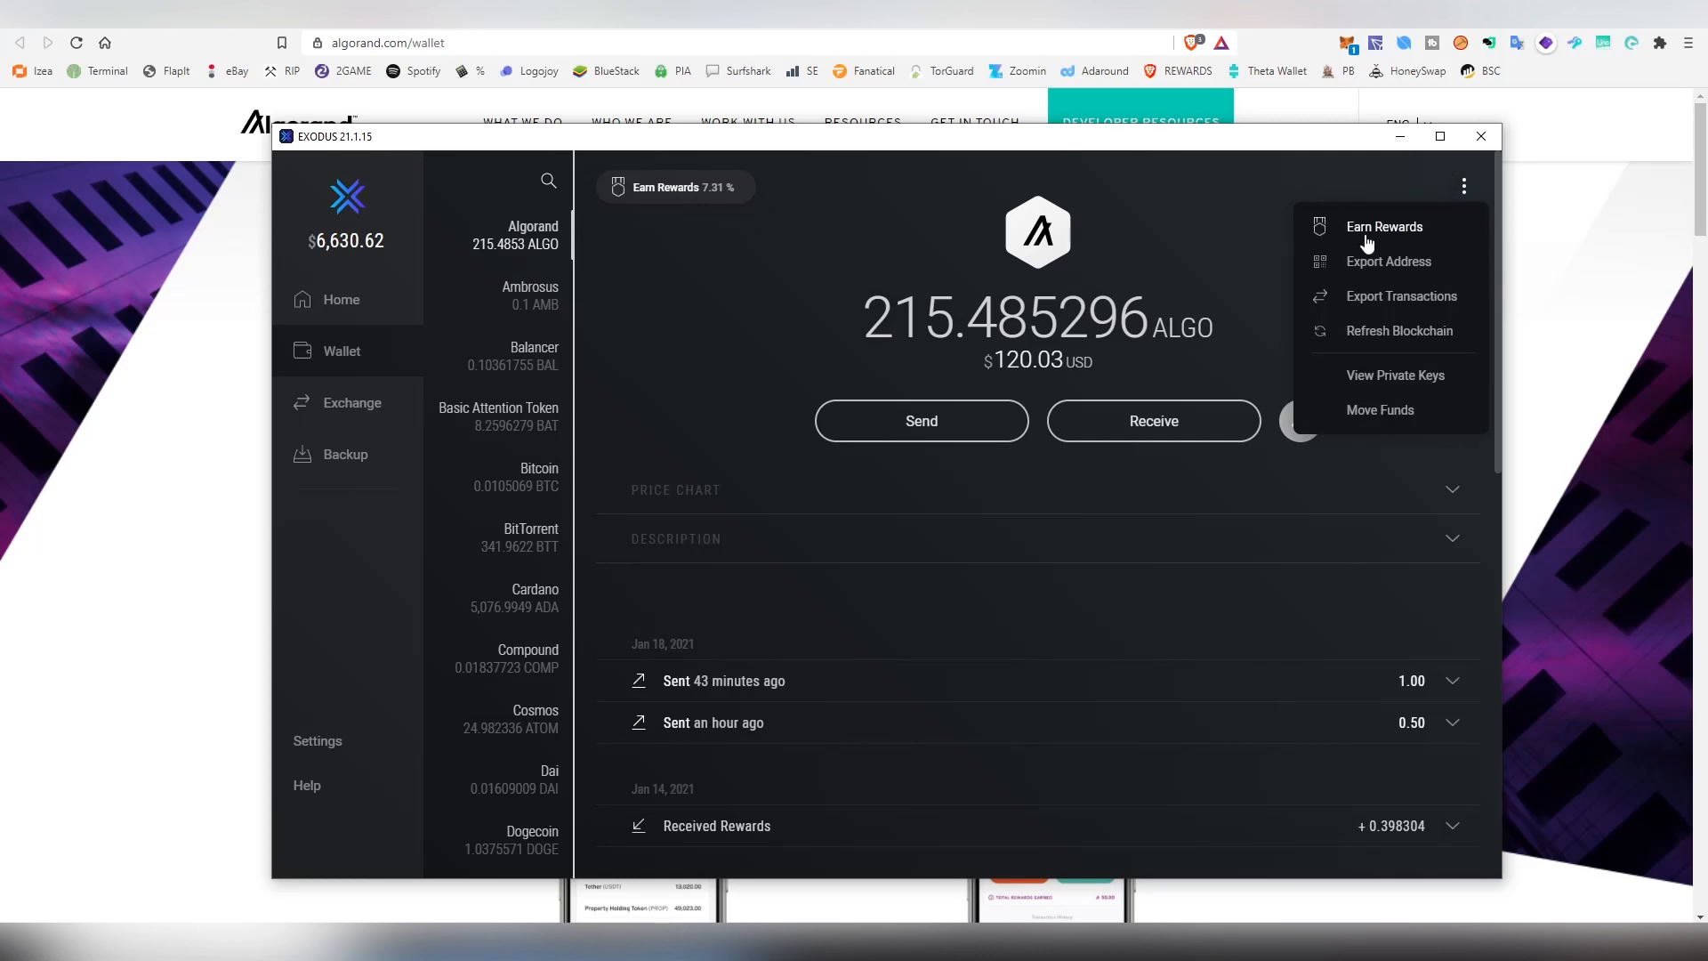
{"action": "left_click", "coordinate": [1384, 226]}
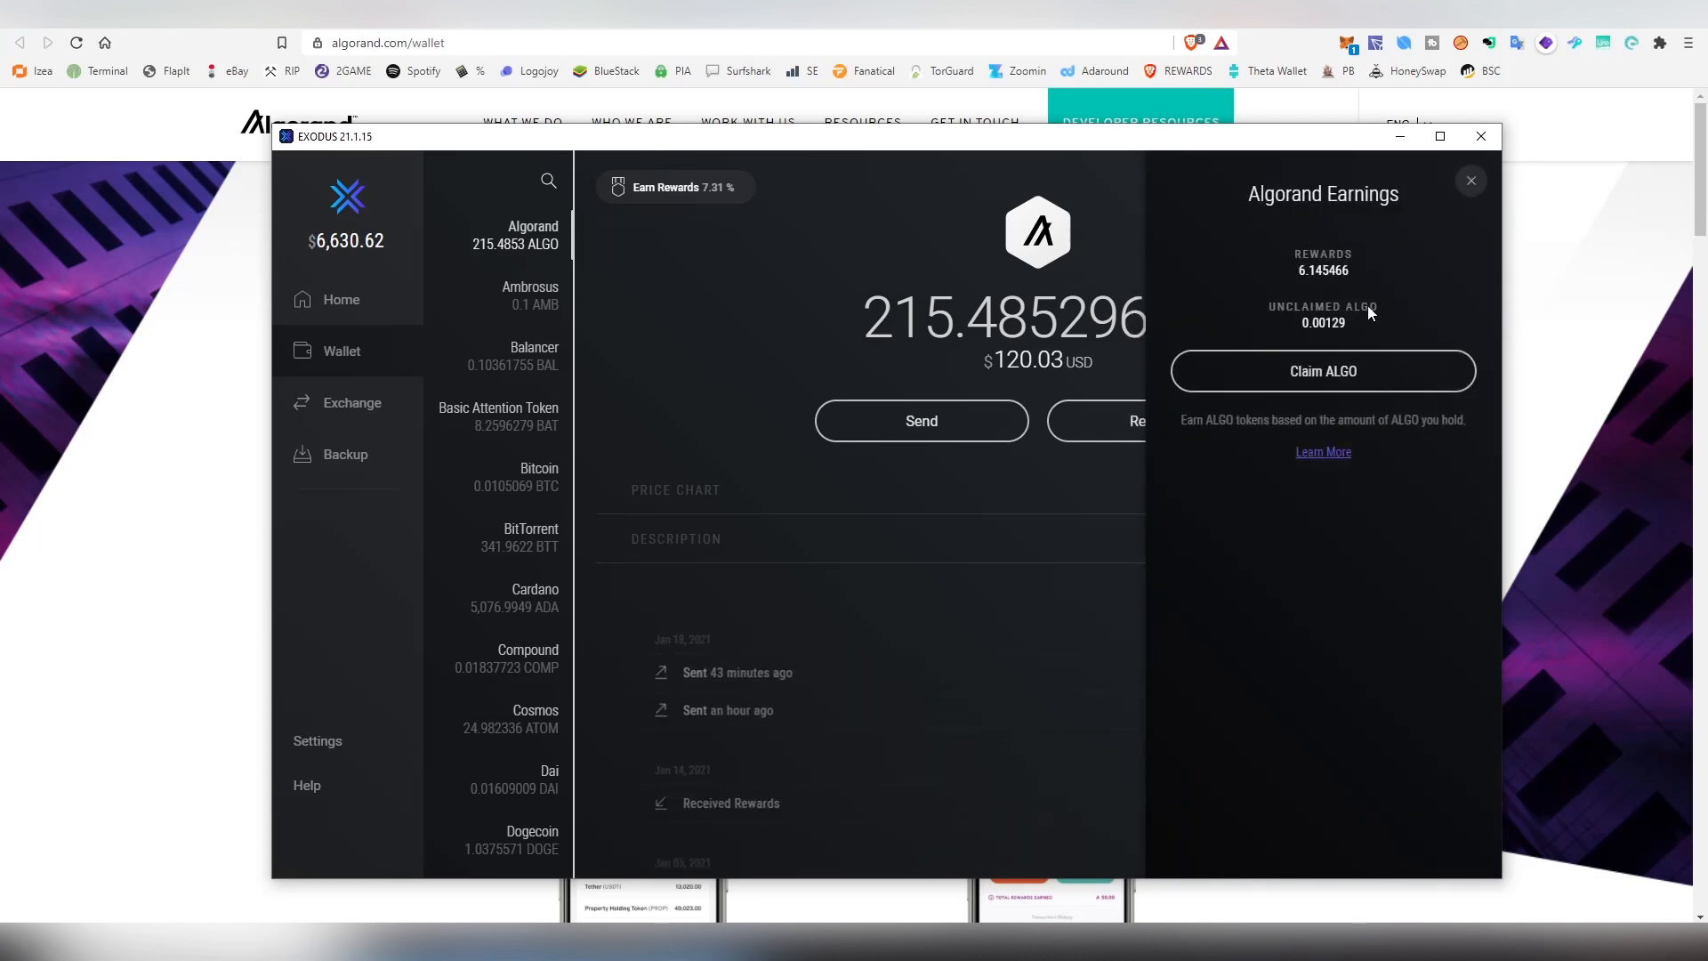
{"action": "mouse_move", "coordinate": [1294, 266]}
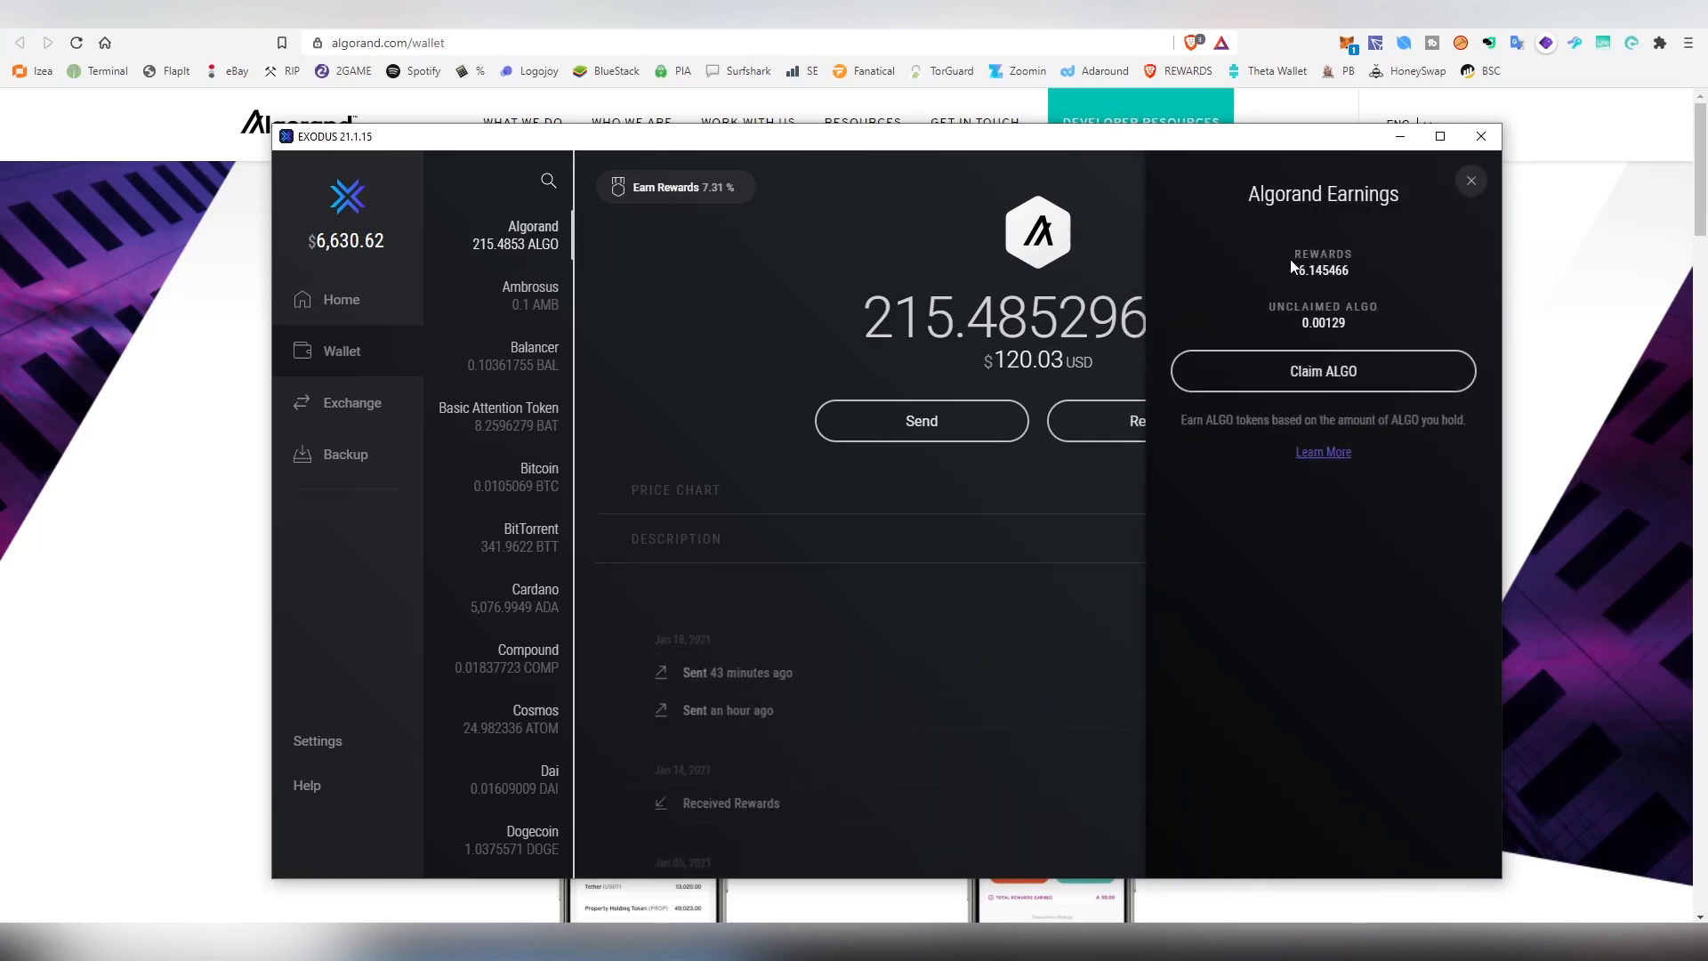
{"action": "mouse_move", "coordinate": [1291, 324]}
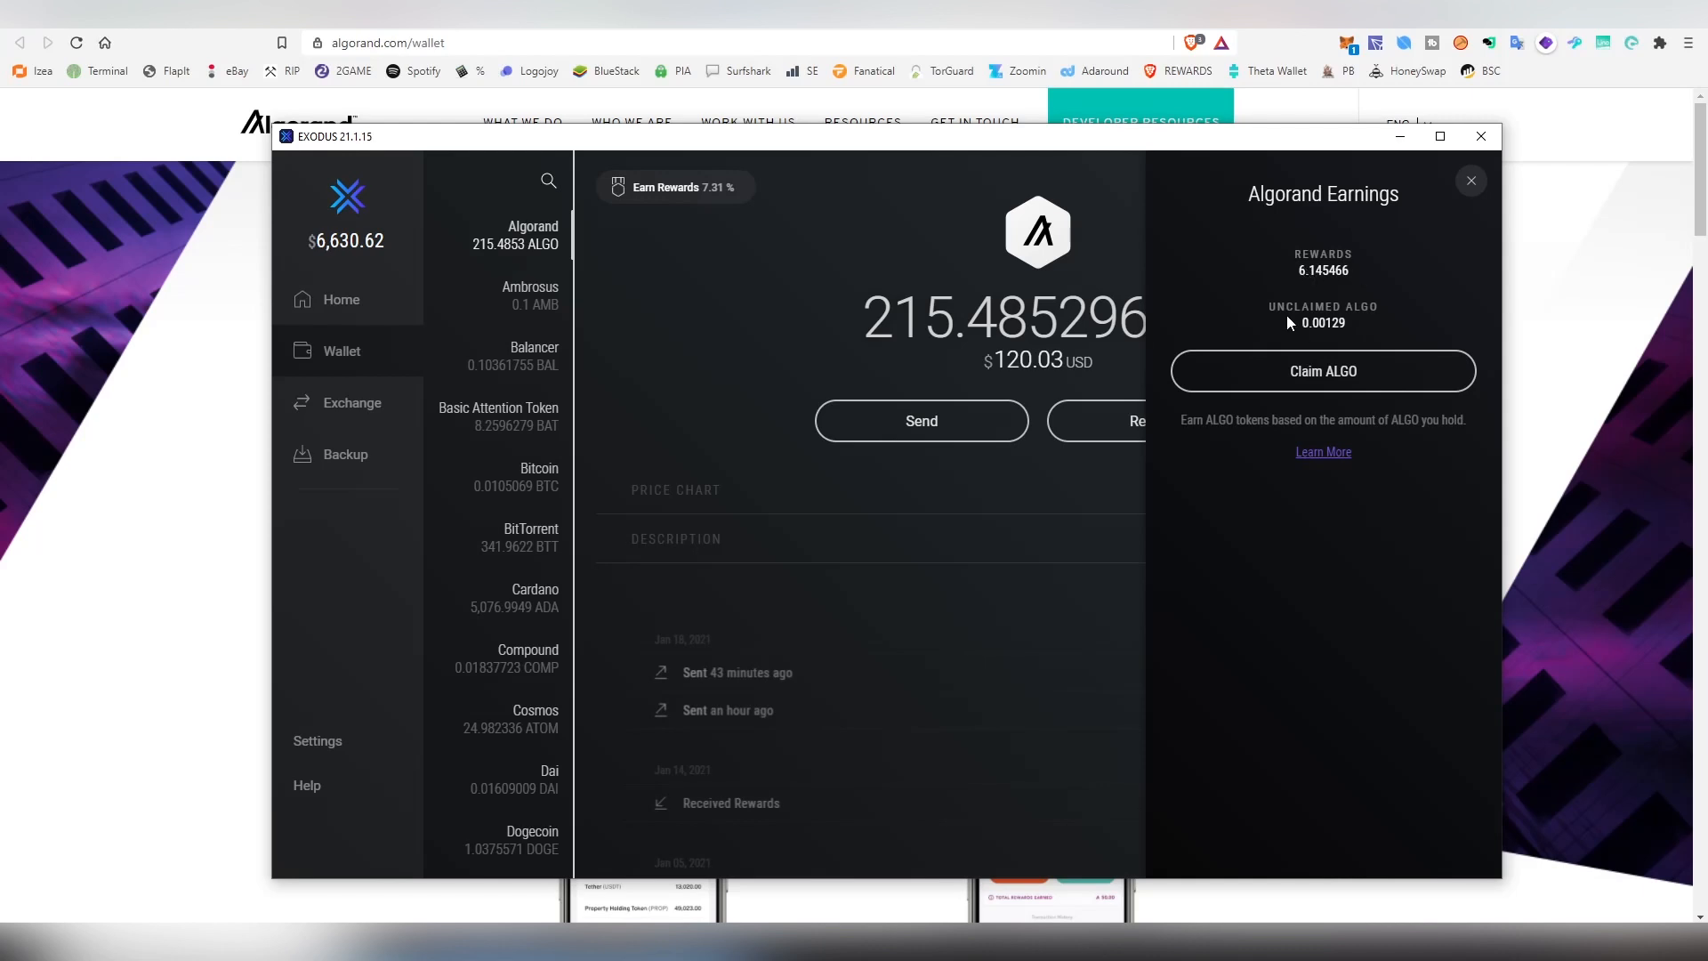
{"action": "mouse_move", "coordinate": [1372, 330]}
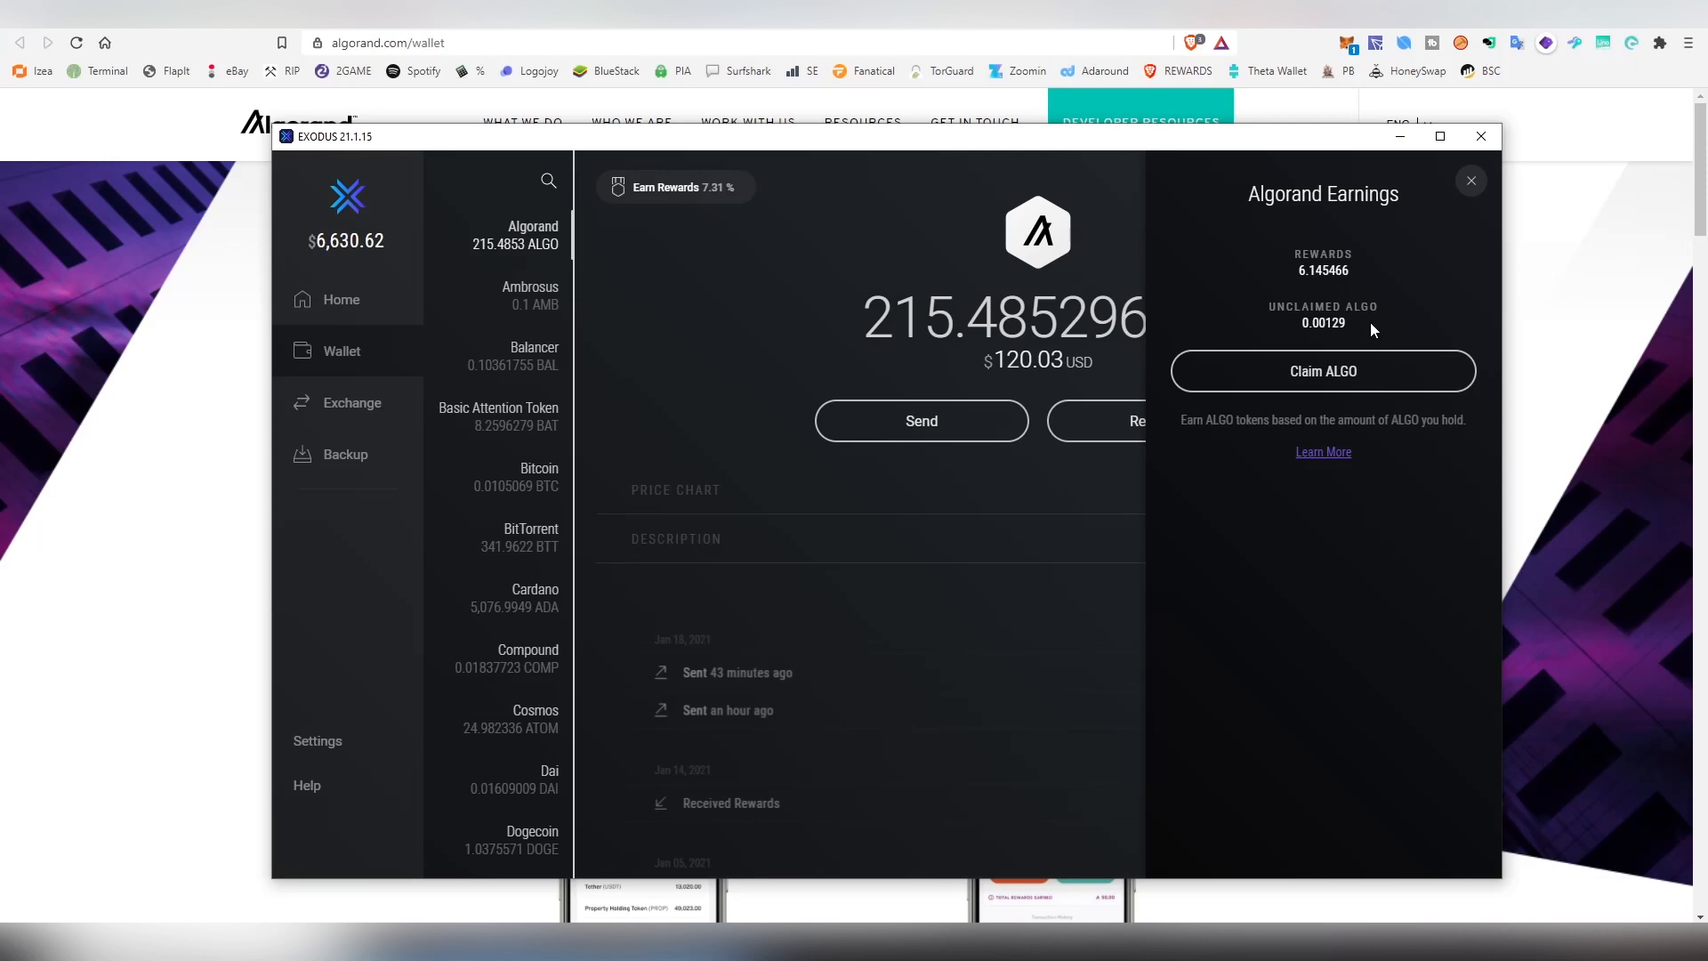
{"action": "mouse_move", "coordinate": [1337, 324]}
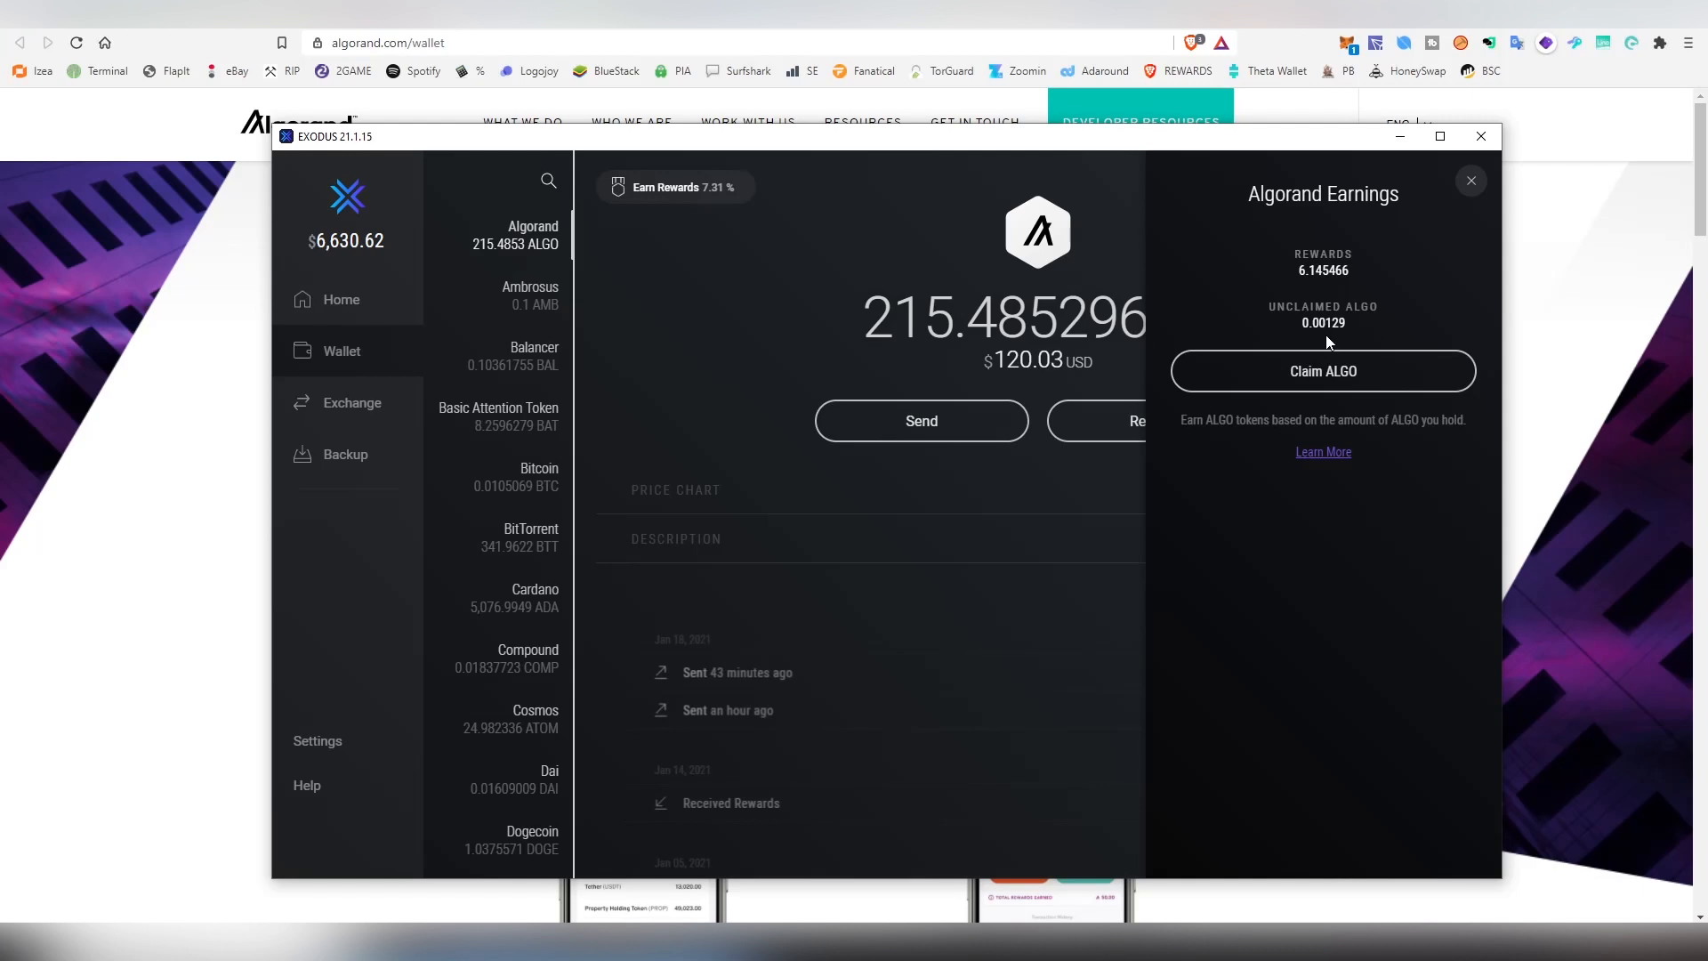
{"action": "left_click", "coordinate": [1322, 370]}
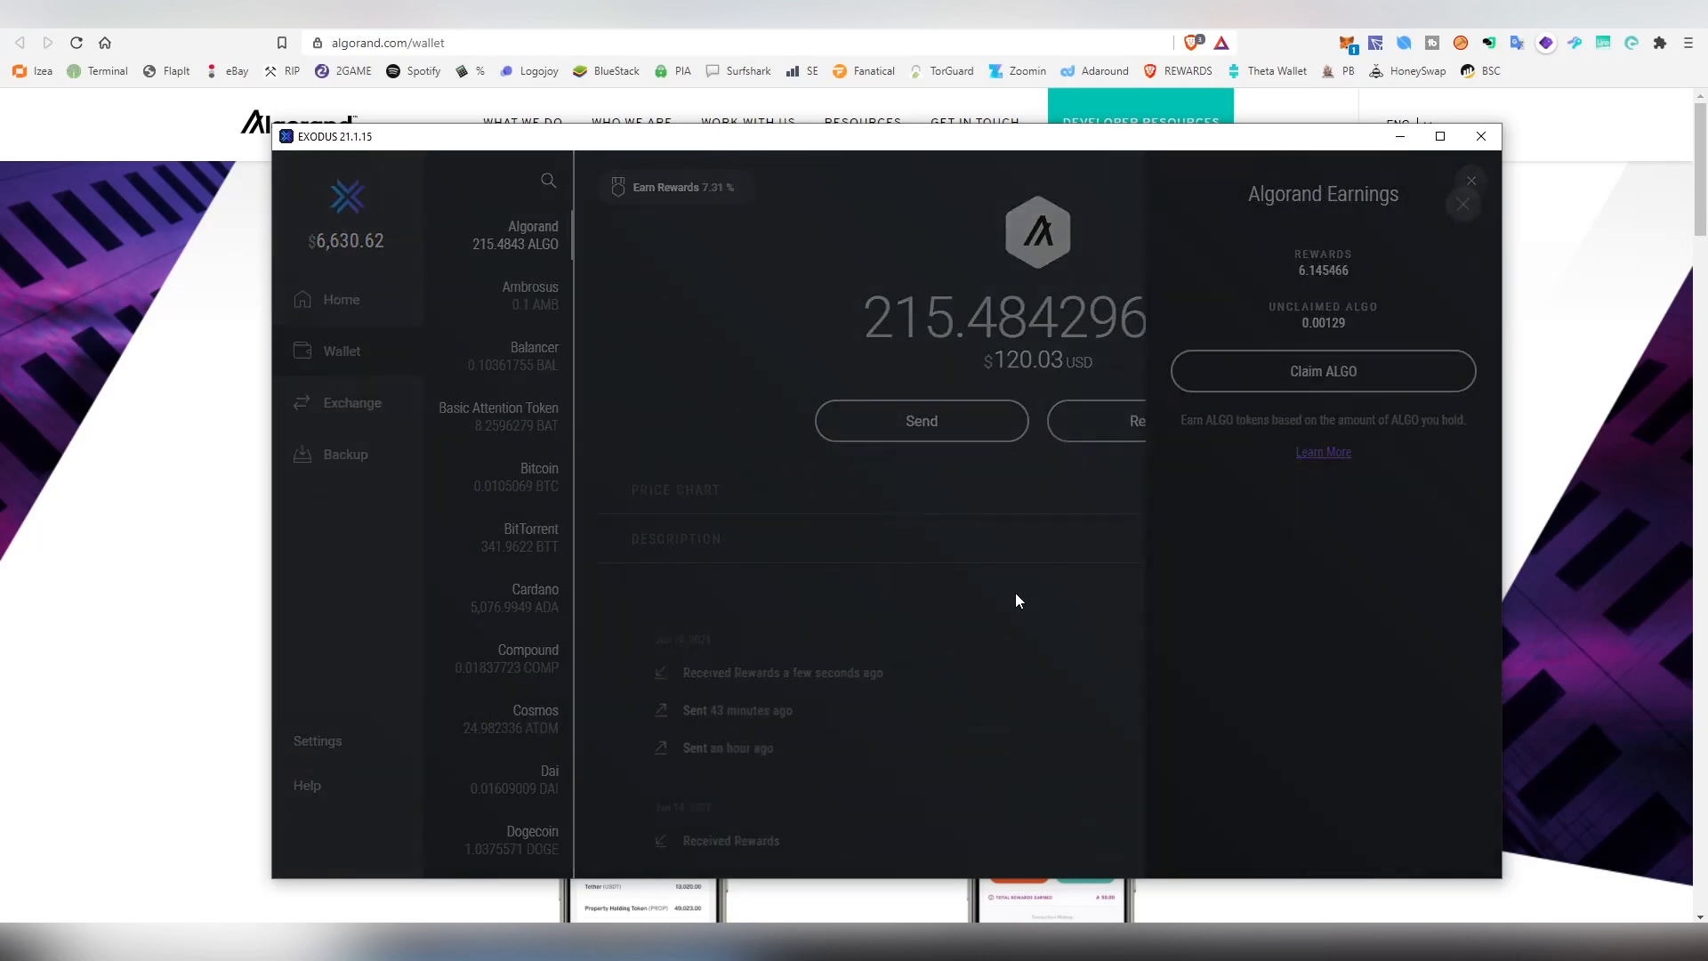
{"action": "left_click", "coordinate": [1322, 370]}
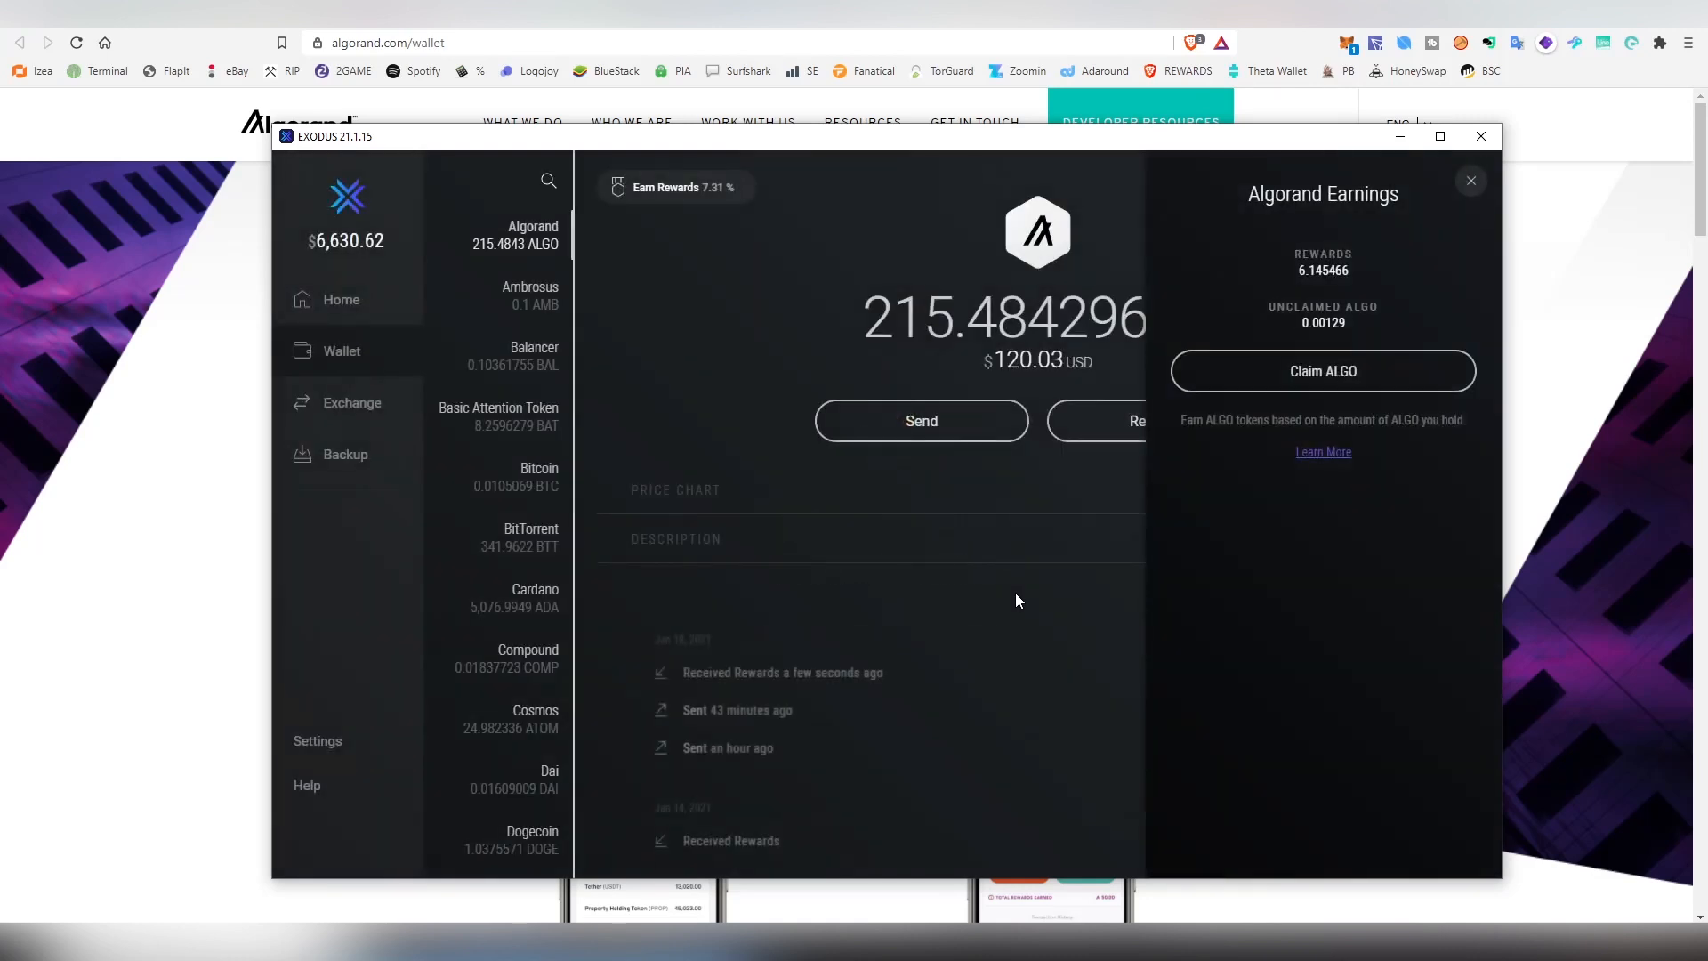
{"action": "left_click", "coordinate": [1322, 370]}
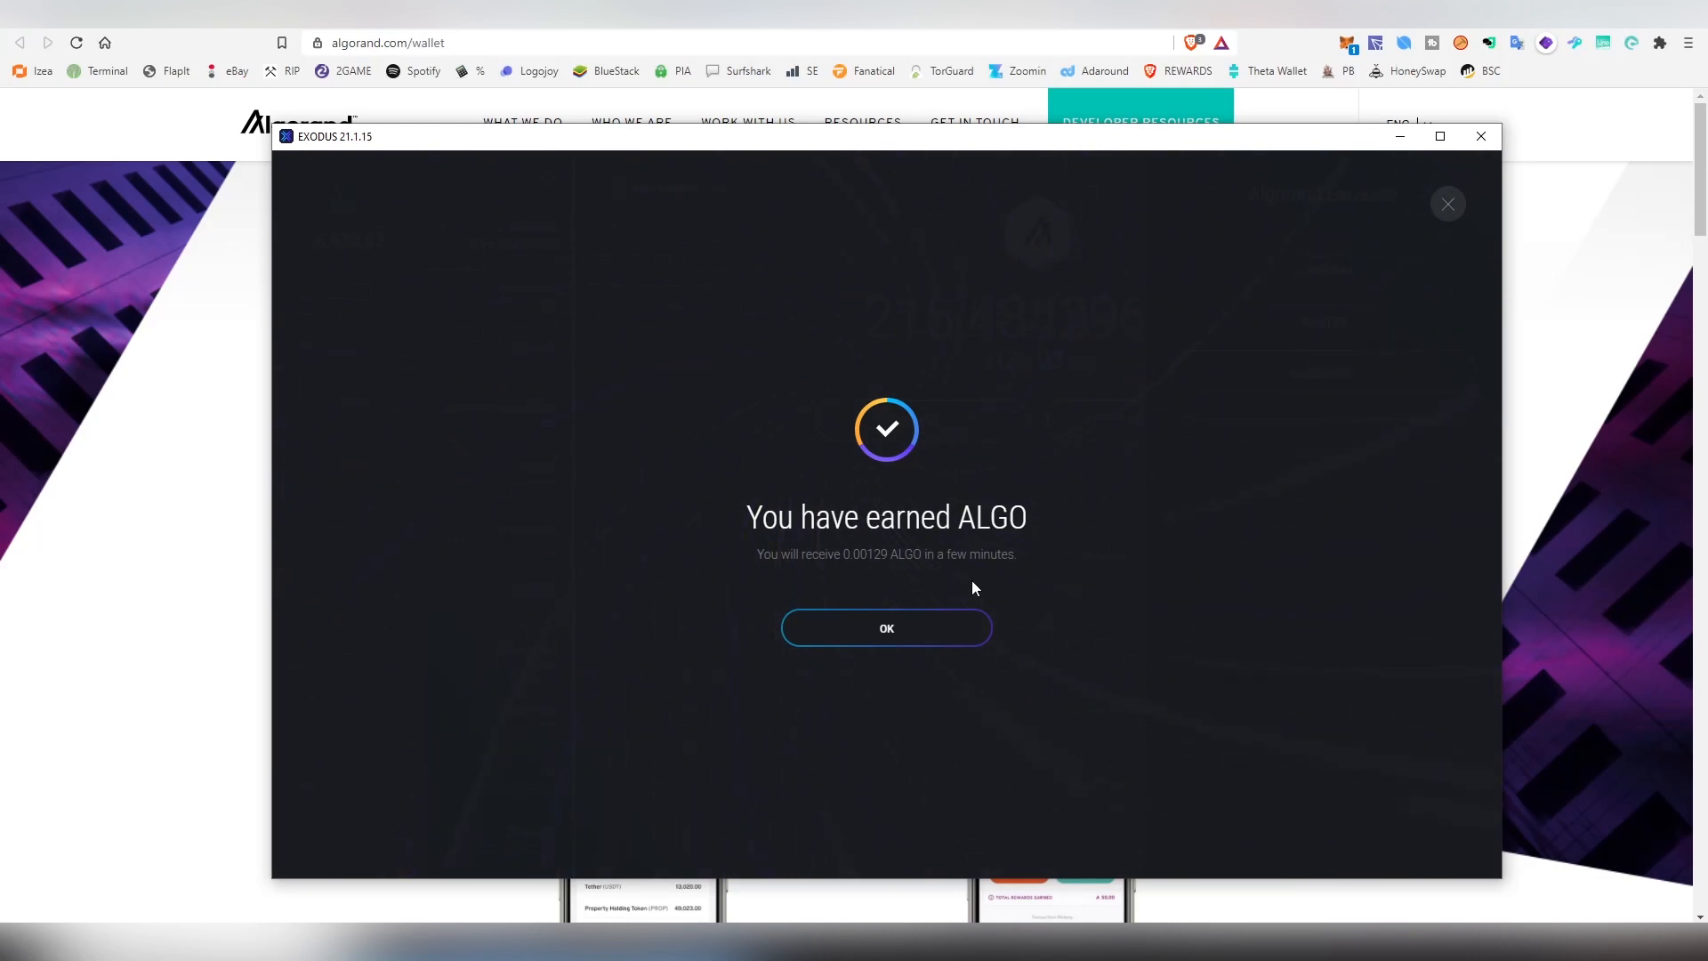
Dismiss the ALGO earned confirmation and close the Algorand Earnings panel.
{"action": "left_click", "coordinate": [886, 628]}
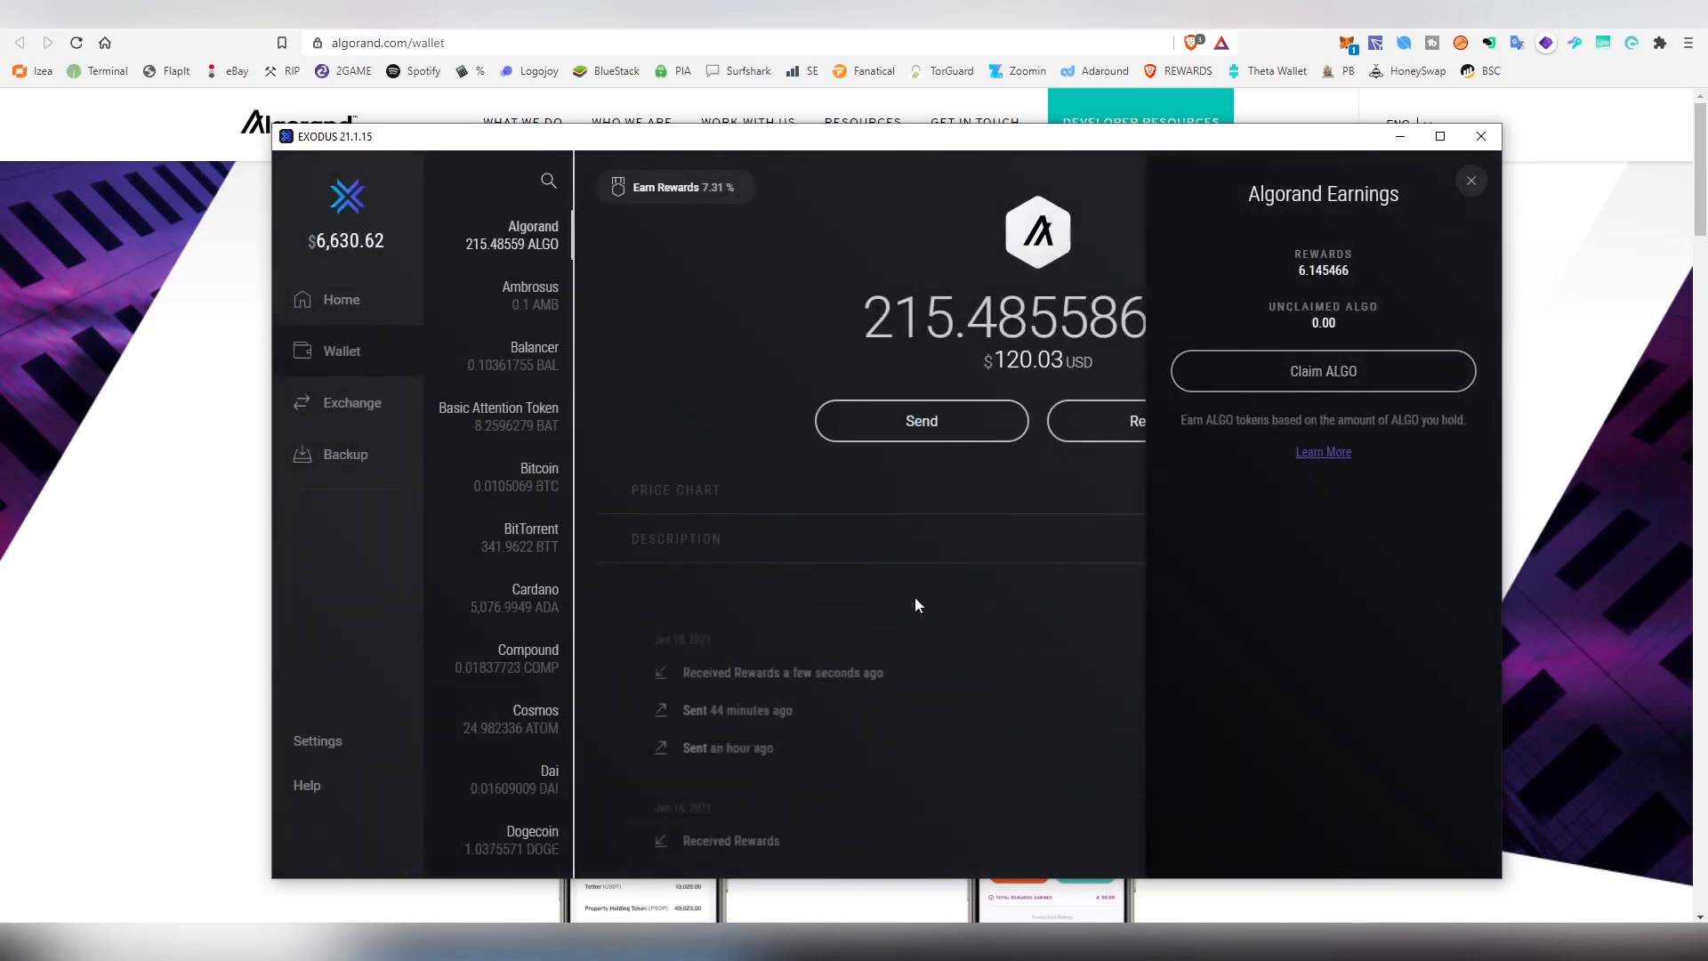
{"action": "mouse_move", "coordinate": [1114, 477]}
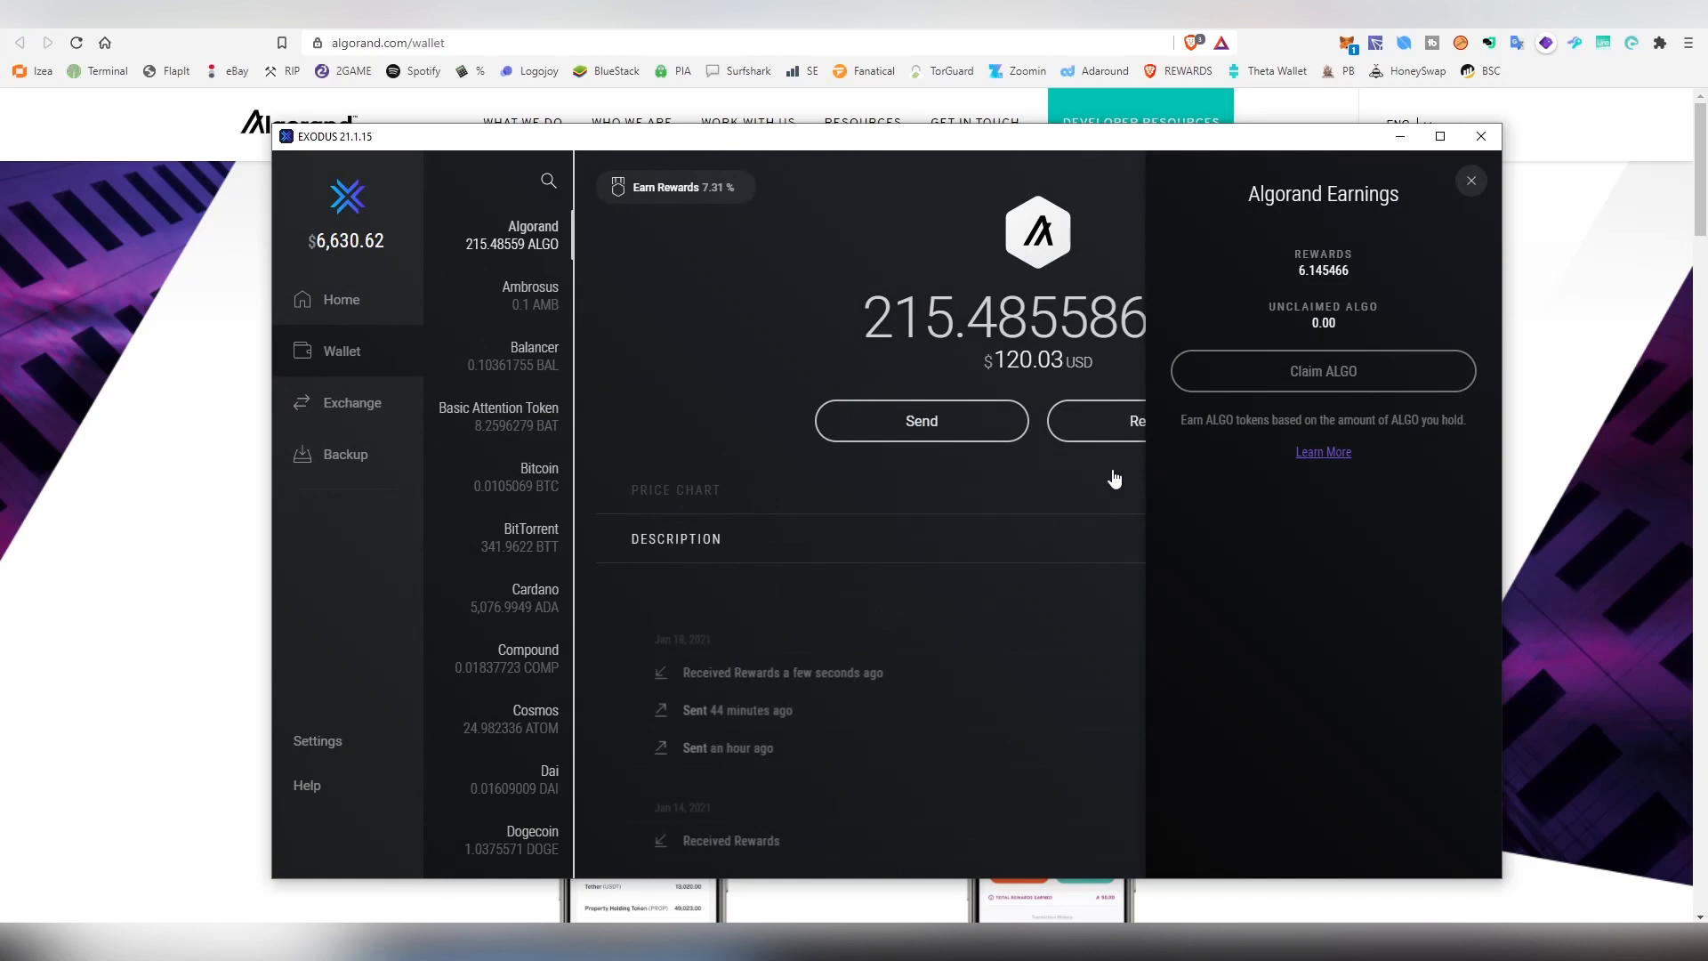
{"action": "left_click", "coordinate": [1469, 180]}
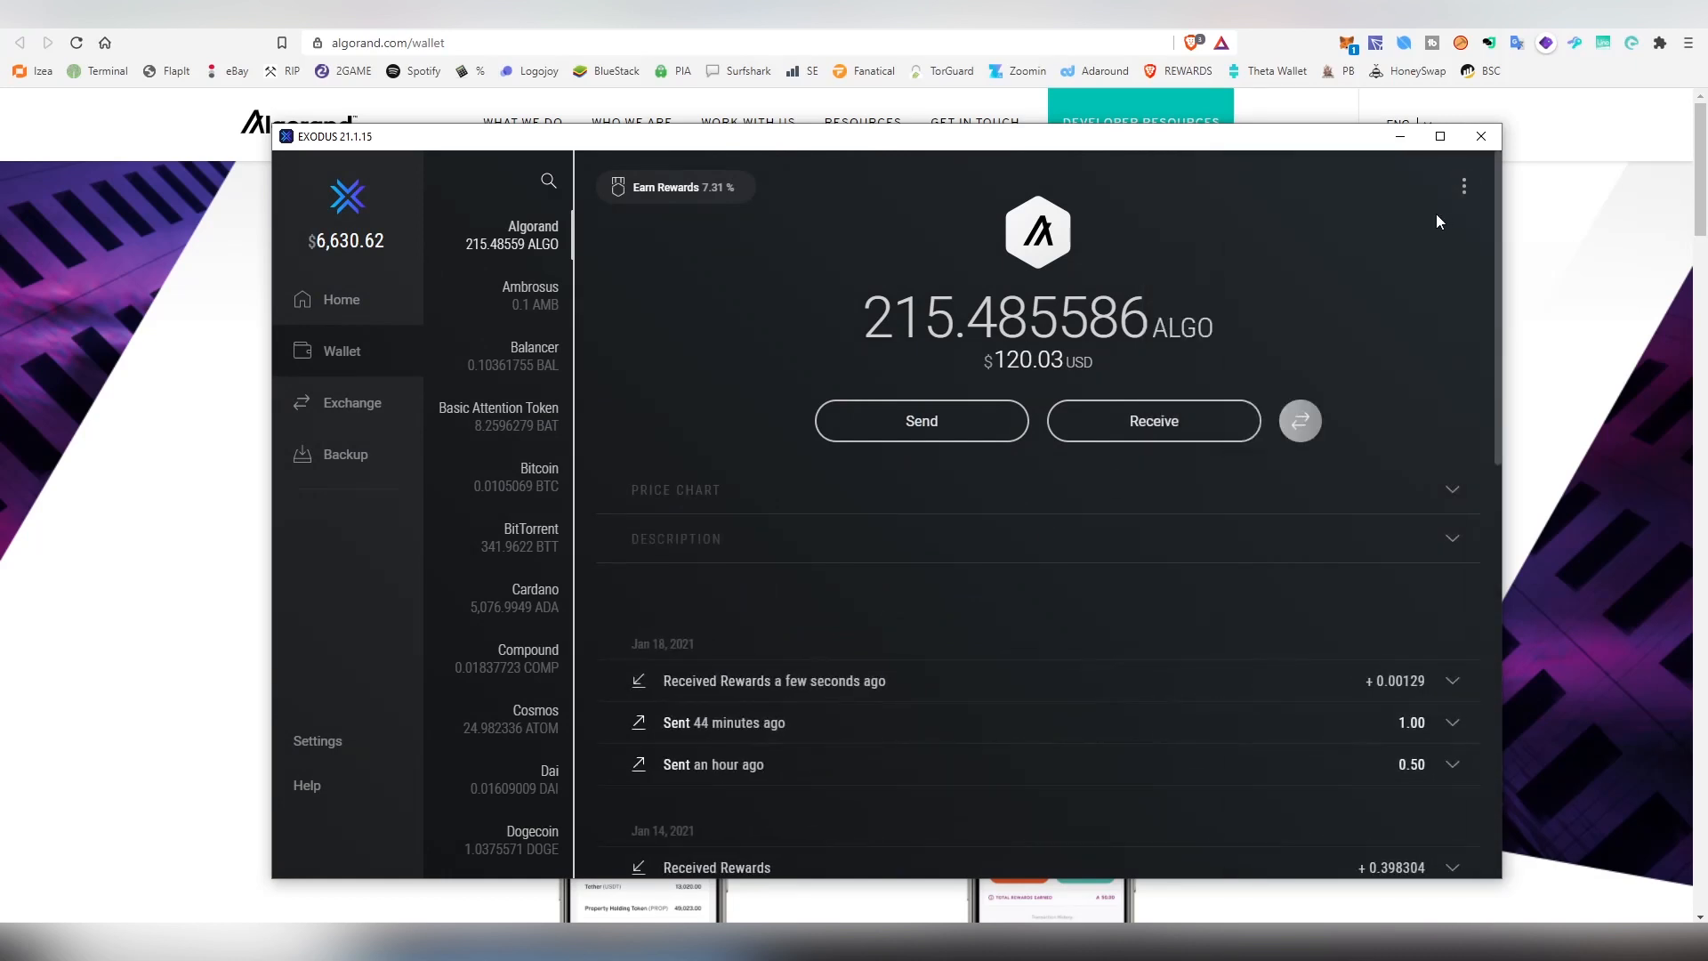
{"action": "mouse_move", "coordinate": [1119, 664]}
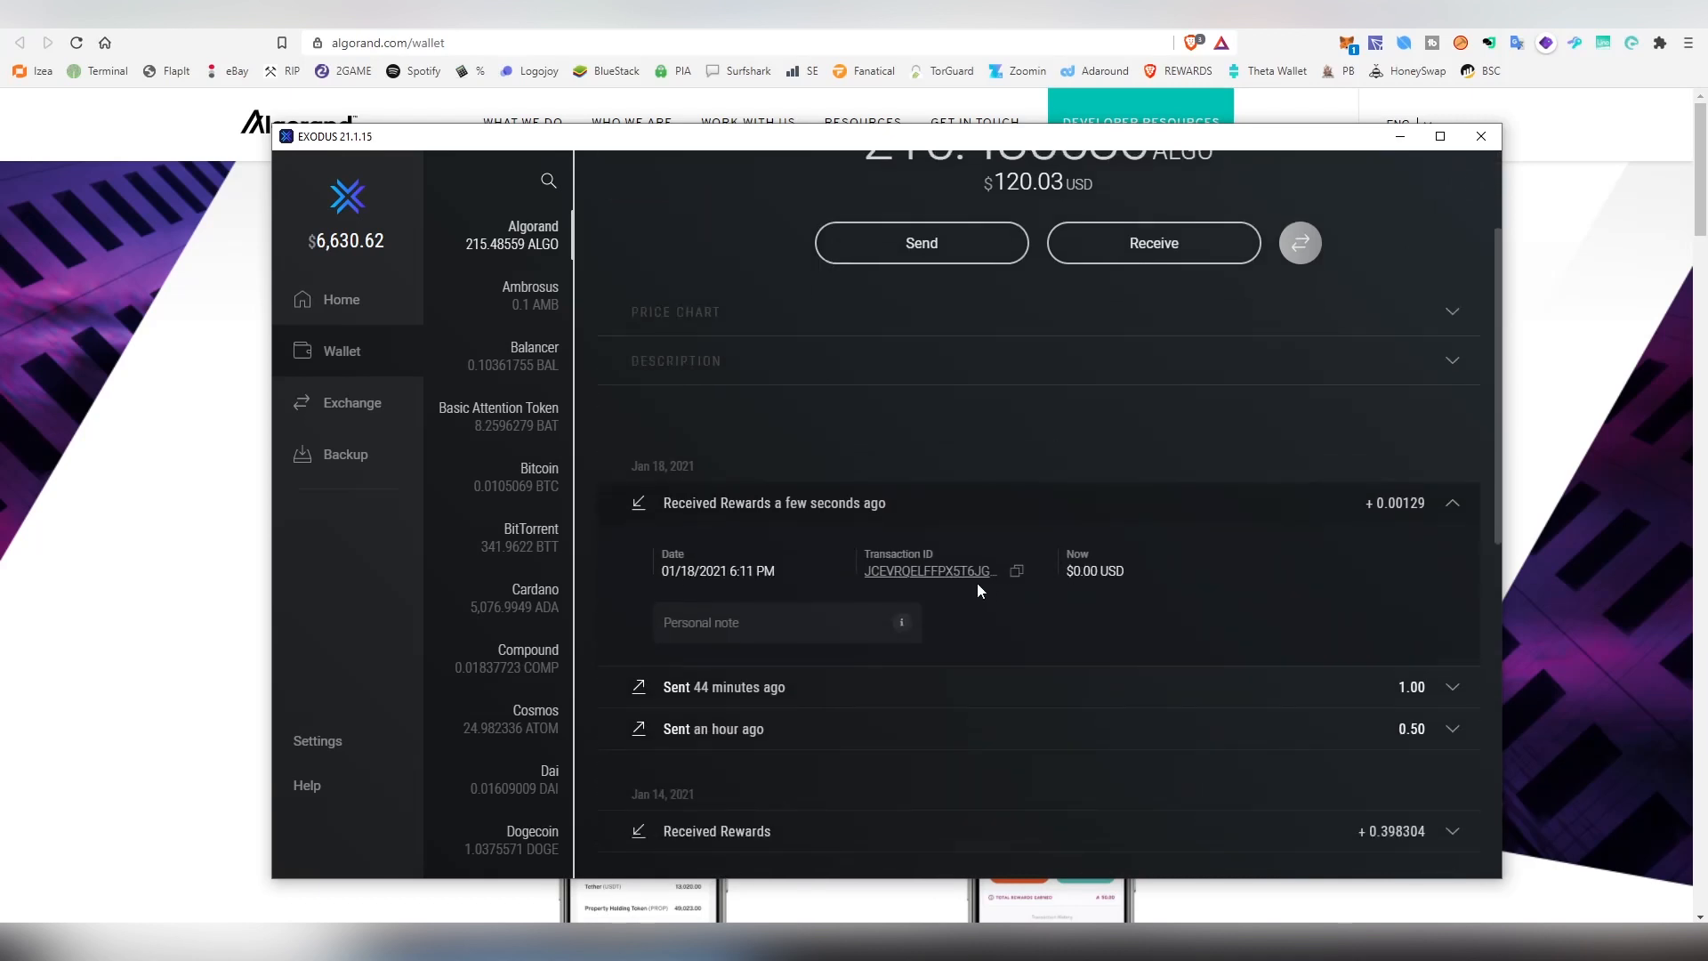
{"action": "mouse_move", "coordinate": [1113, 580]}
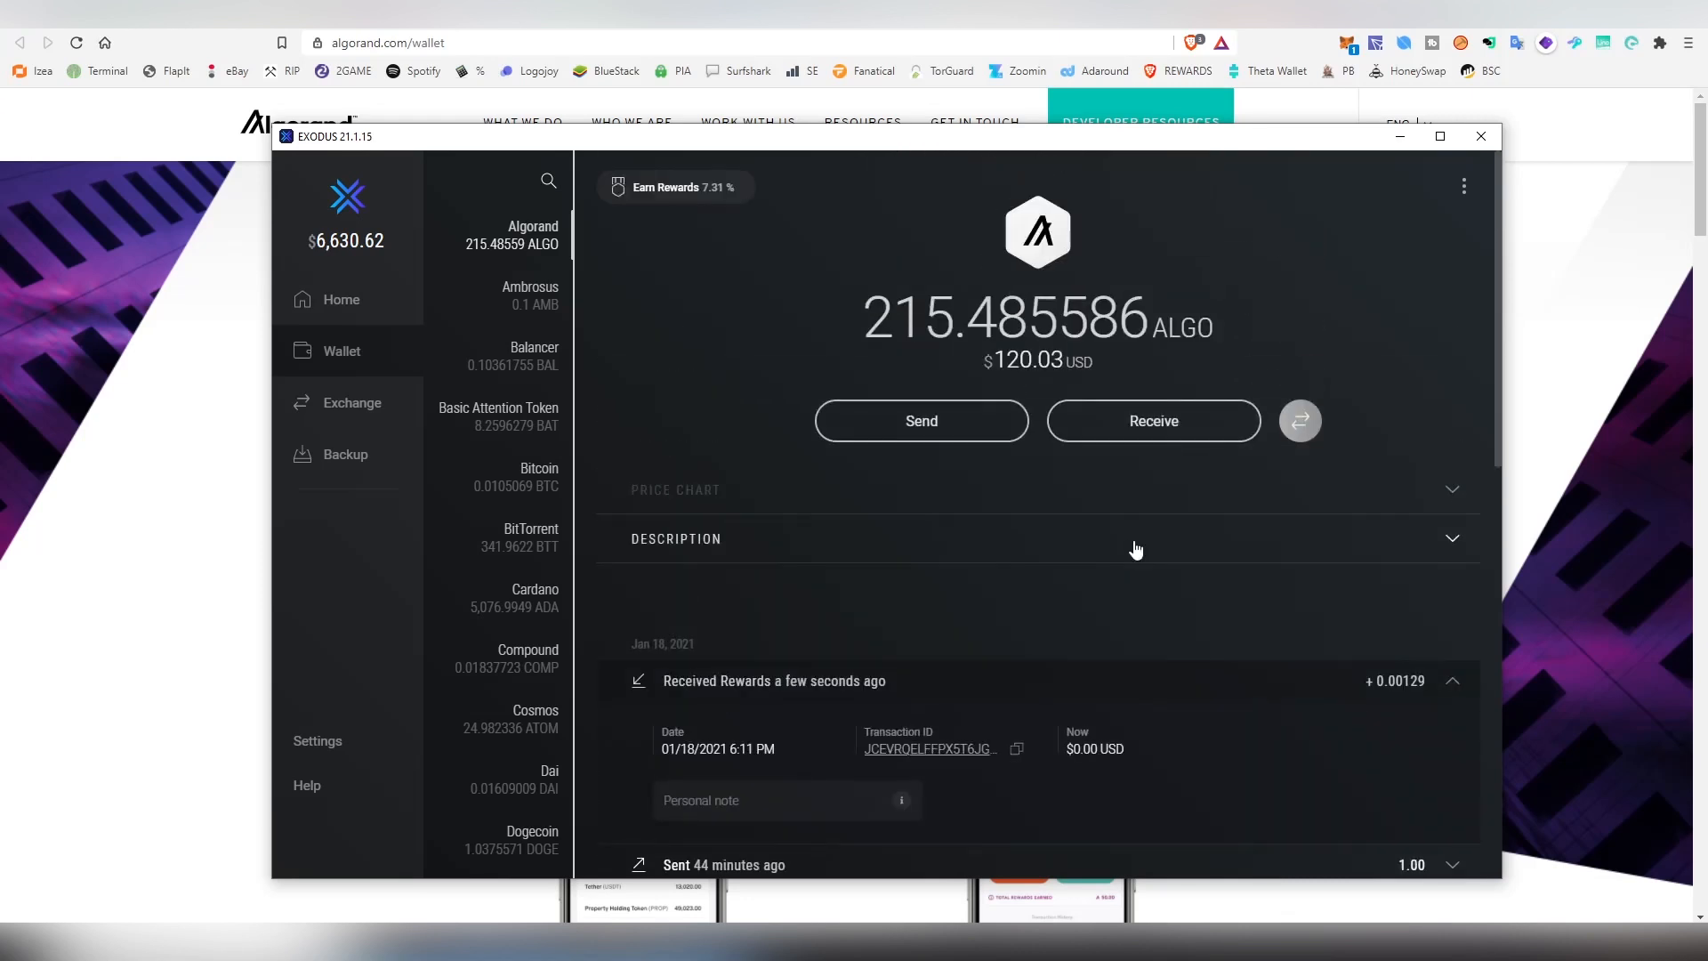
{"action": "mouse_move", "coordinate": [676, 199]}
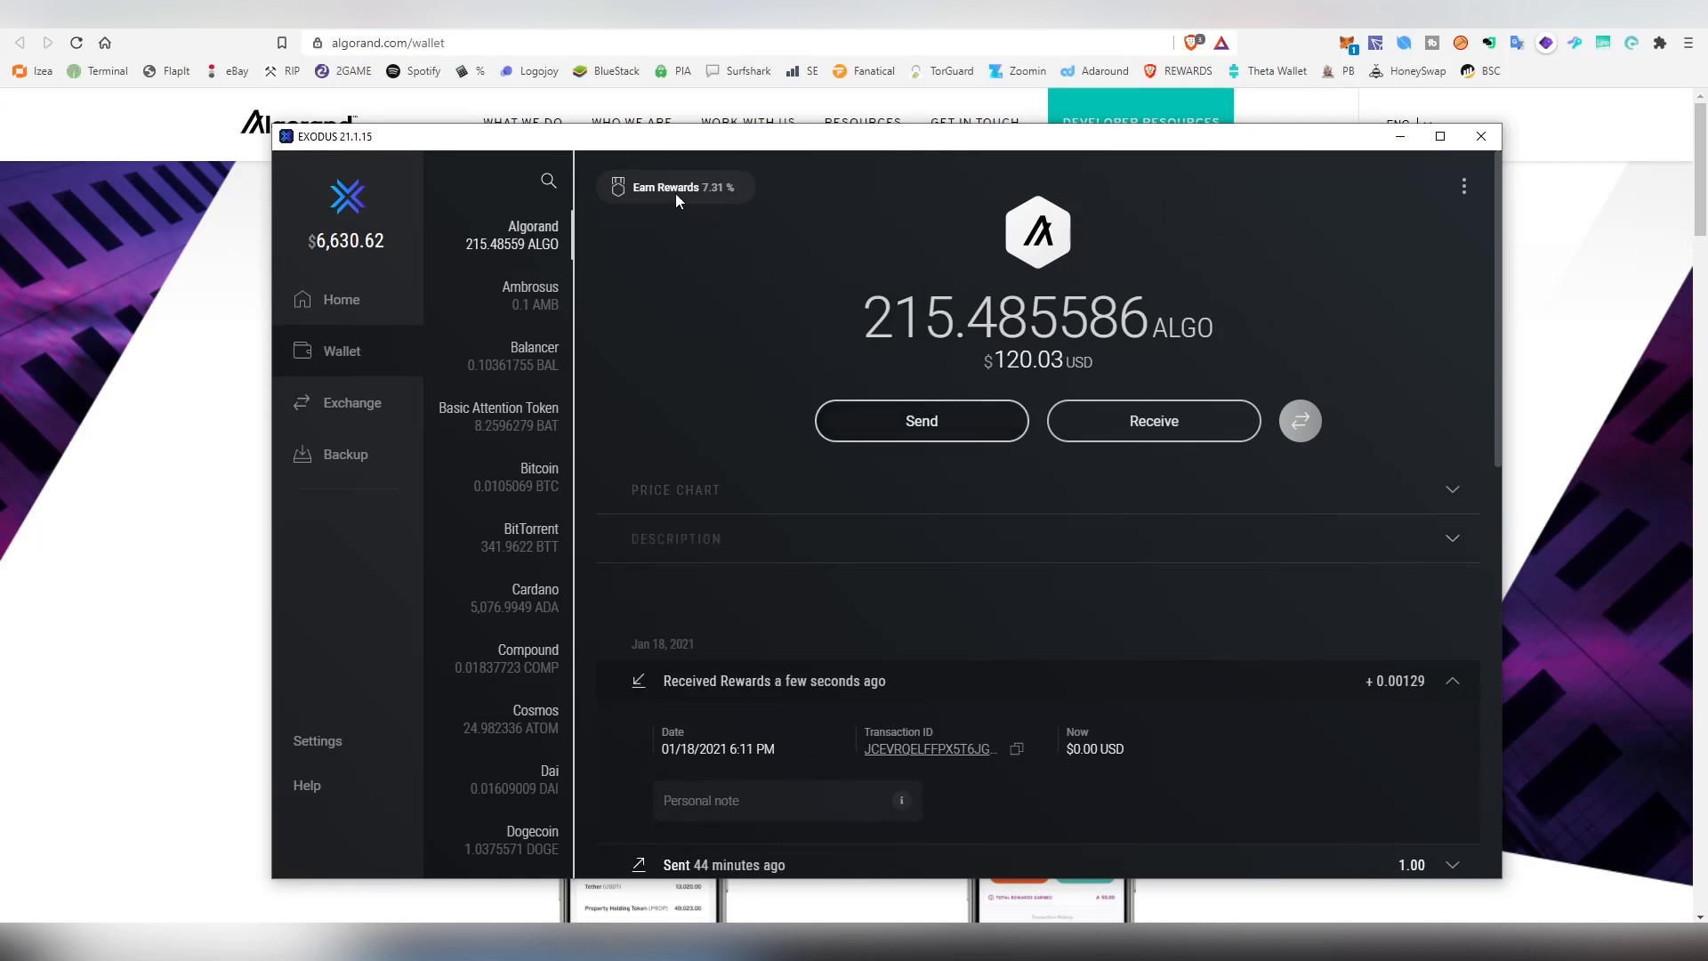
{"action": "mouse_move", "coordinate": [696, 231]}
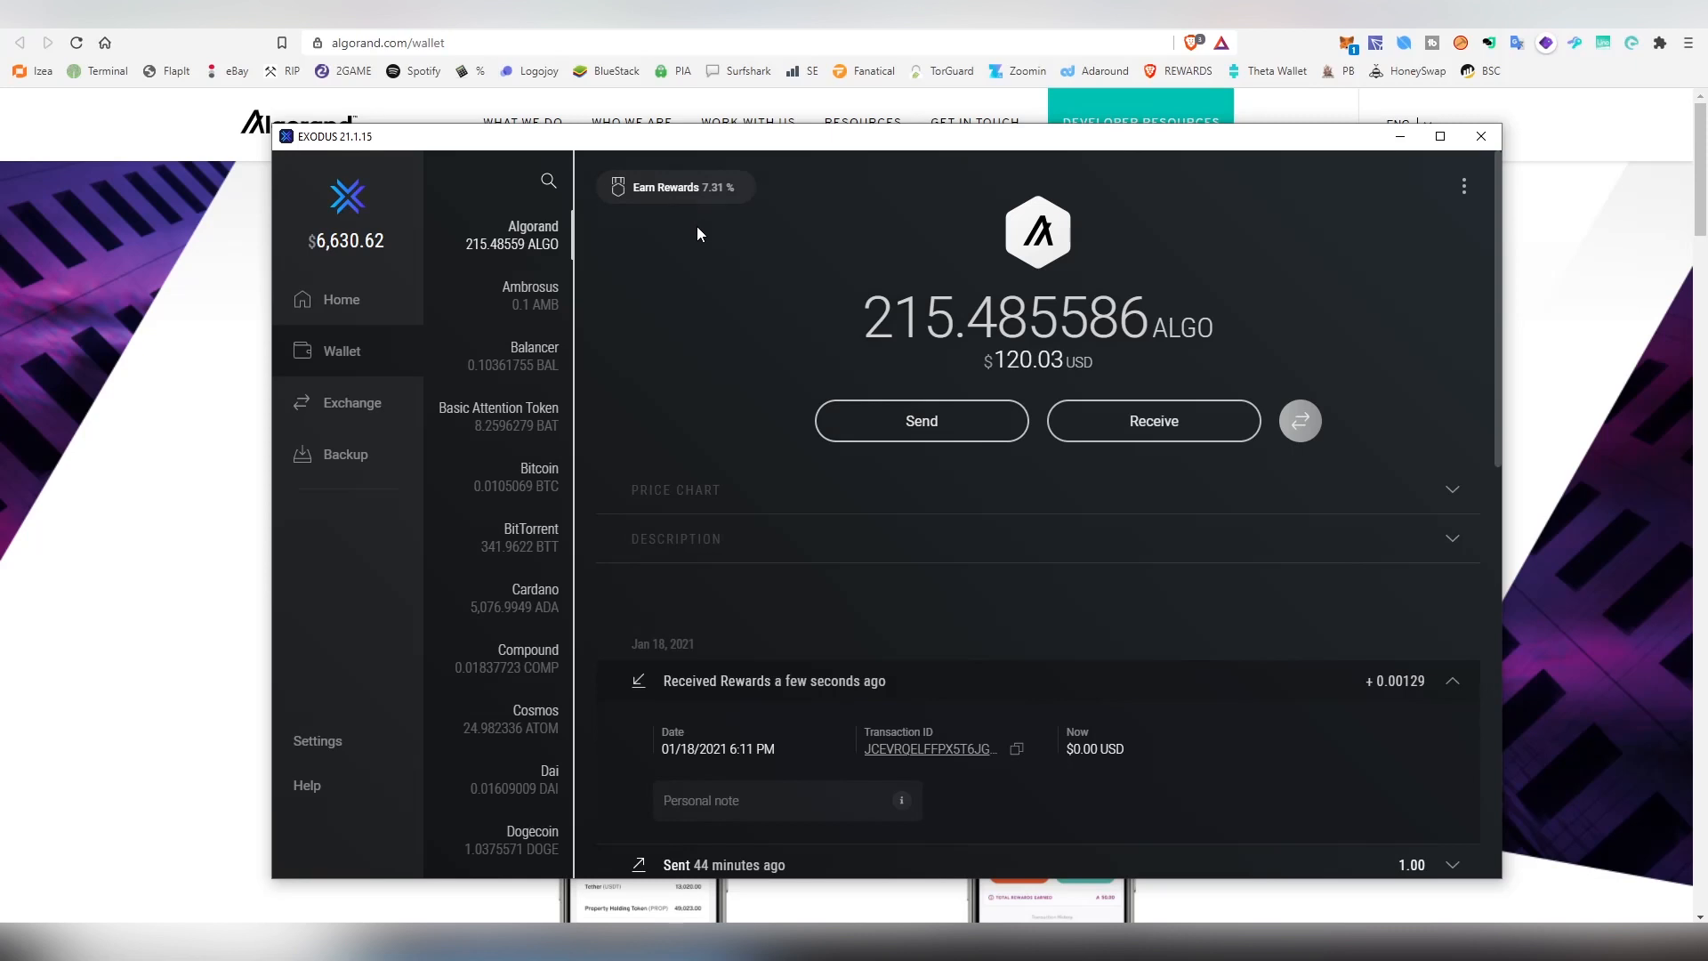
{"action": "mouse_move", "coordinate": [742, 236]}
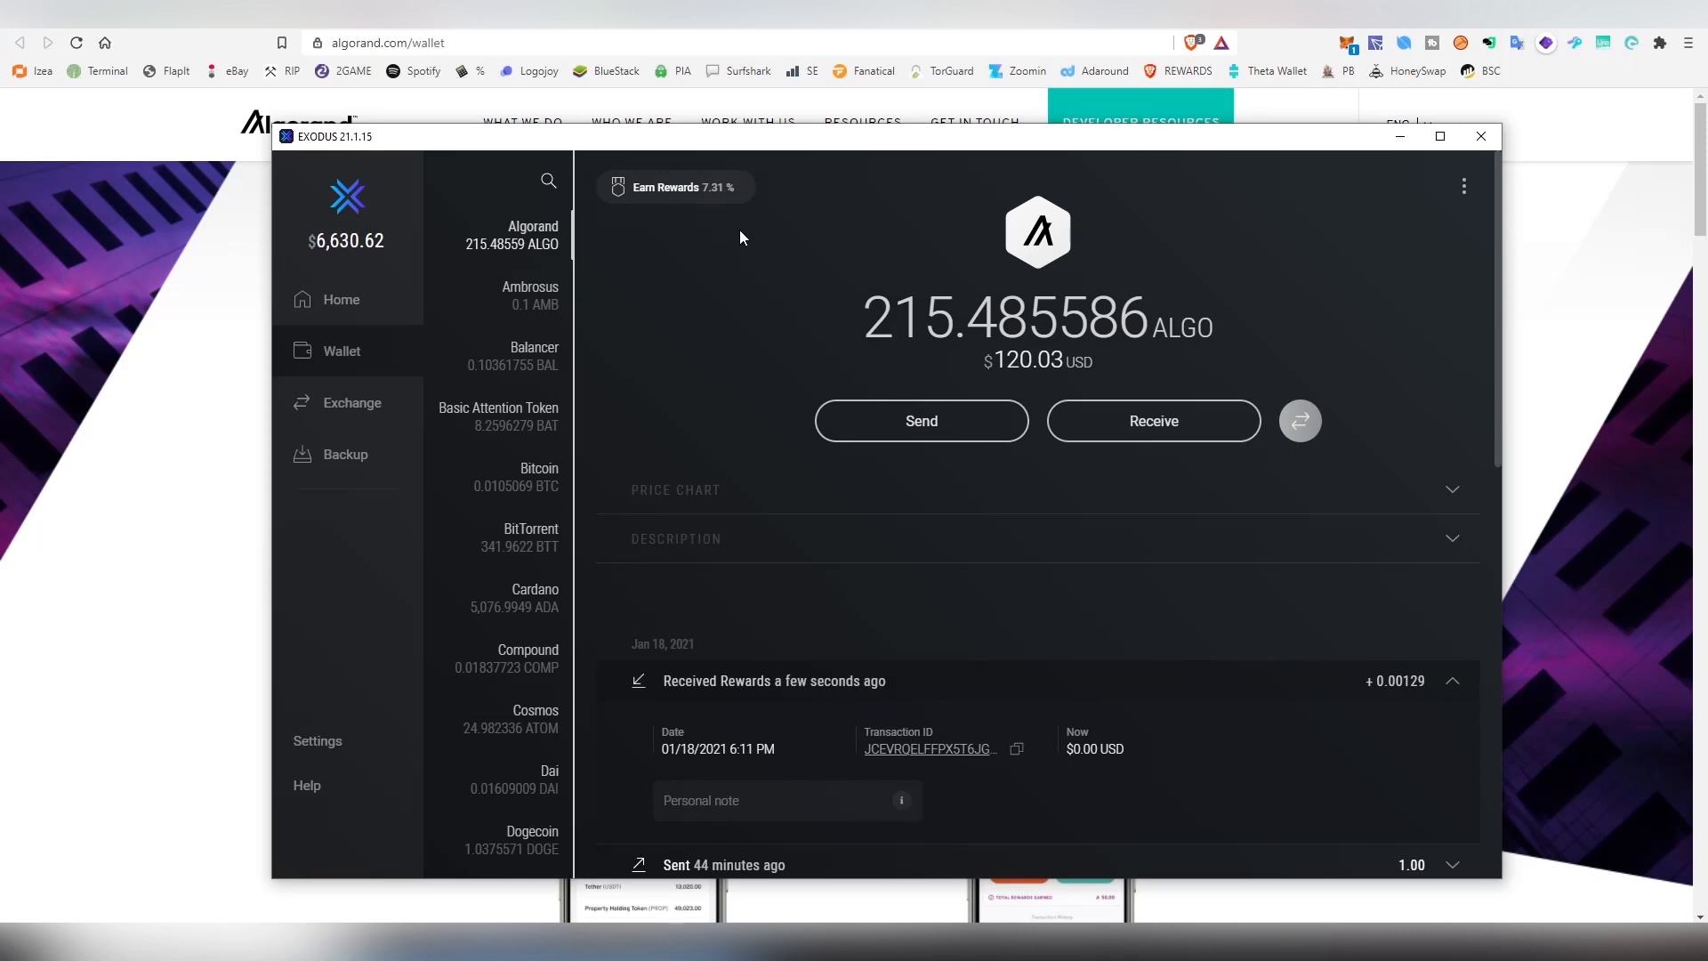
{"action": "mouse_move", "coordinate": [763, 189]}
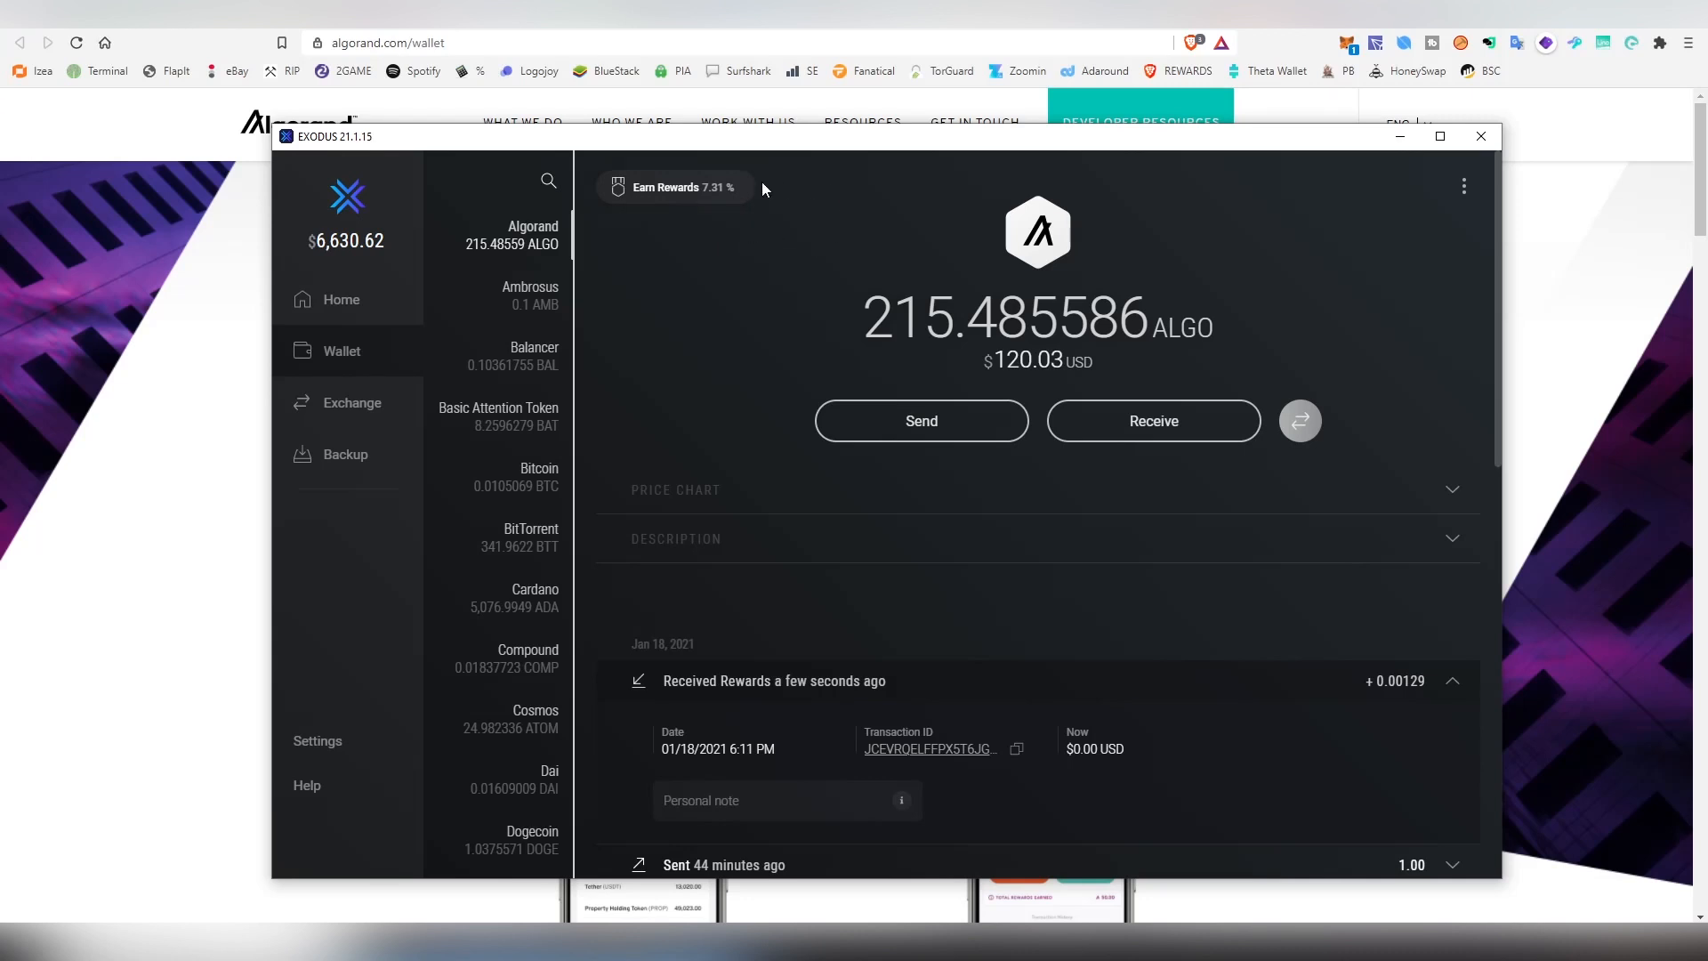
{"action": "mouse_move", "coordinate": [766, 226]}
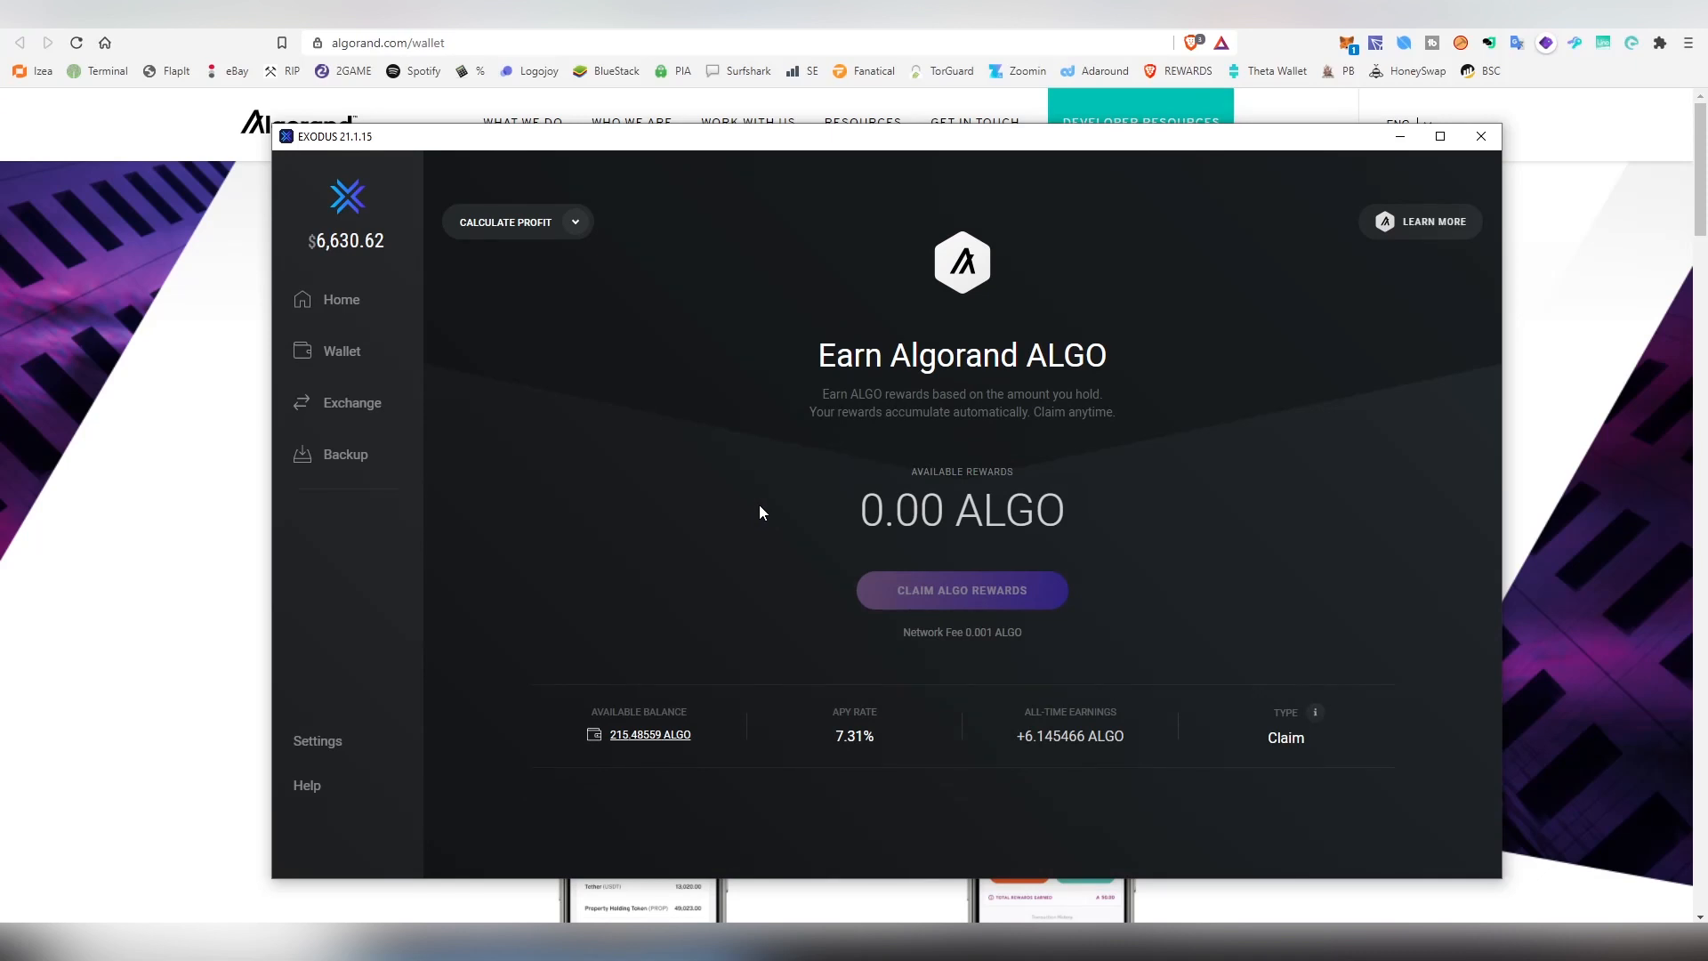
{"action": "mouse_move", "coordinate": [866, 710]}
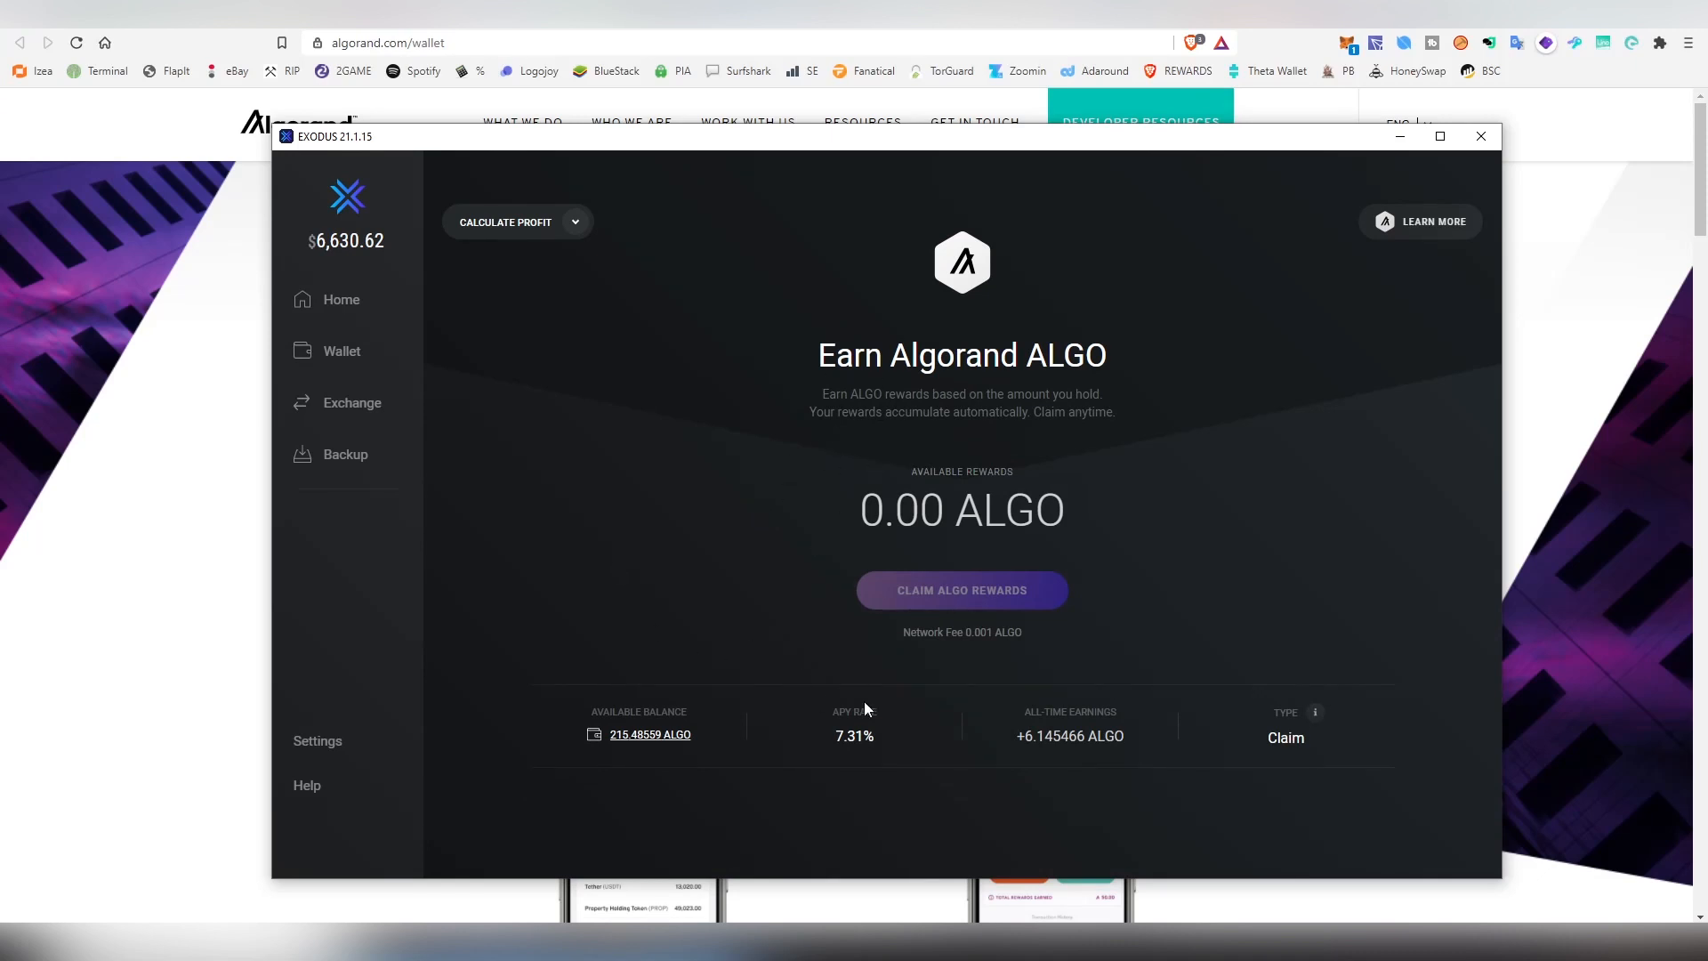
{"action": "mouse_move", "coordinate": [811, 757]}
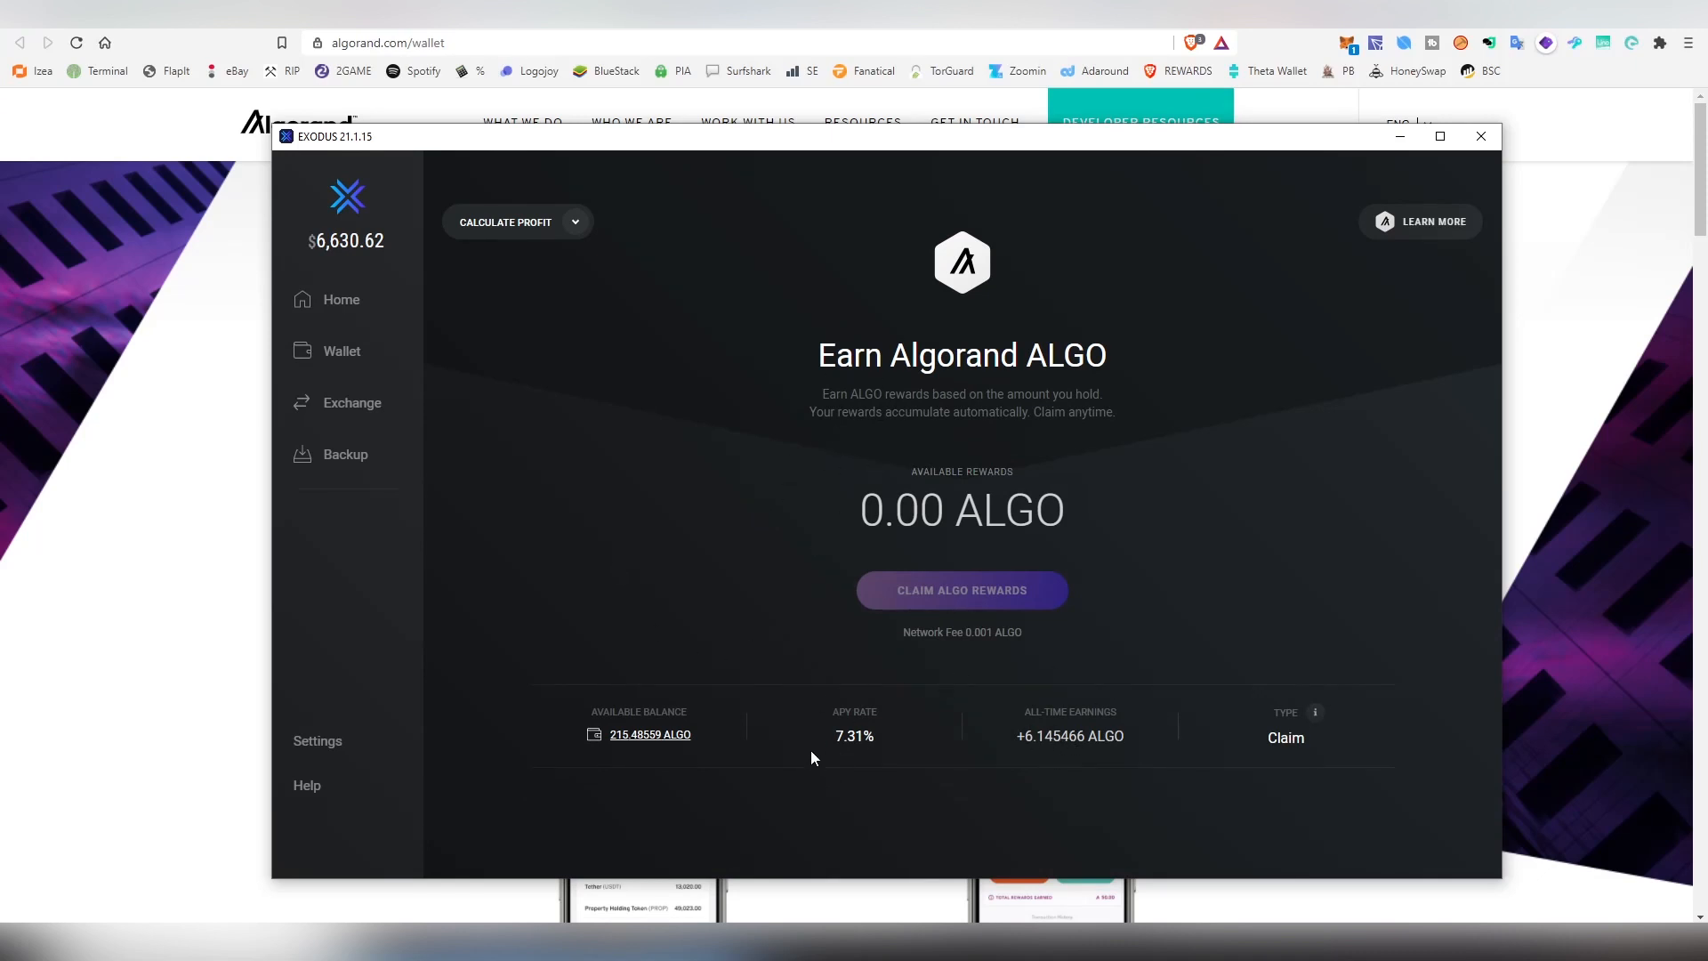
{"action": "mouse_move", "coordinate": [852, 730]}
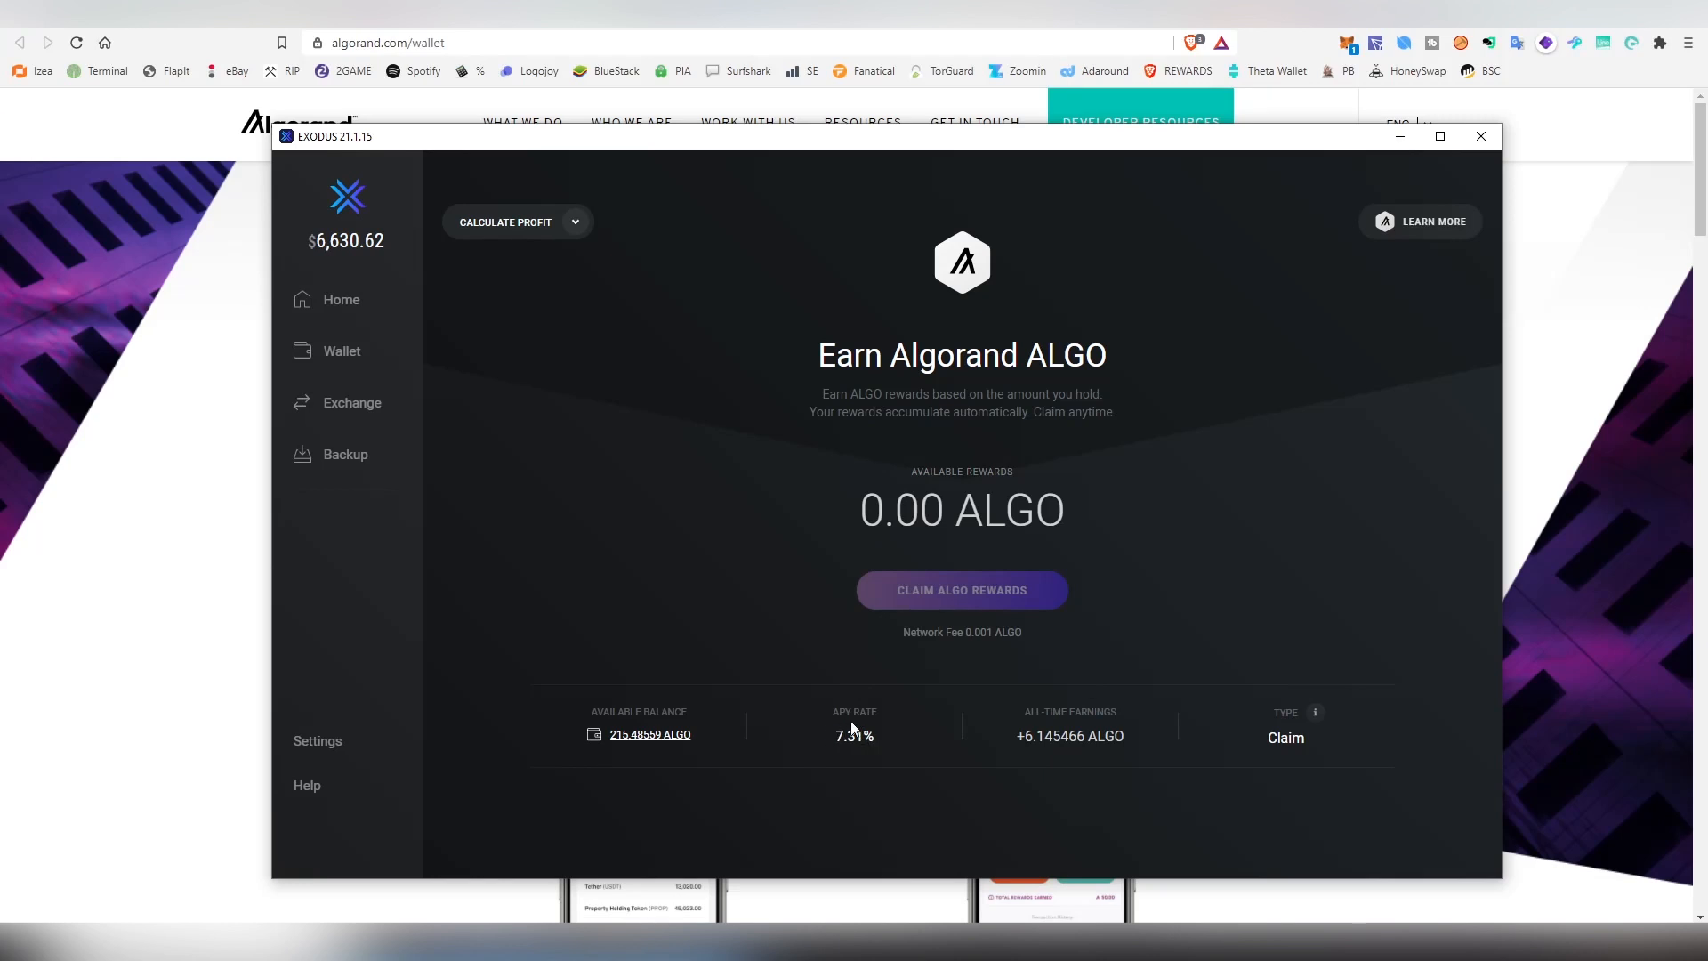
{"action": "mouse_move", "coordinate": [861, 767]}
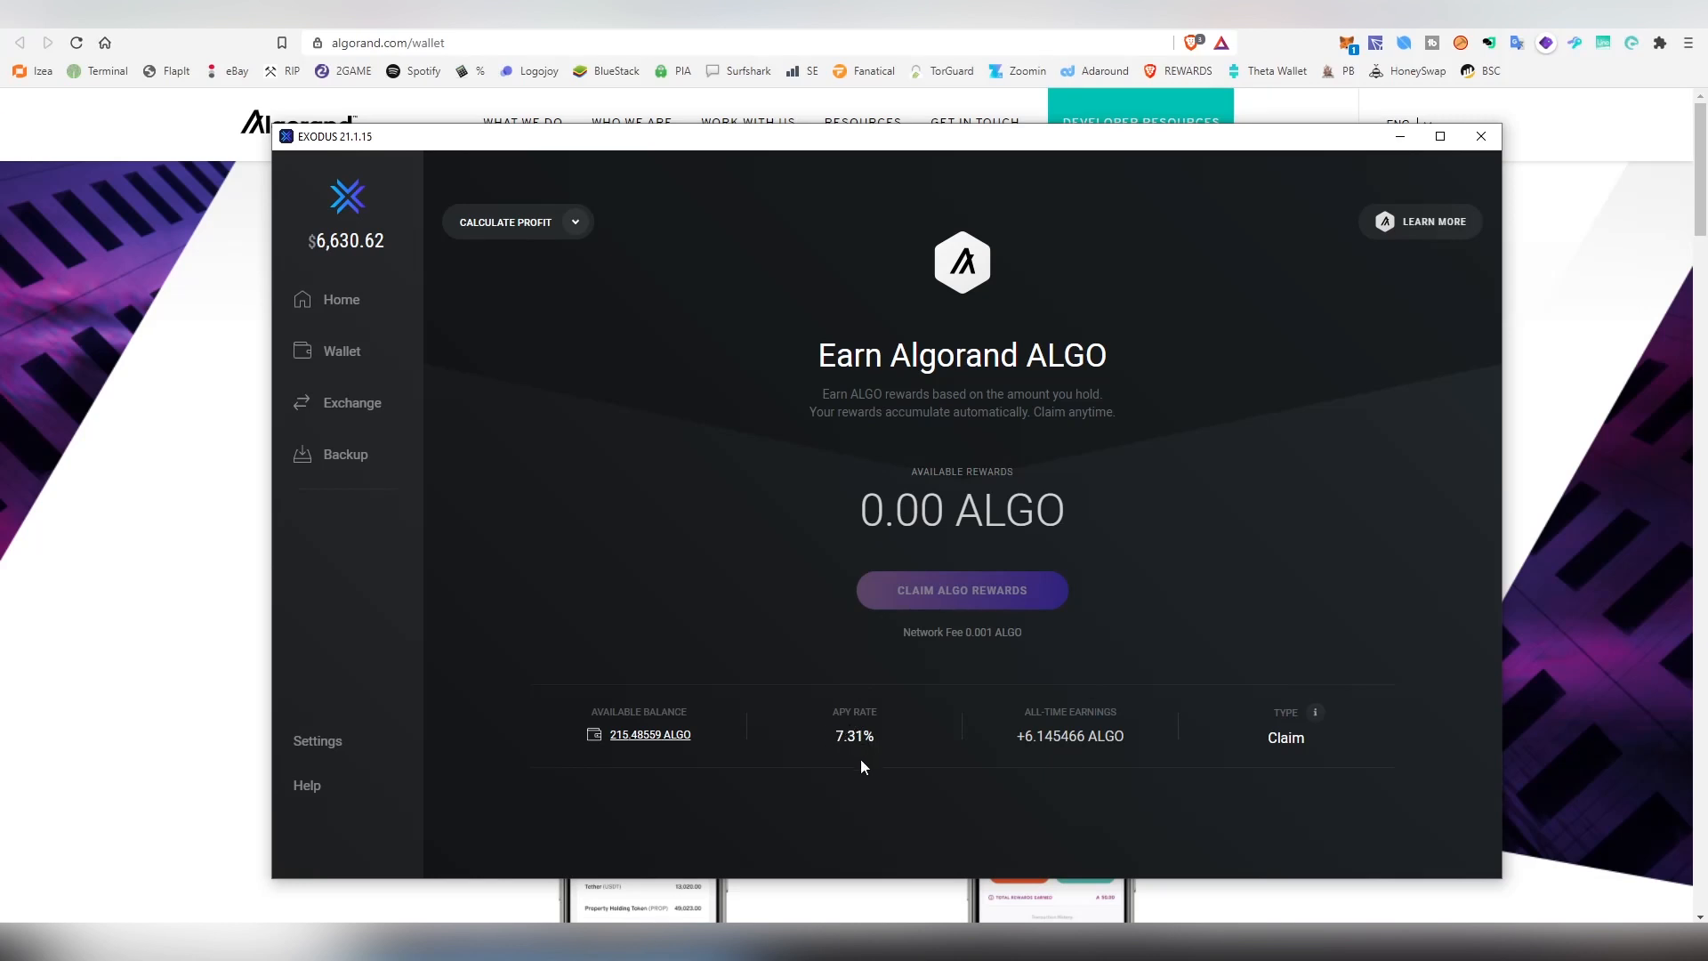
{"action": "mouse_move", "coordinate": [813, 751]}
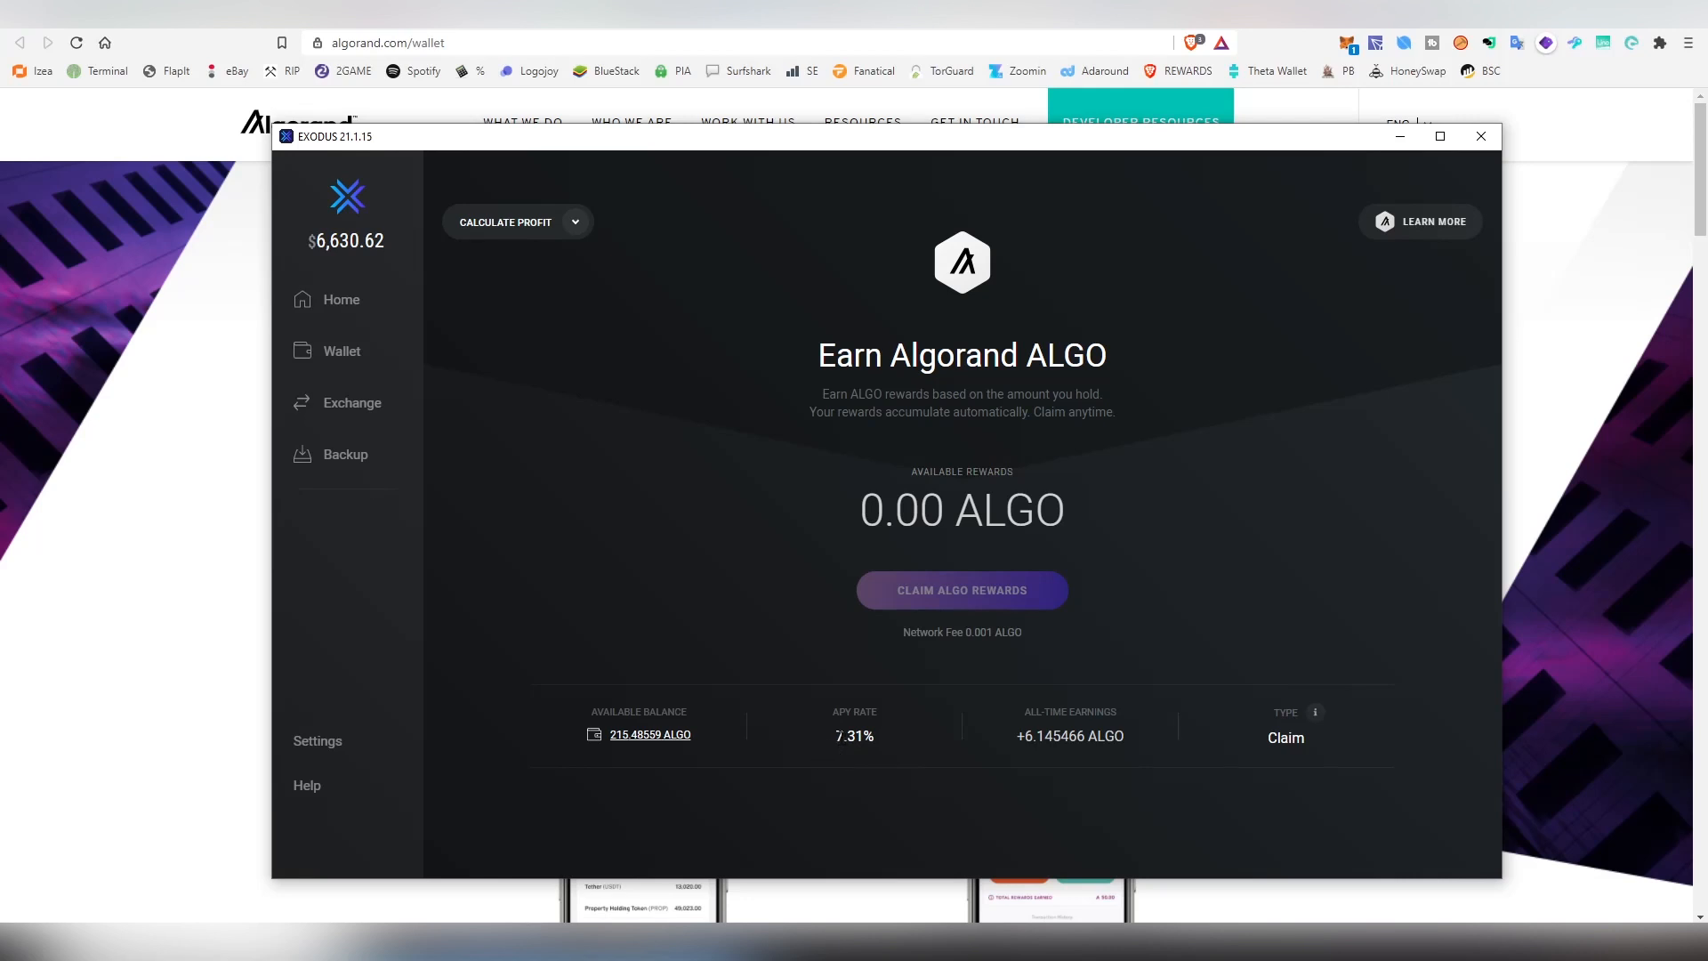
{"action": "mouse_move", "coordinate": [667, 735]}
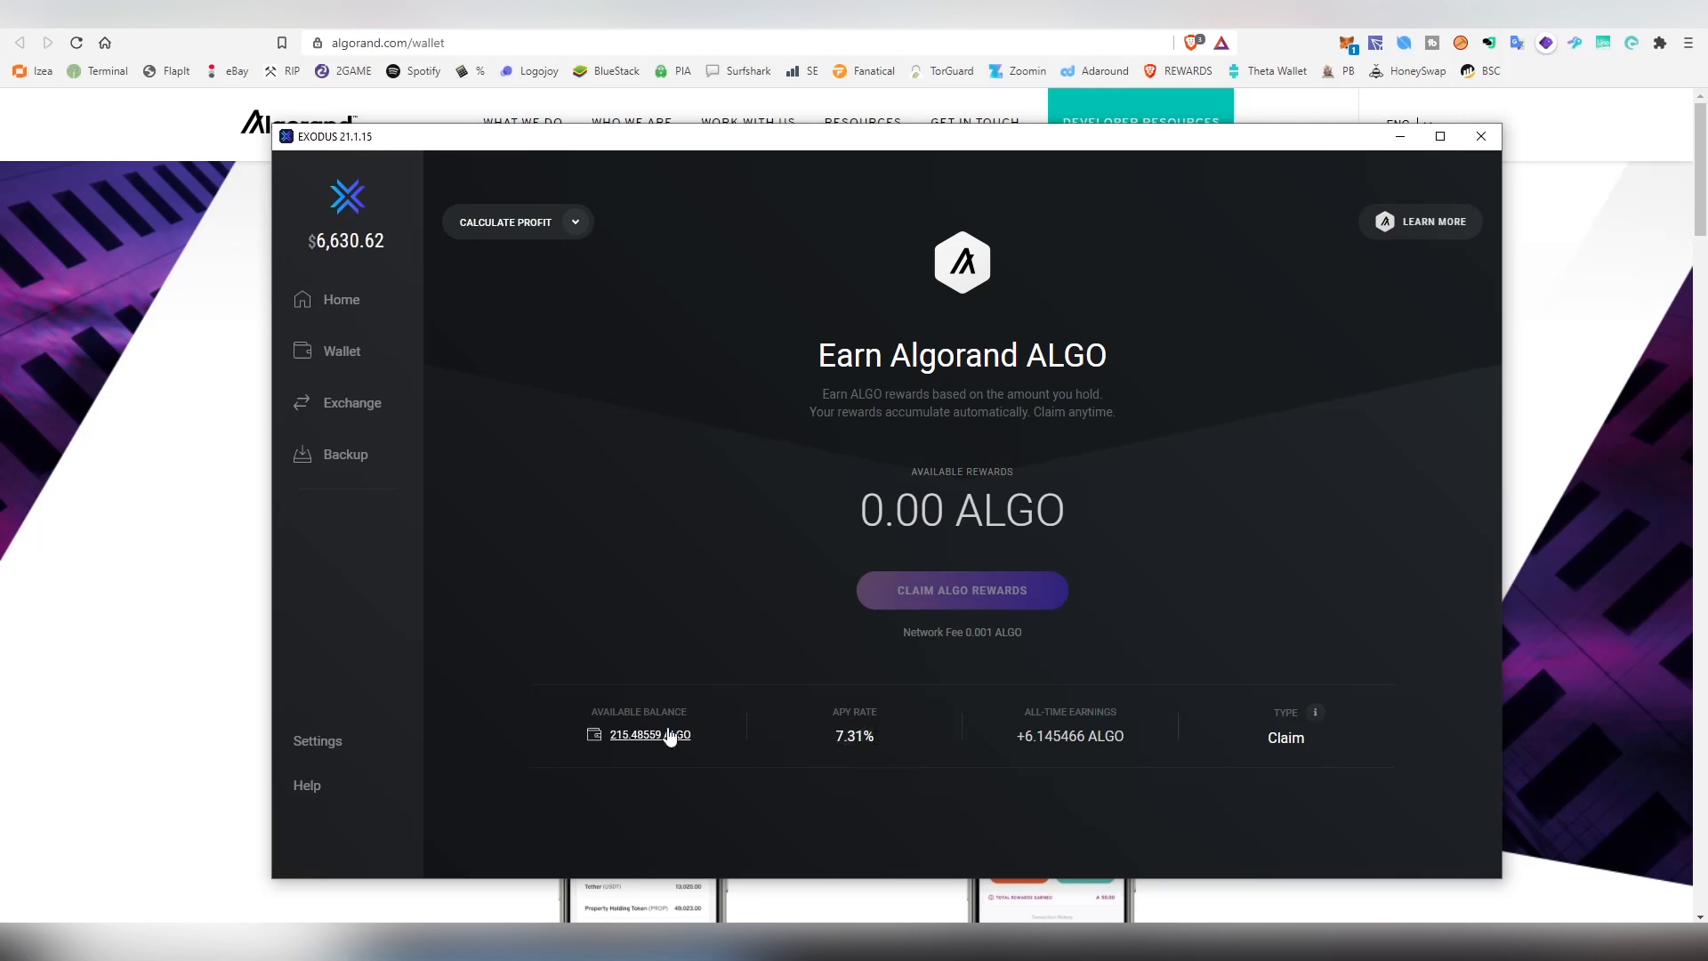
{"action": "mouse_move", "coordinate": [653, 397]}
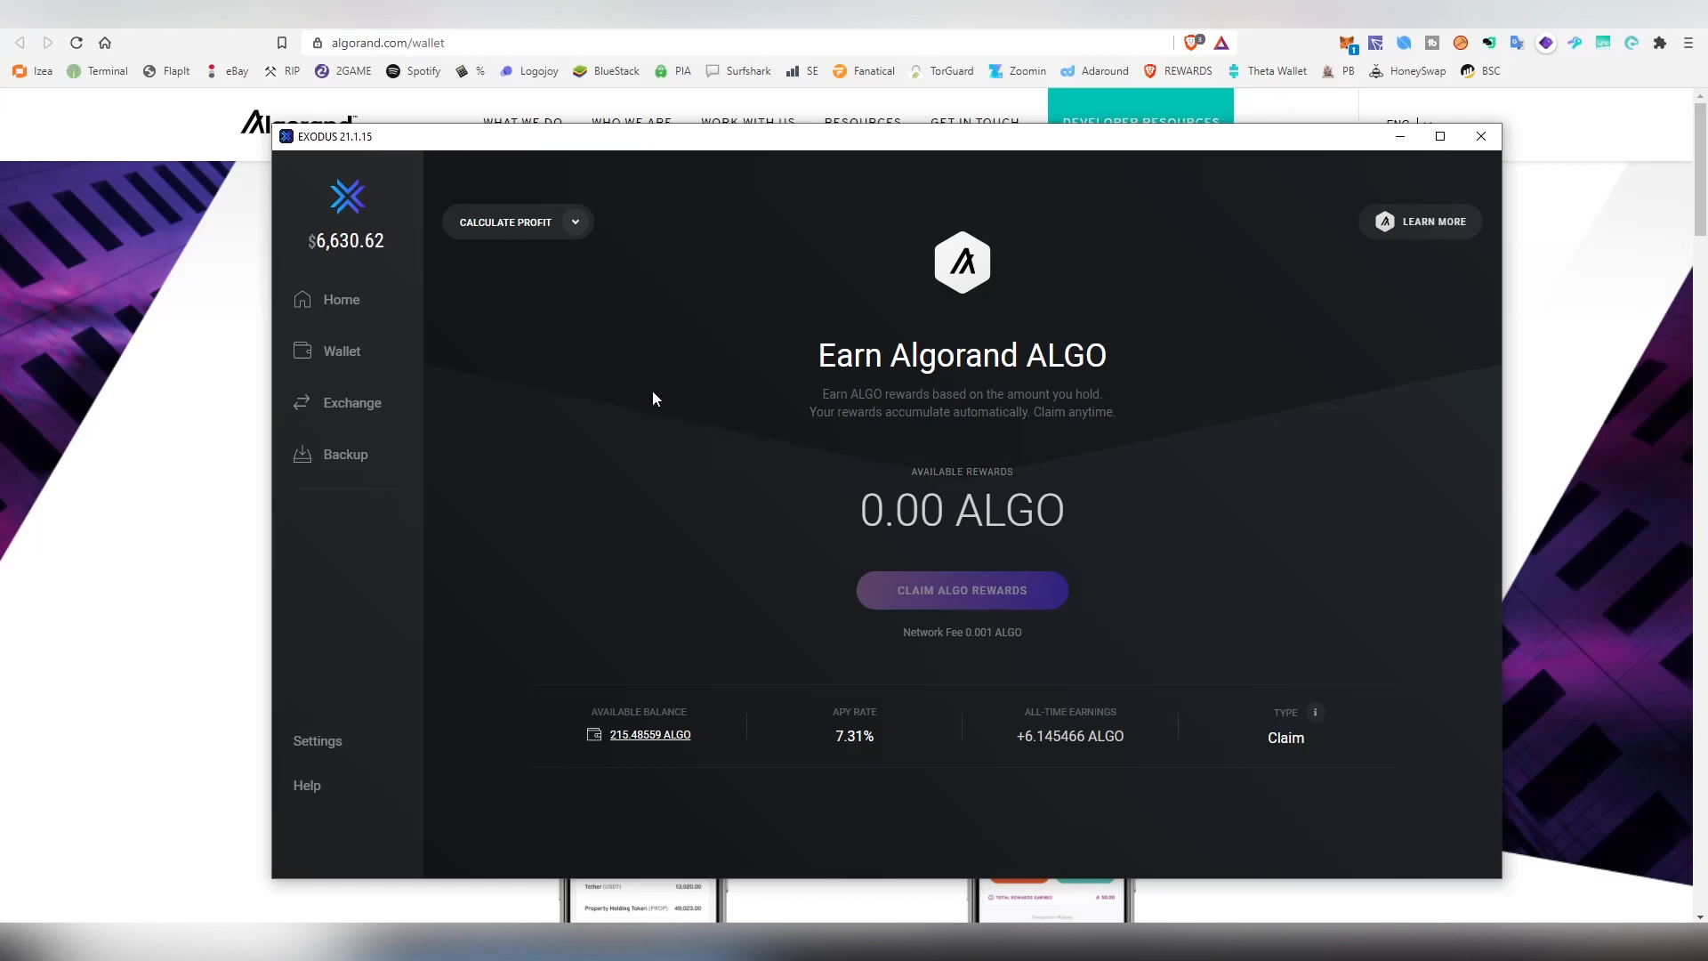
Estimate +731 ALGO profit for a 5000 ALGO deposit over 24 months in Calculate Profit.
{"action": "left_click", "coordinate": [516, 221]}
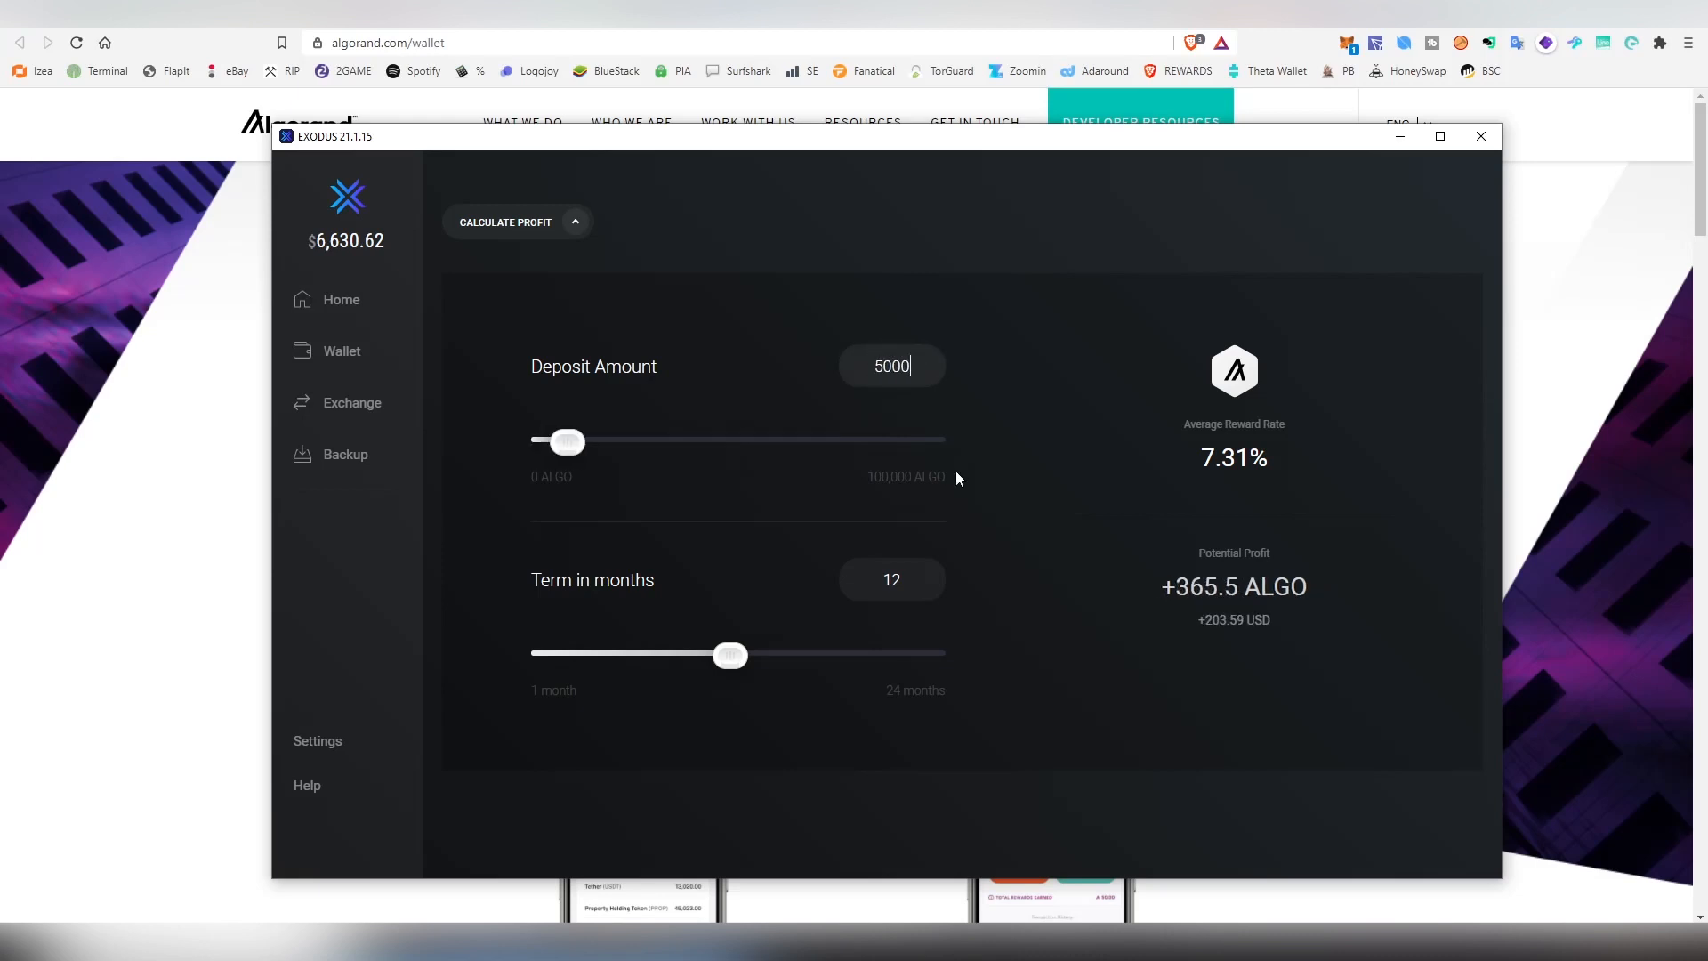
{"action": "mouse_move", "coordinate": [1212, 640]}
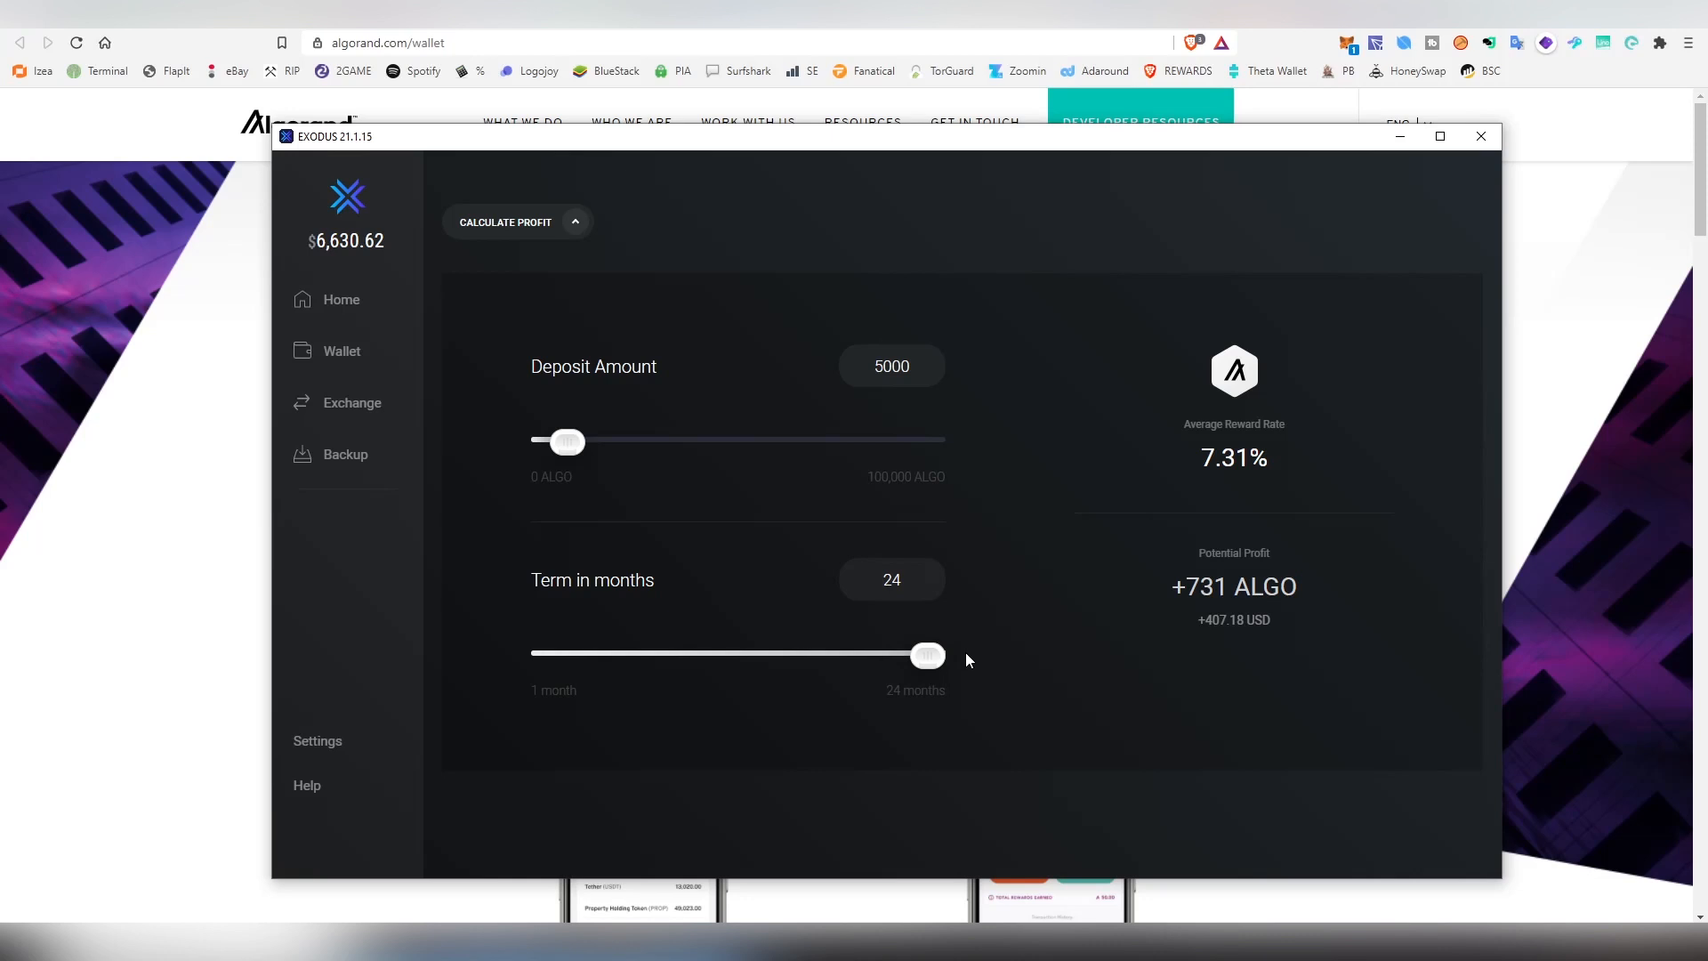
{"action": "mouse_move", "coordinate": [1131, 651]}
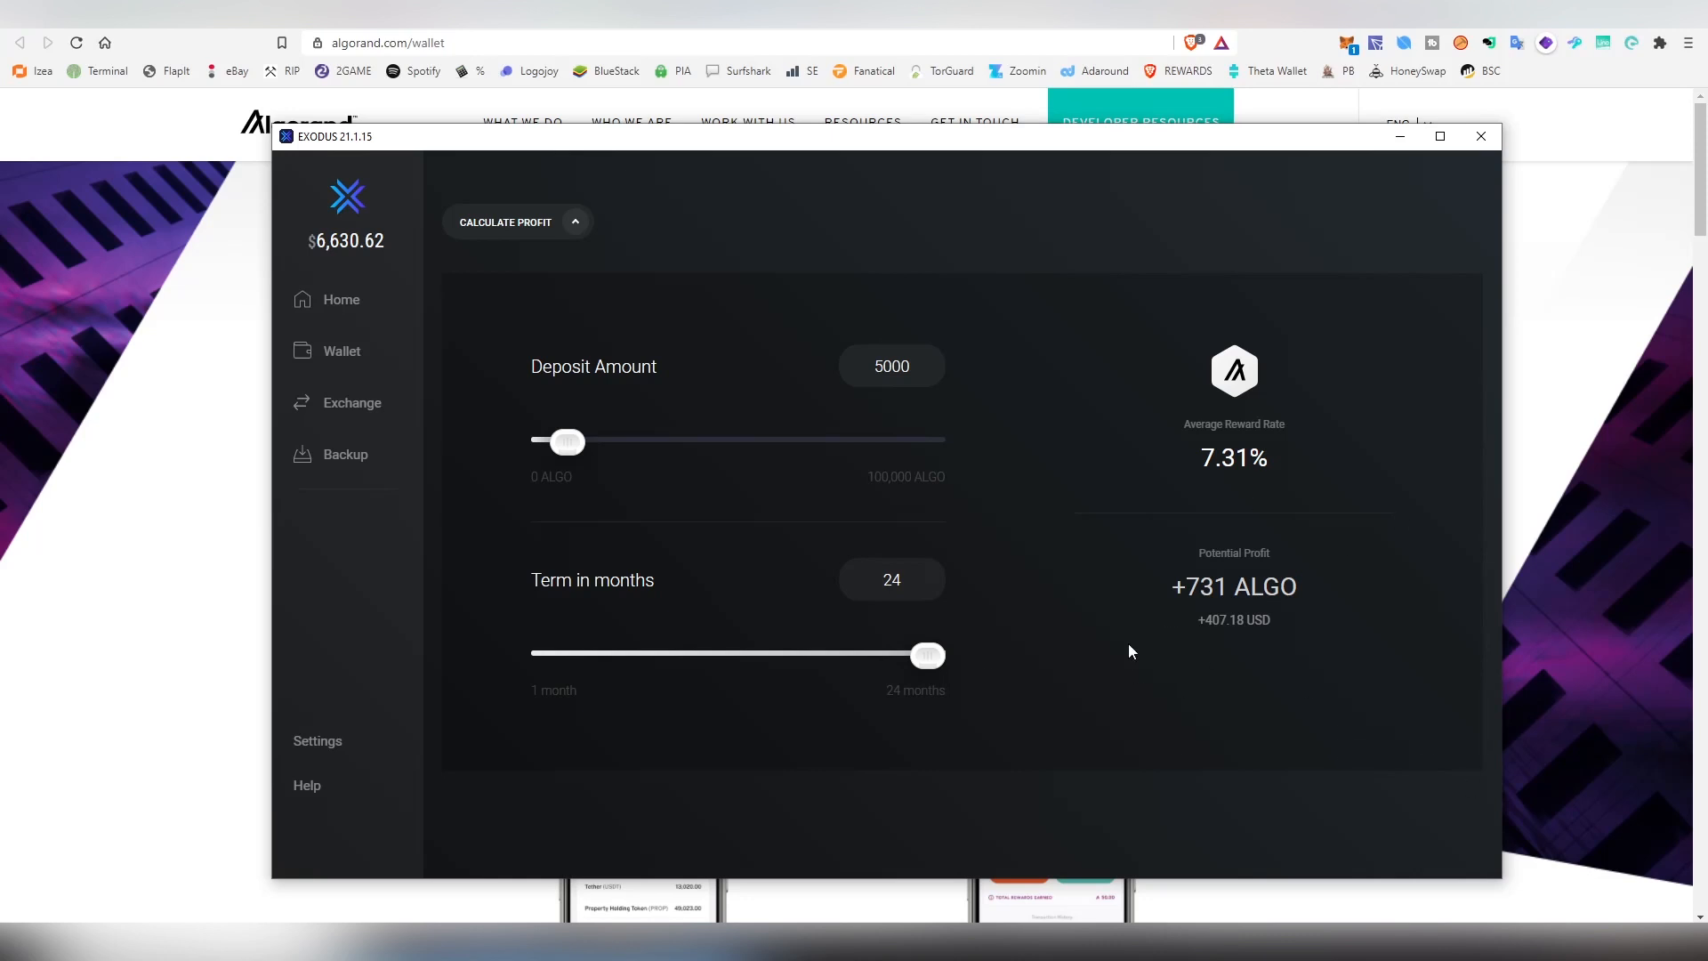
{"action": "mouse_move", "coordinate": [1142, 642]}
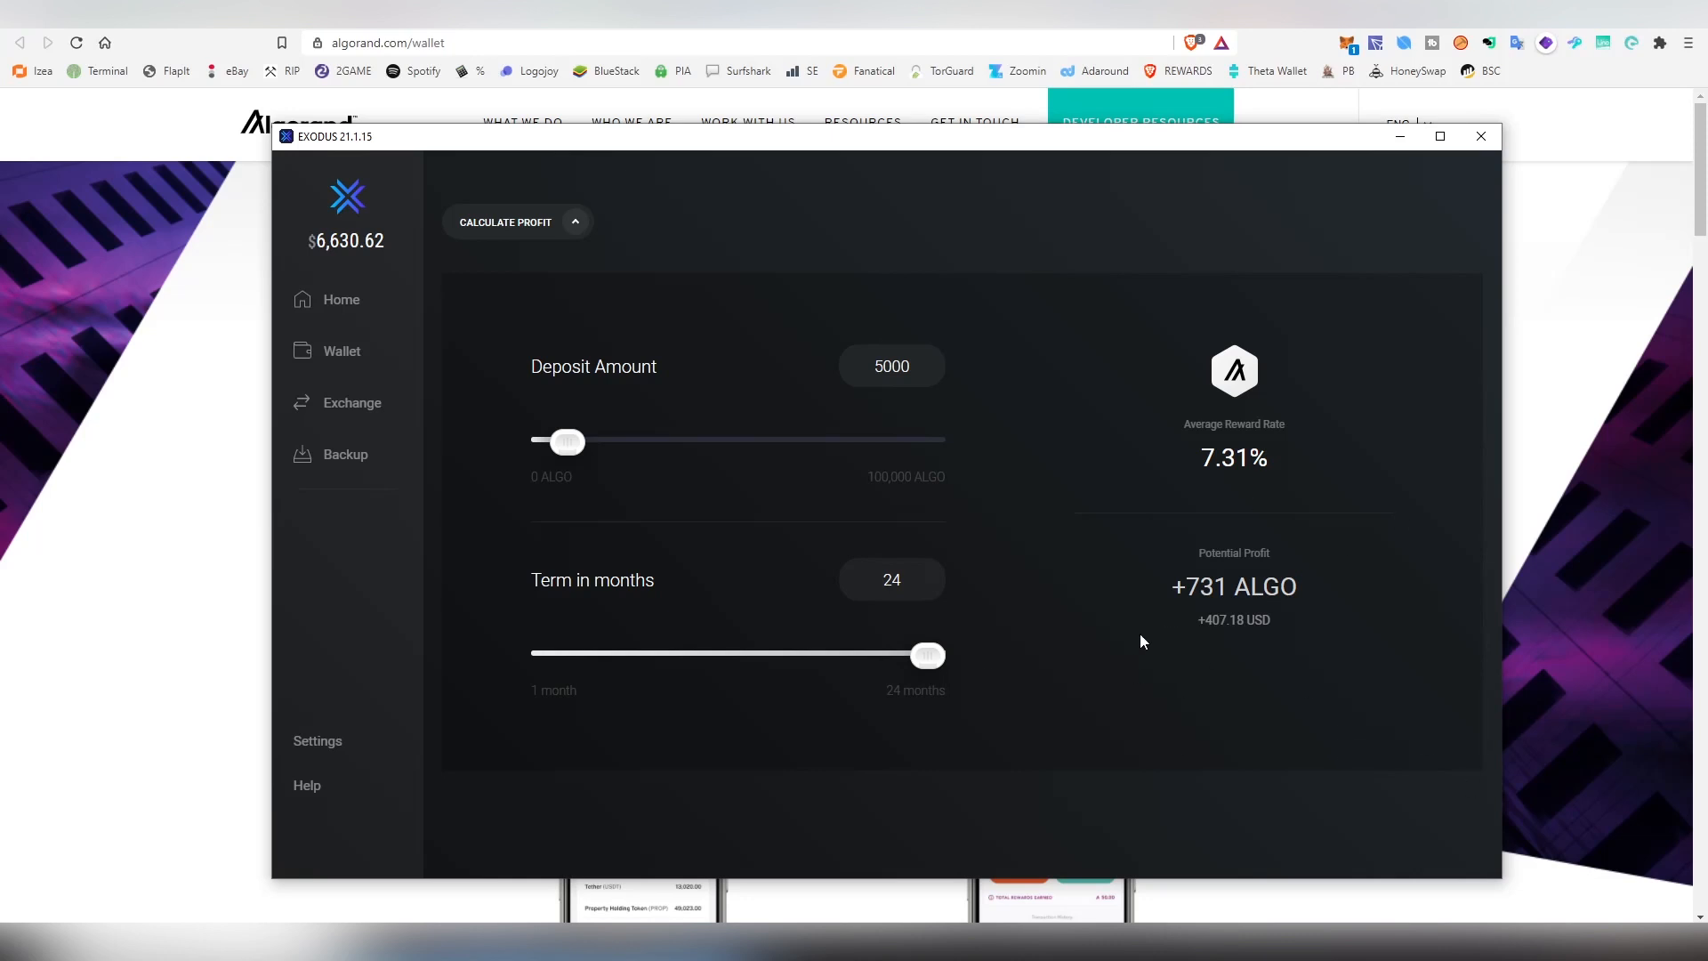
{"action": "left_click", "coordinate": [1480, 135]}
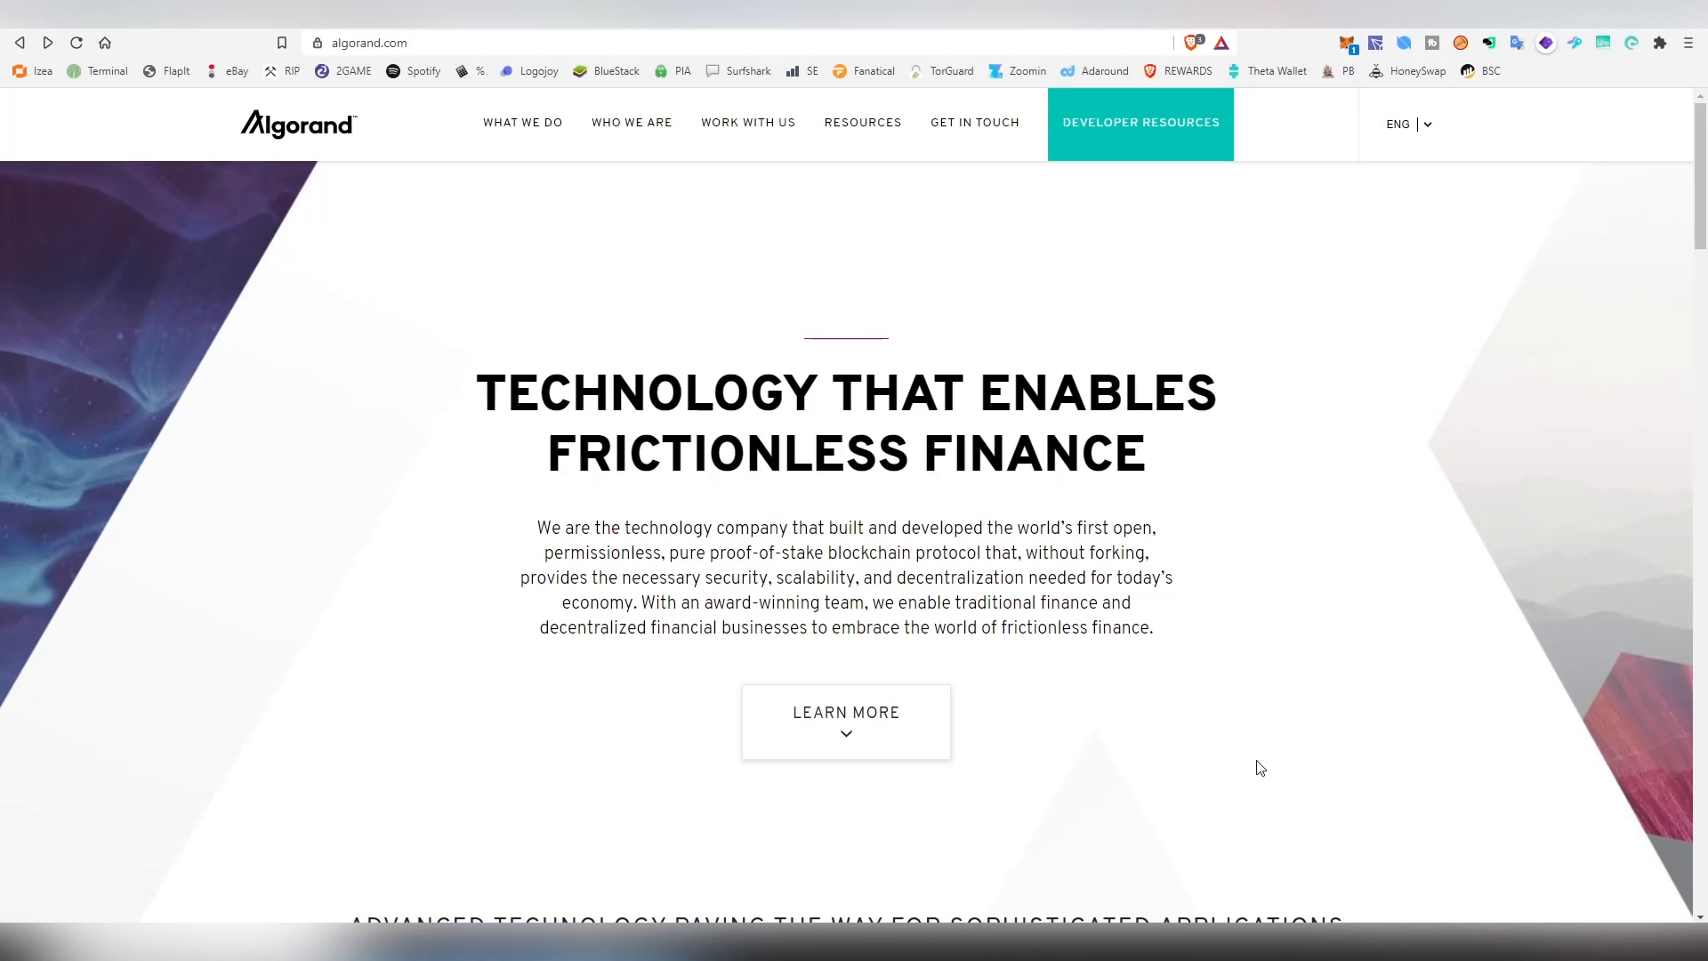
{"action": "mouse_move", "coordinate": [607, 523]}
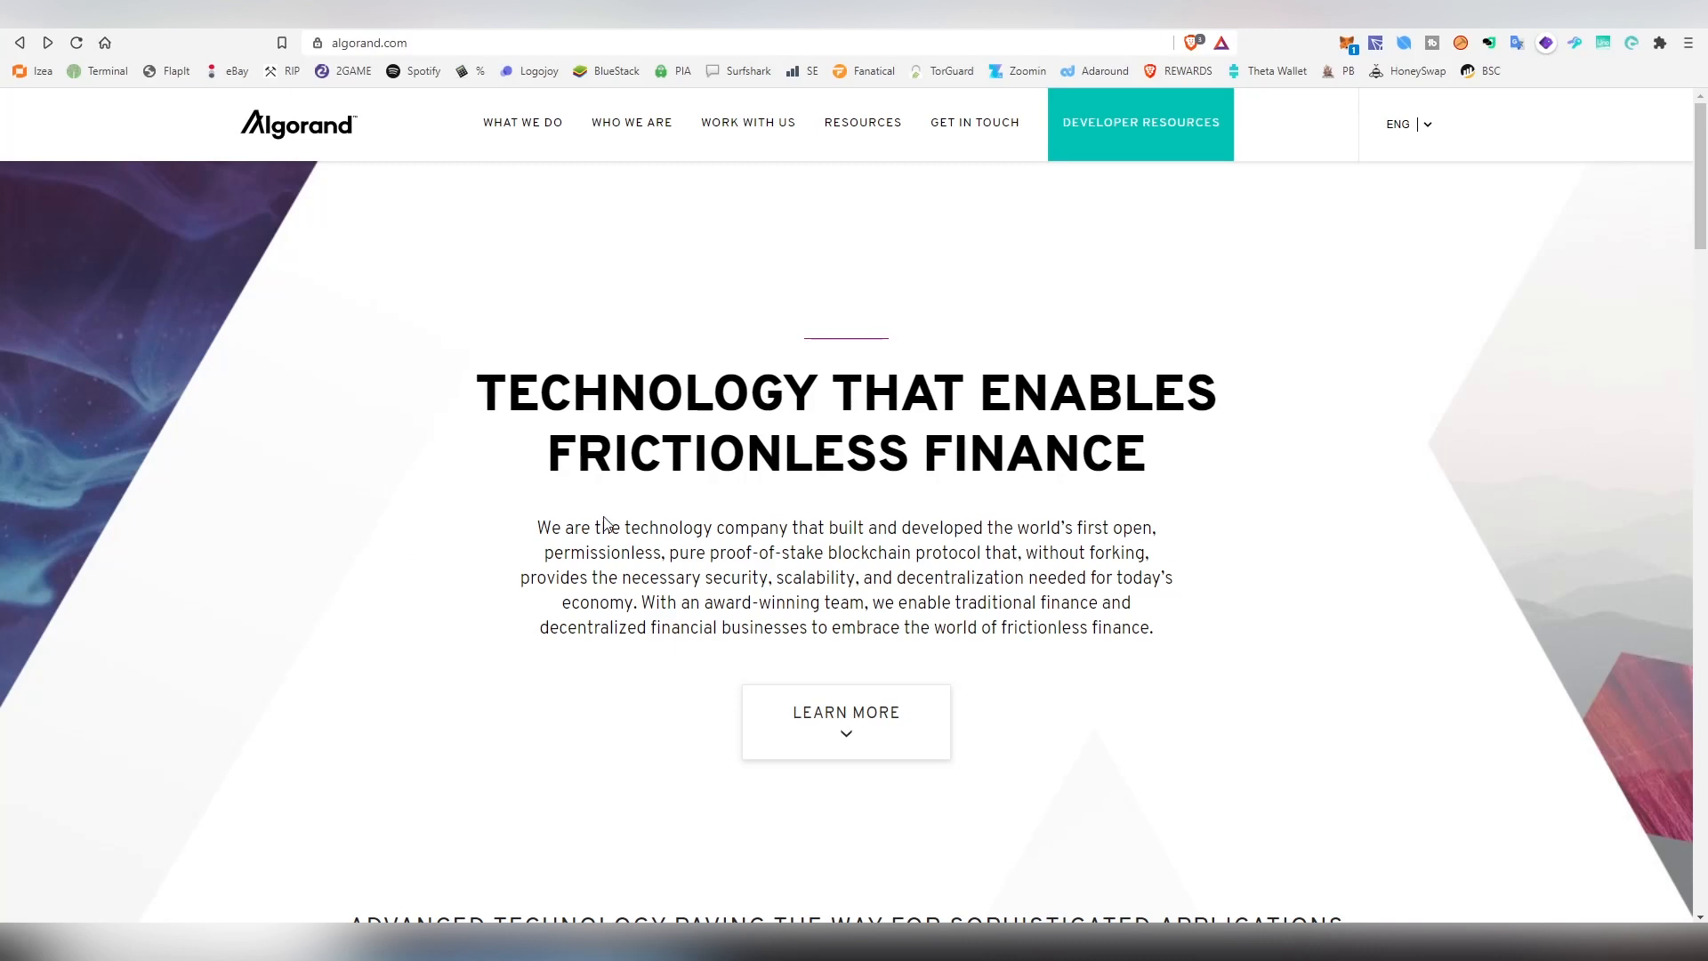